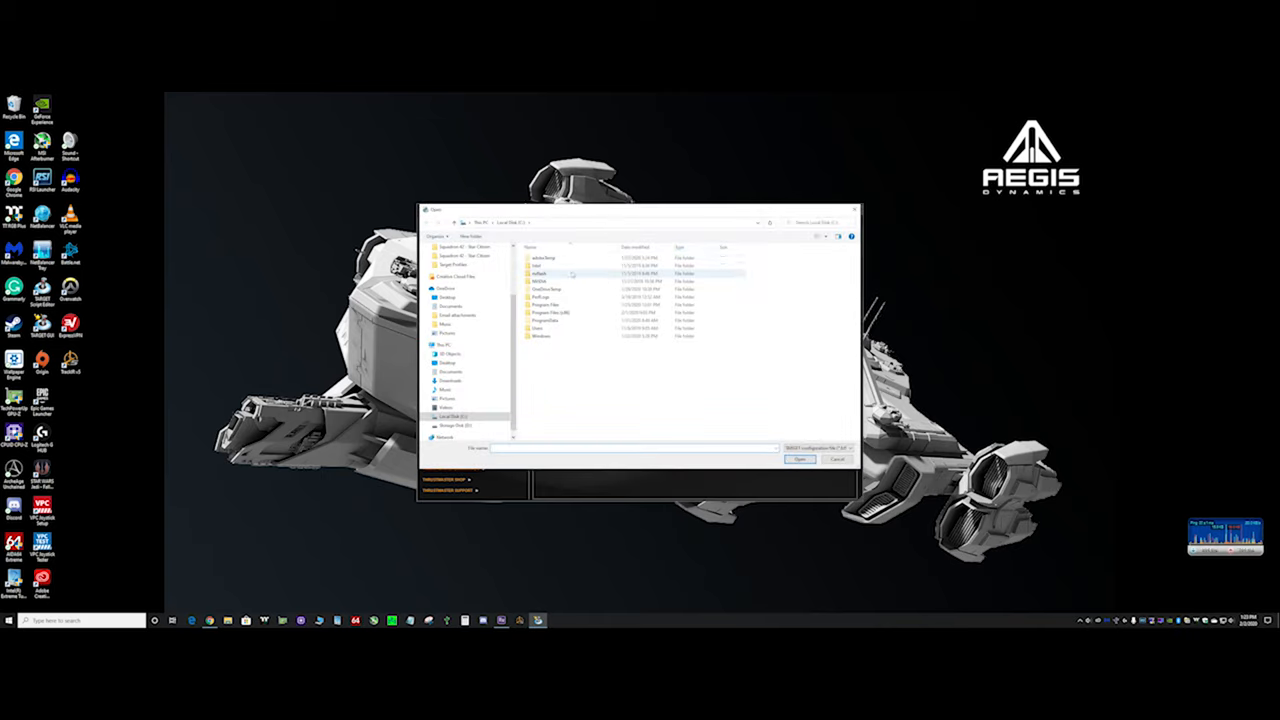
# - Browse into the configurations folder and load the saved joystick configuration script
pyautogui.click(444, 288)
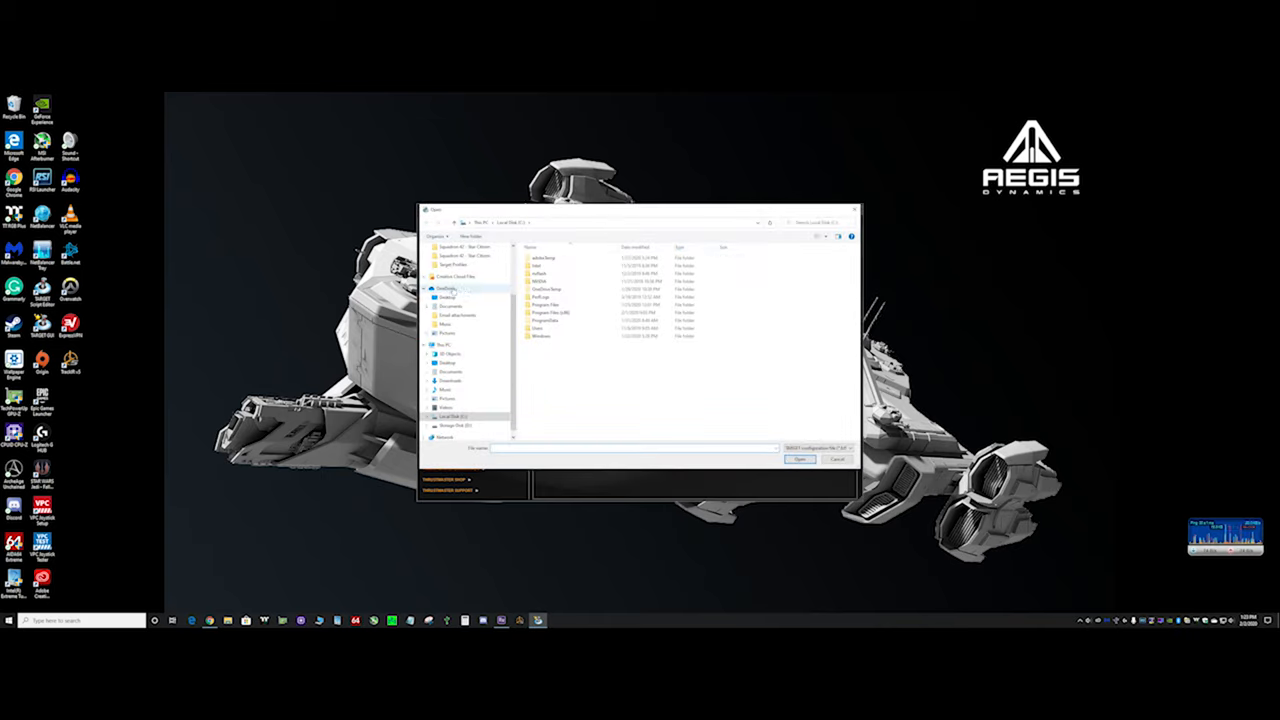
pyautogui.click(448, 306)
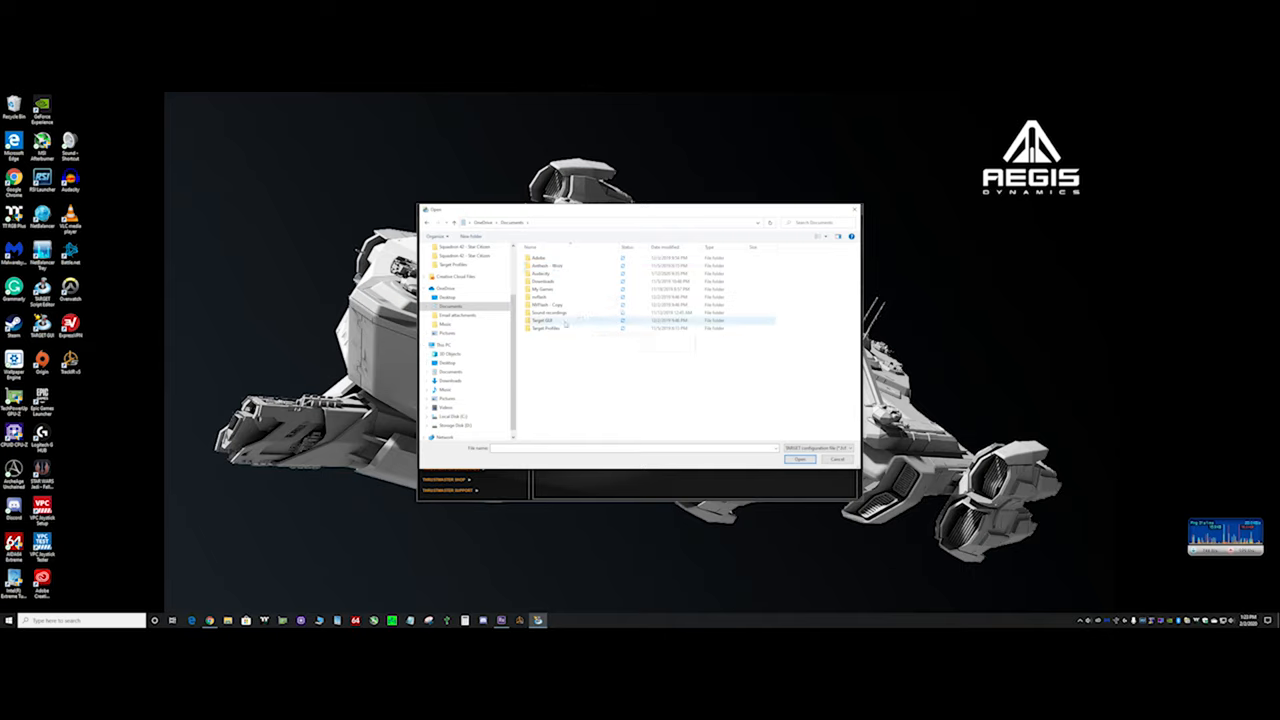
pyautogui.doubleClick(548, 328)
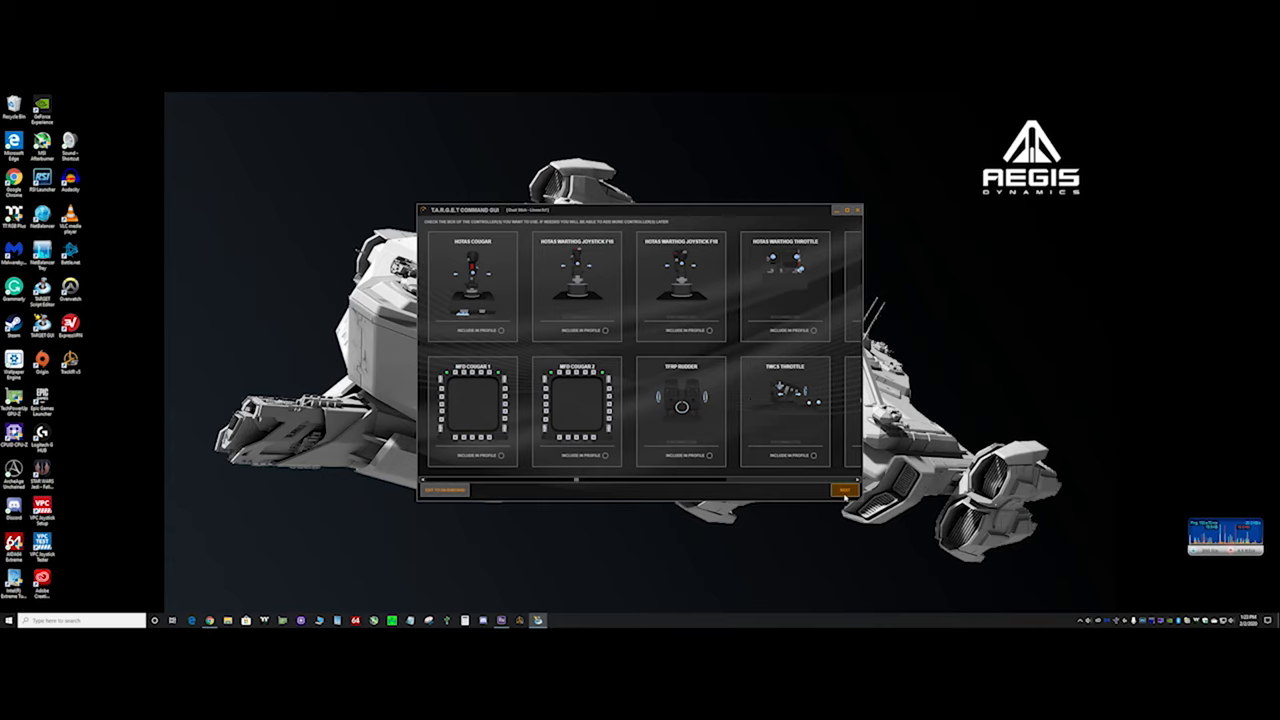
# - Run the device configuration so Star Citizen's main menu comes up
pyautogui.click(844, 488)
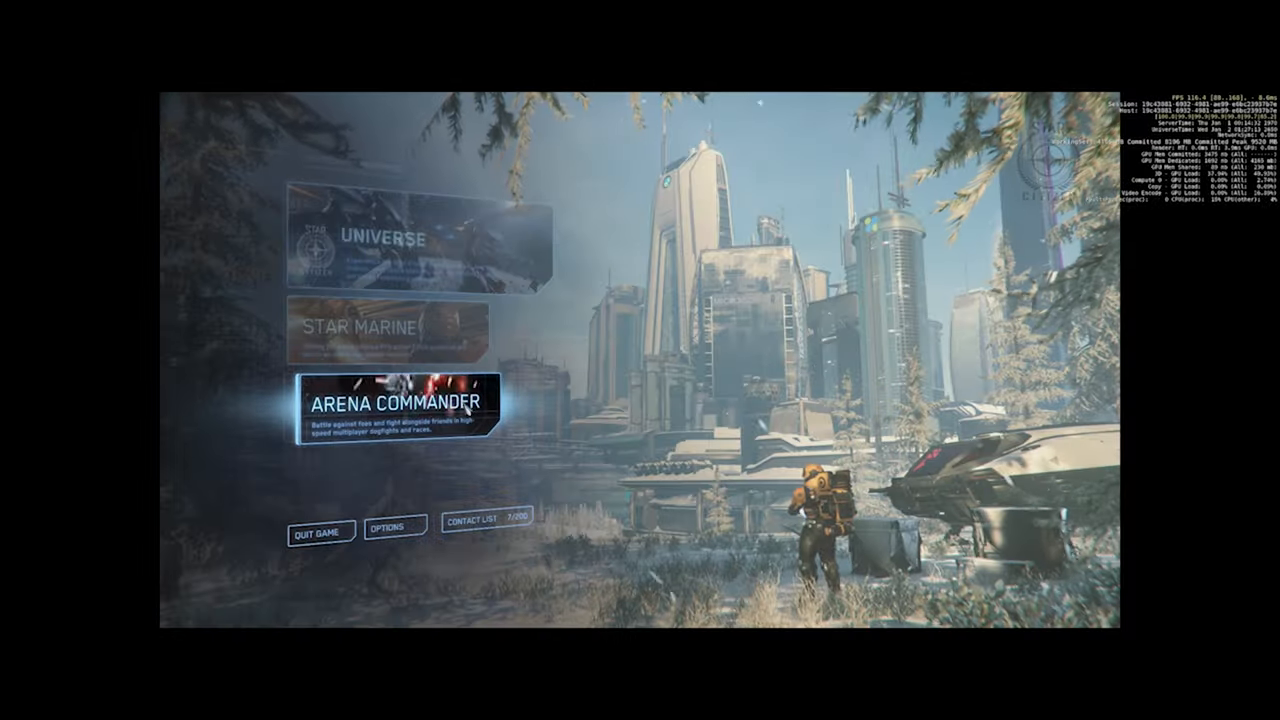
# - Start an Arena Commander single player session and reach the options menu
pyautogui.click(404, 400)
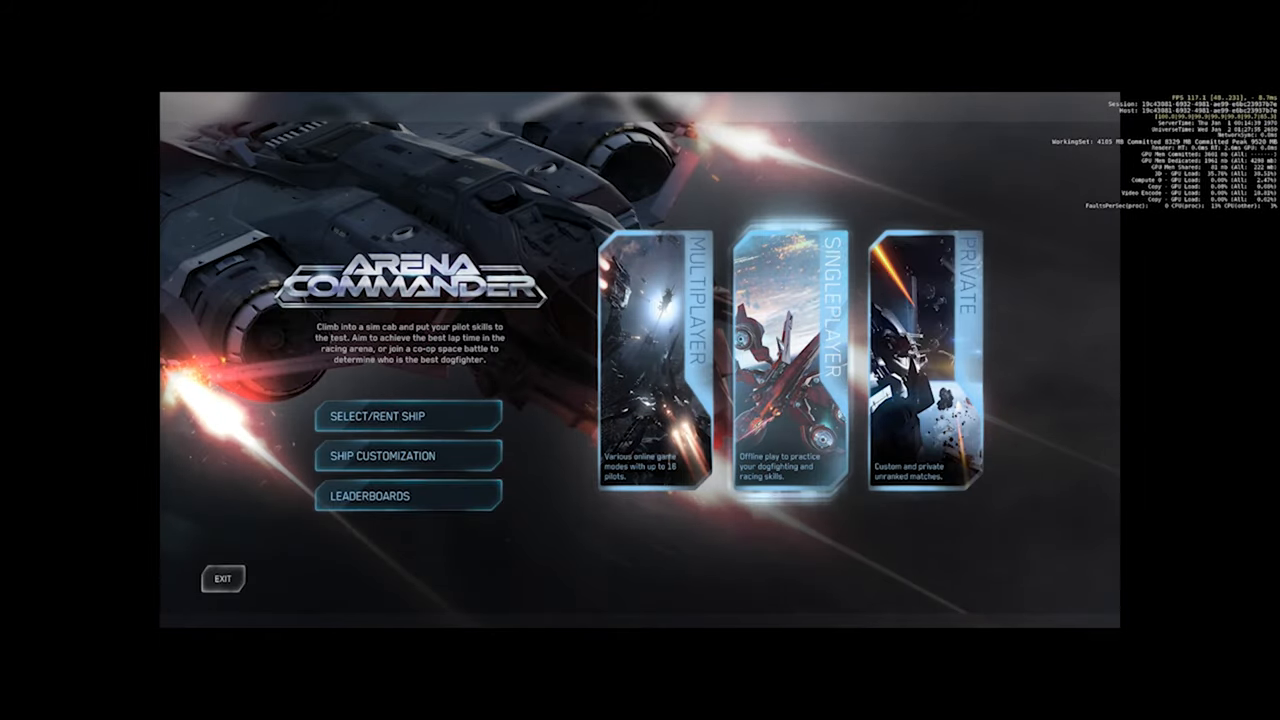
pyautogui.click(780, 360)
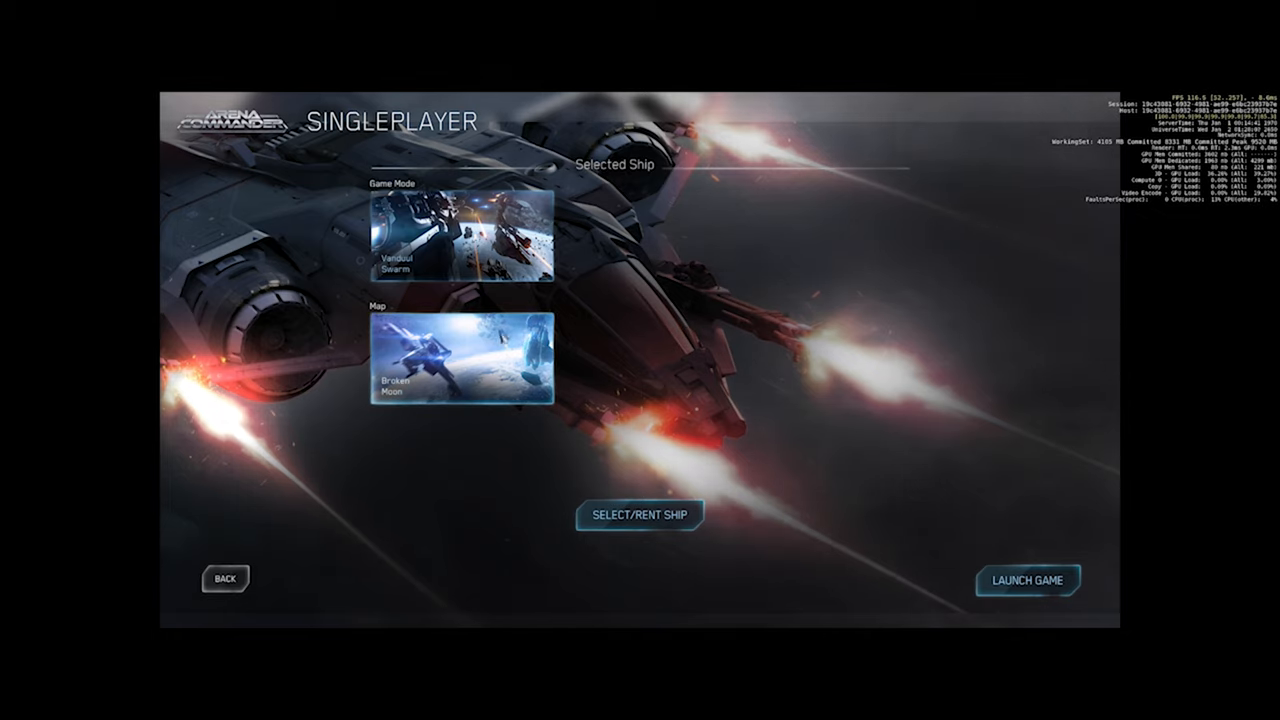
pyautogui.click(454, 368)
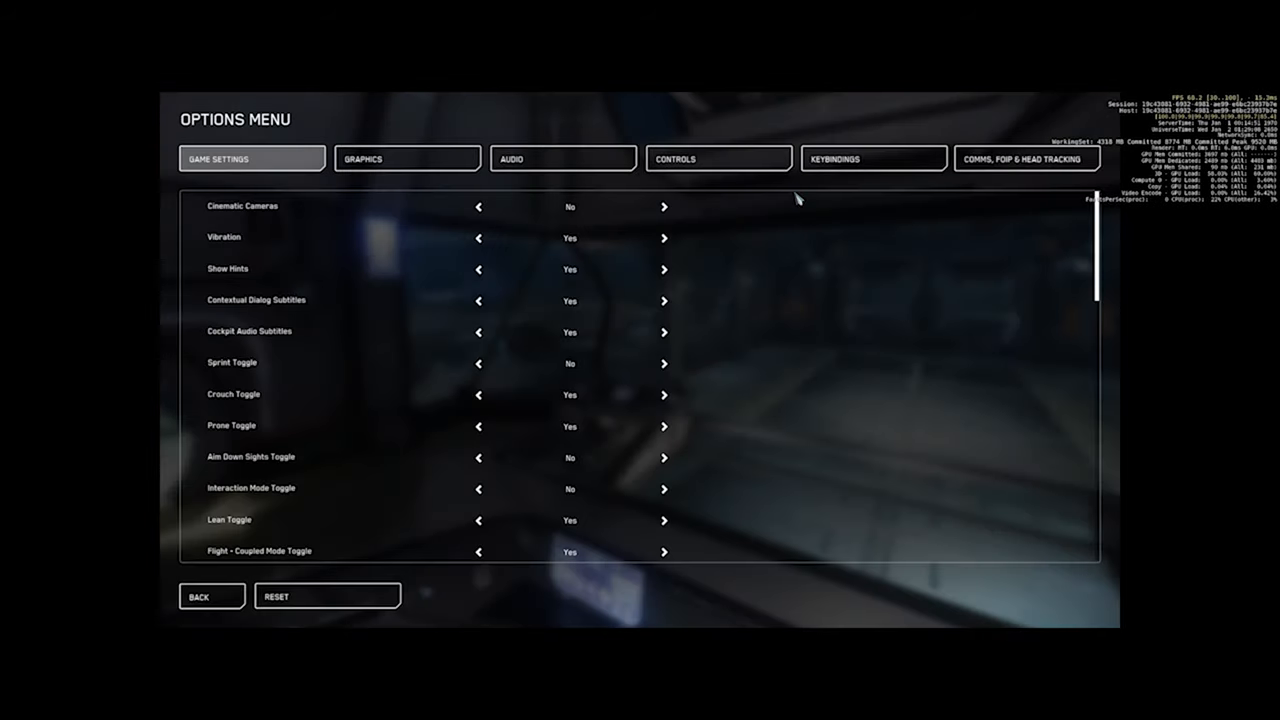
# - Show the Joystick / HOTAS advanced controls list with Flight - View expanded
pyautogui.click(872, 158)
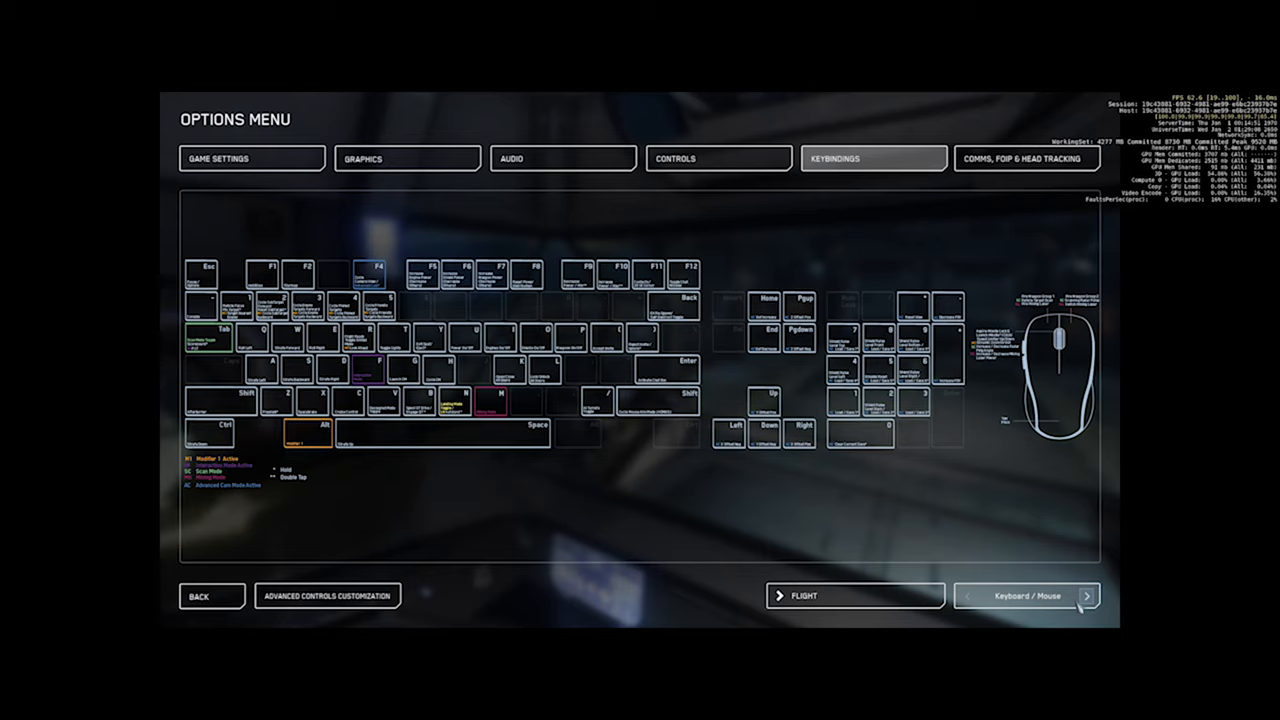
pyautogui.click(1086, 596)
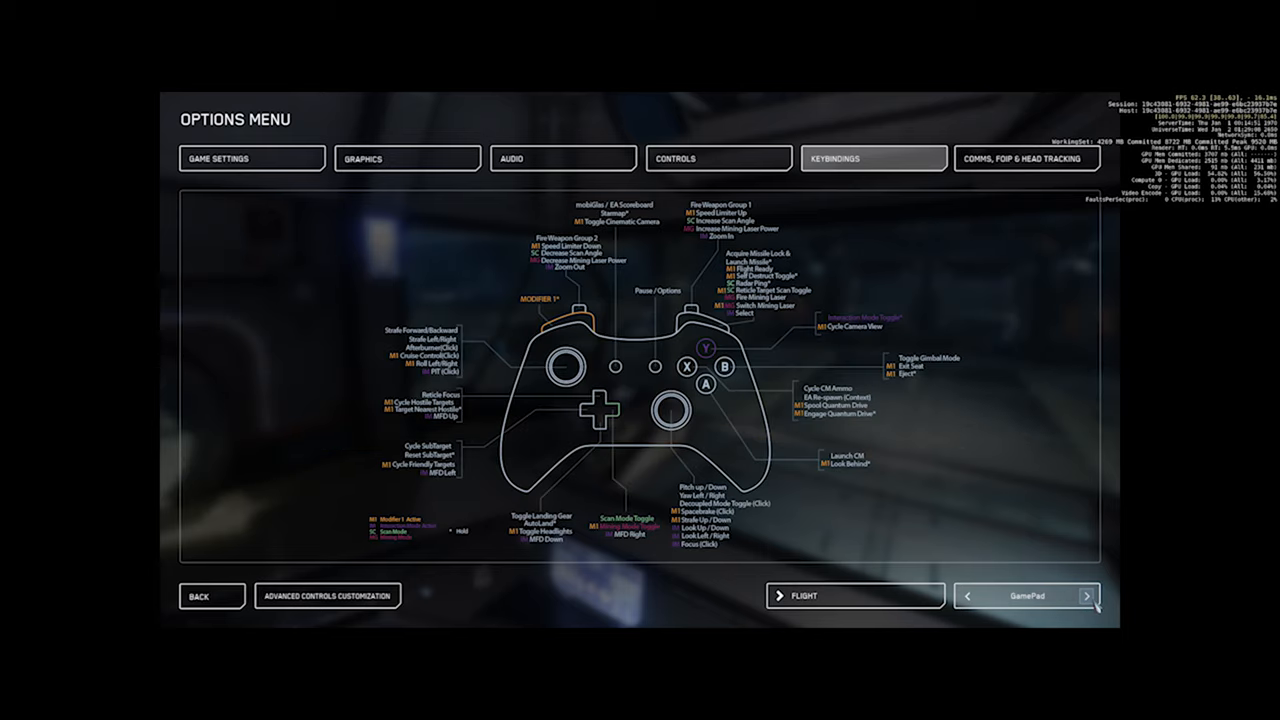
pyautogui.click(1086, 596)
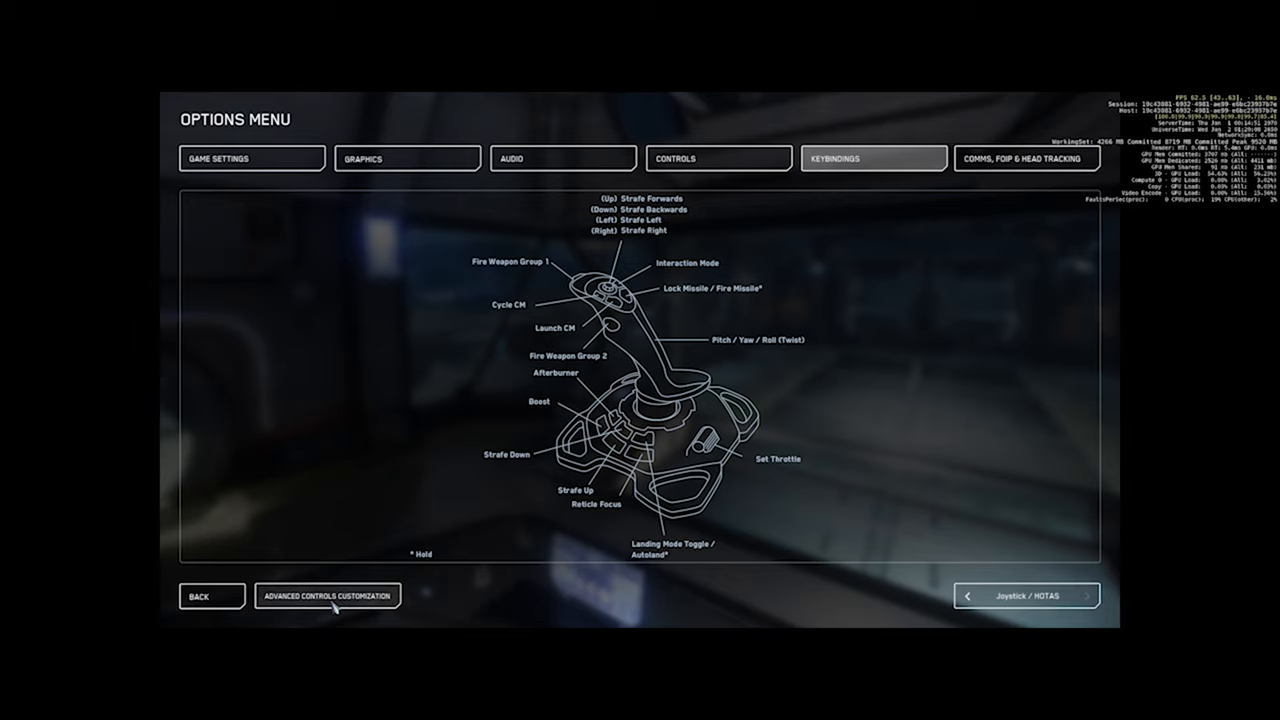
pyautogui.click(328, 596)
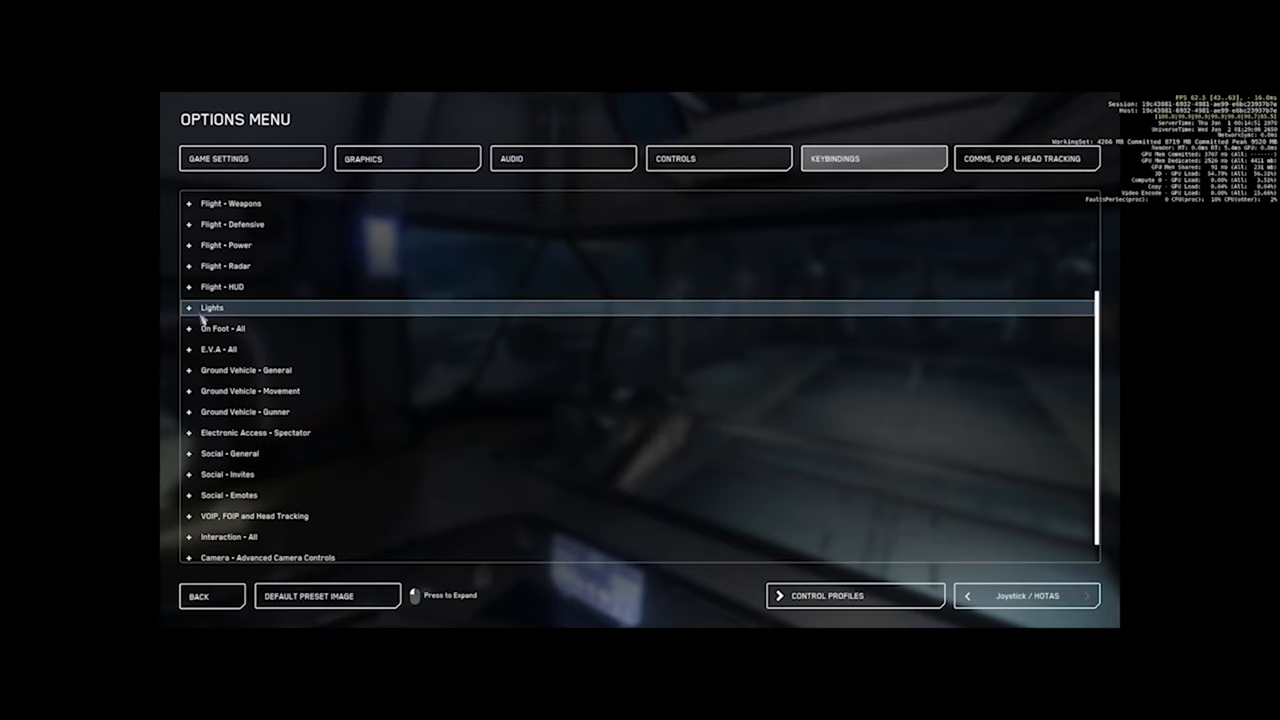
pyautogui.moveTo(224, 266)
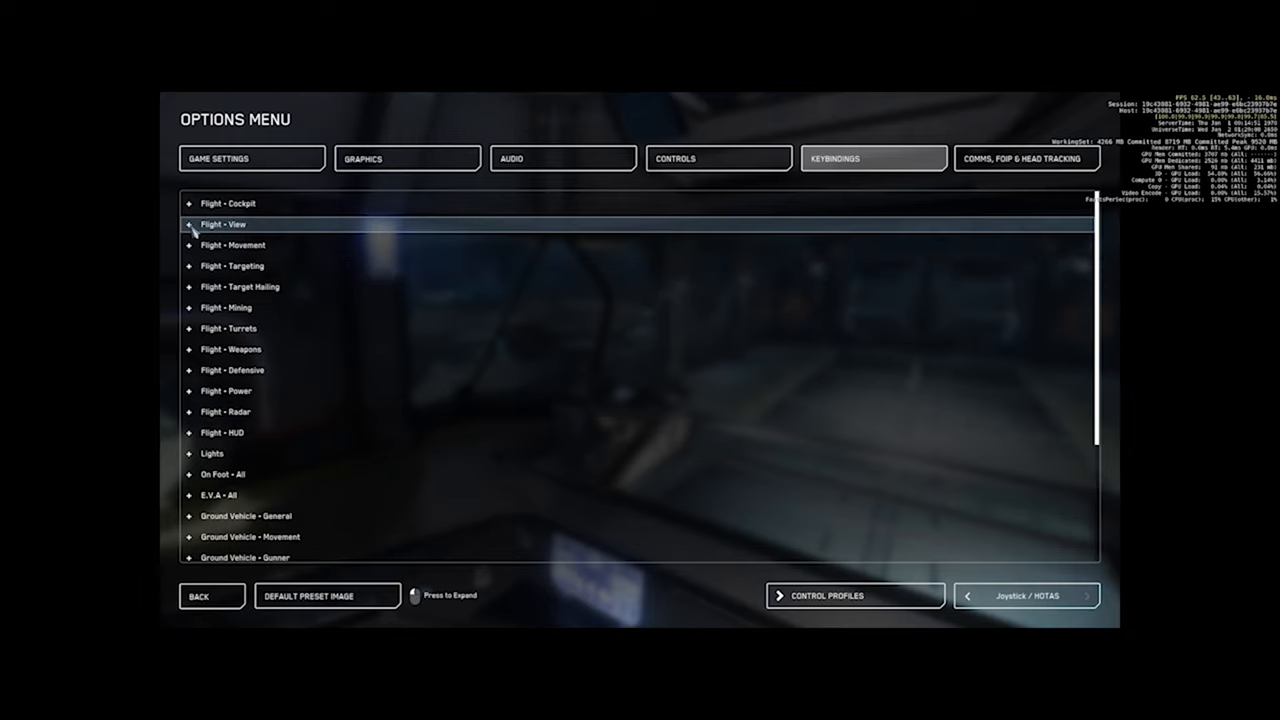
pyautogui.click(224, 224)
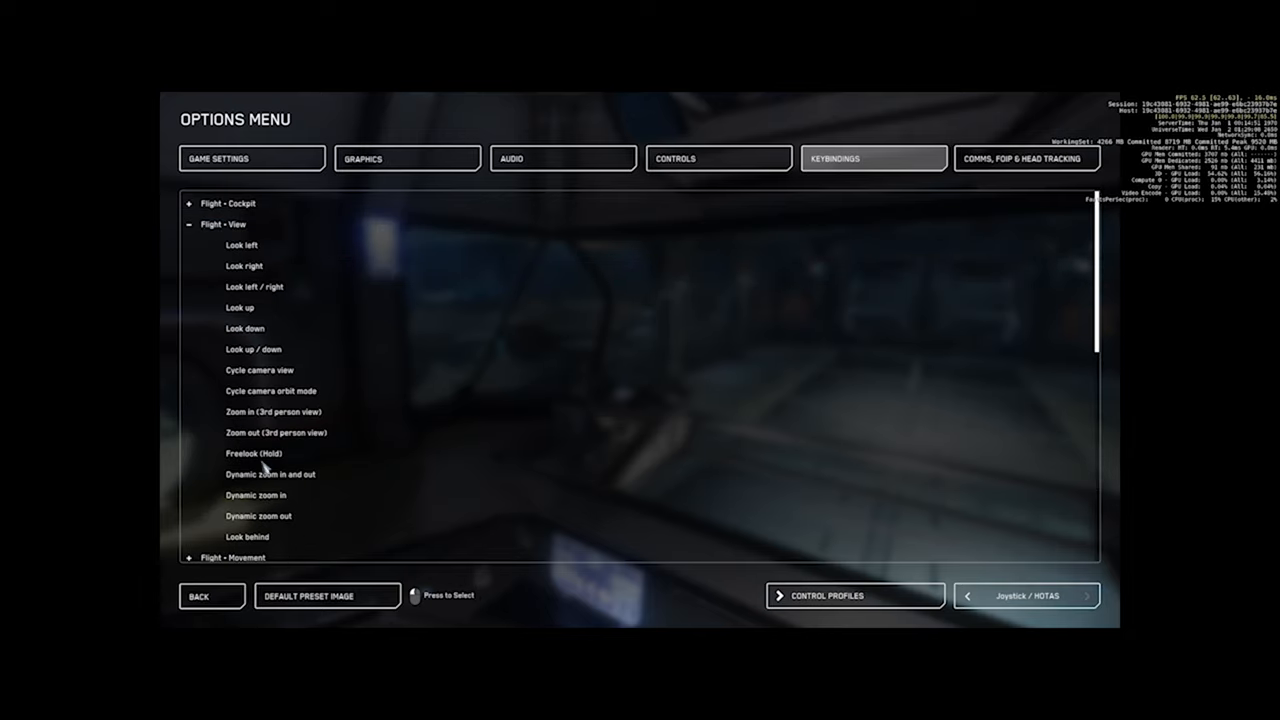
pyautogui.moveTo(558, 388)
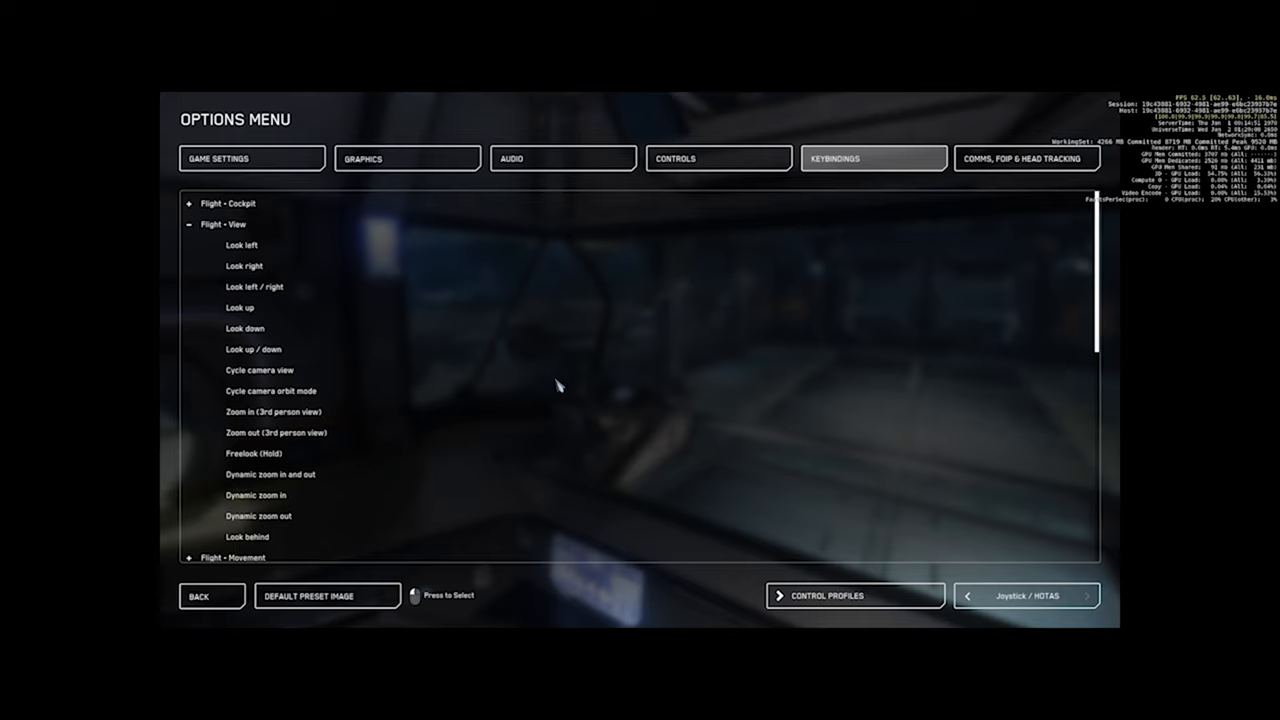
pyautogui.moveTo(556, 388)
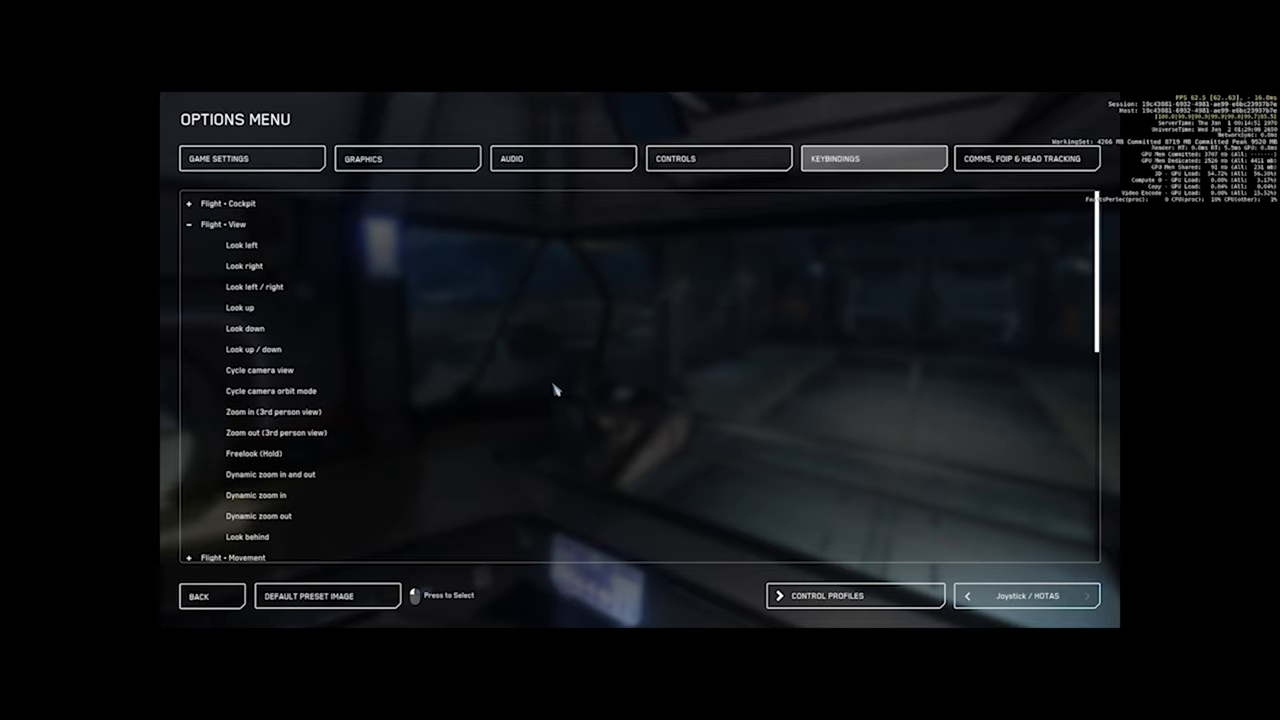
pyautogui.moveTo(552, 374)
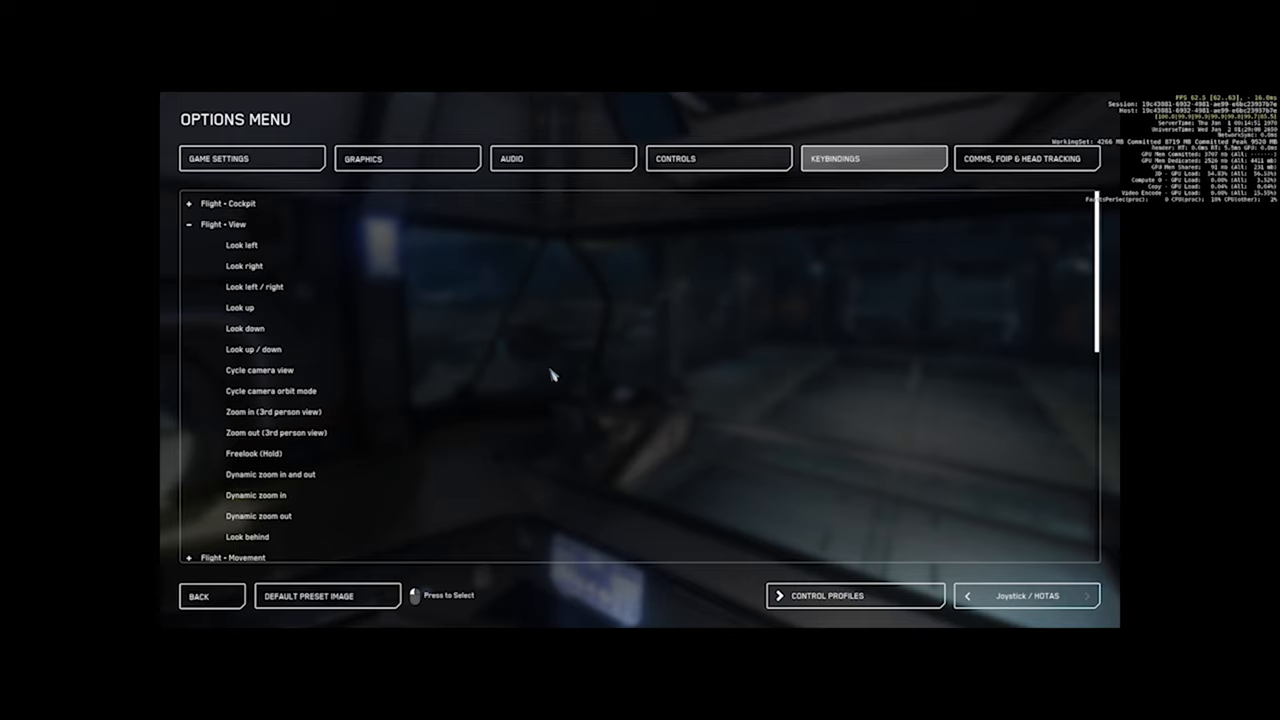
pyautogui.moveTo(224, 224)
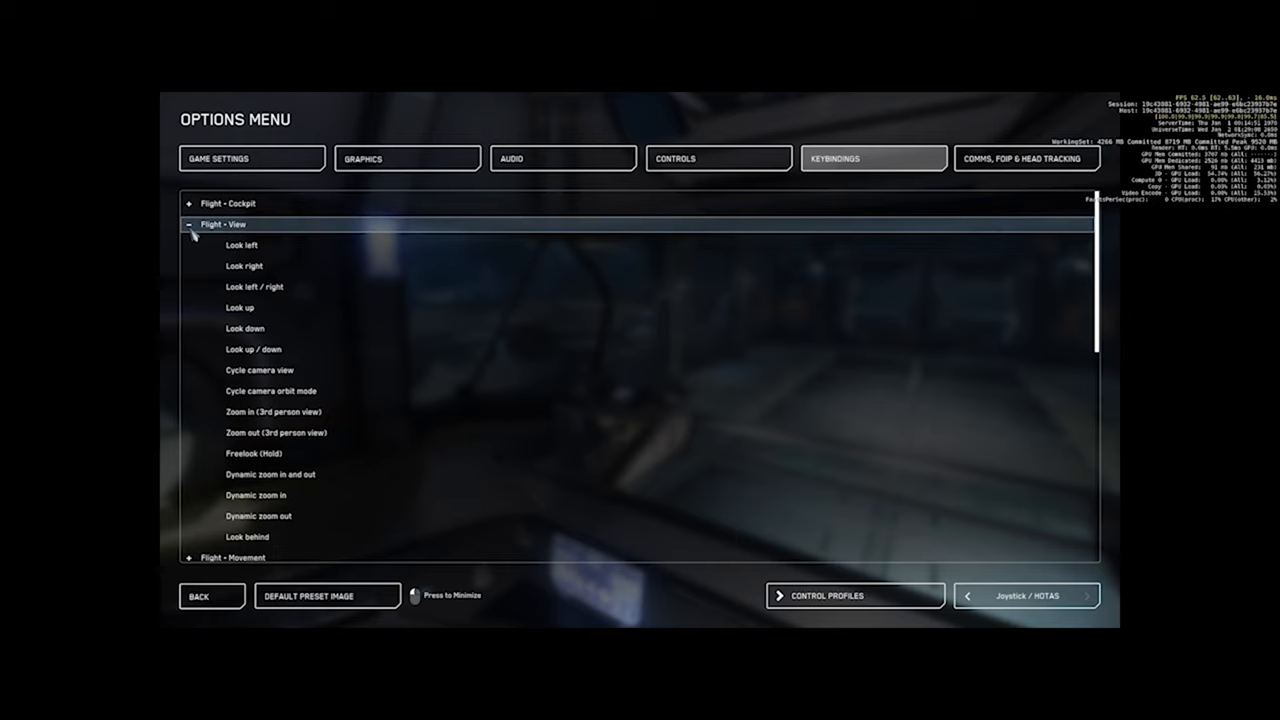
# - Expand Flight - Movement to see the pitch, yaw, roll and speed limiter bindings
pyautogui.click(224, 224)
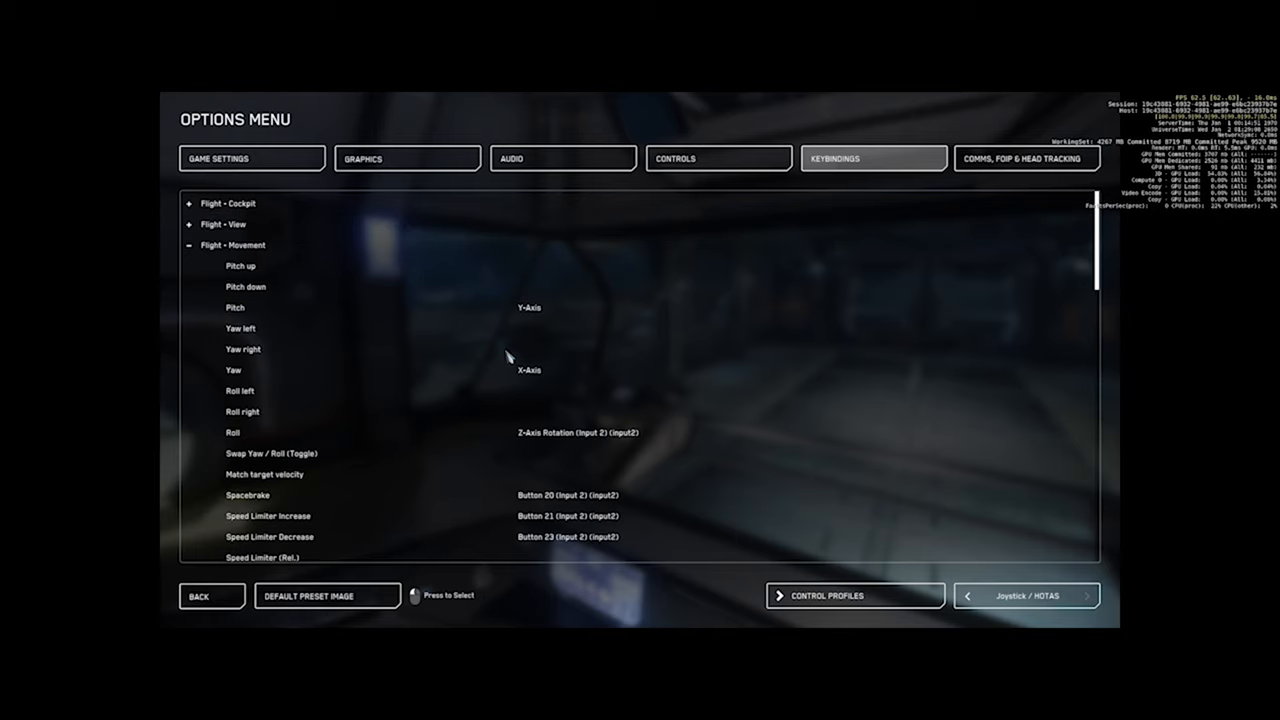
pyautogui.moveTo(540, 318)
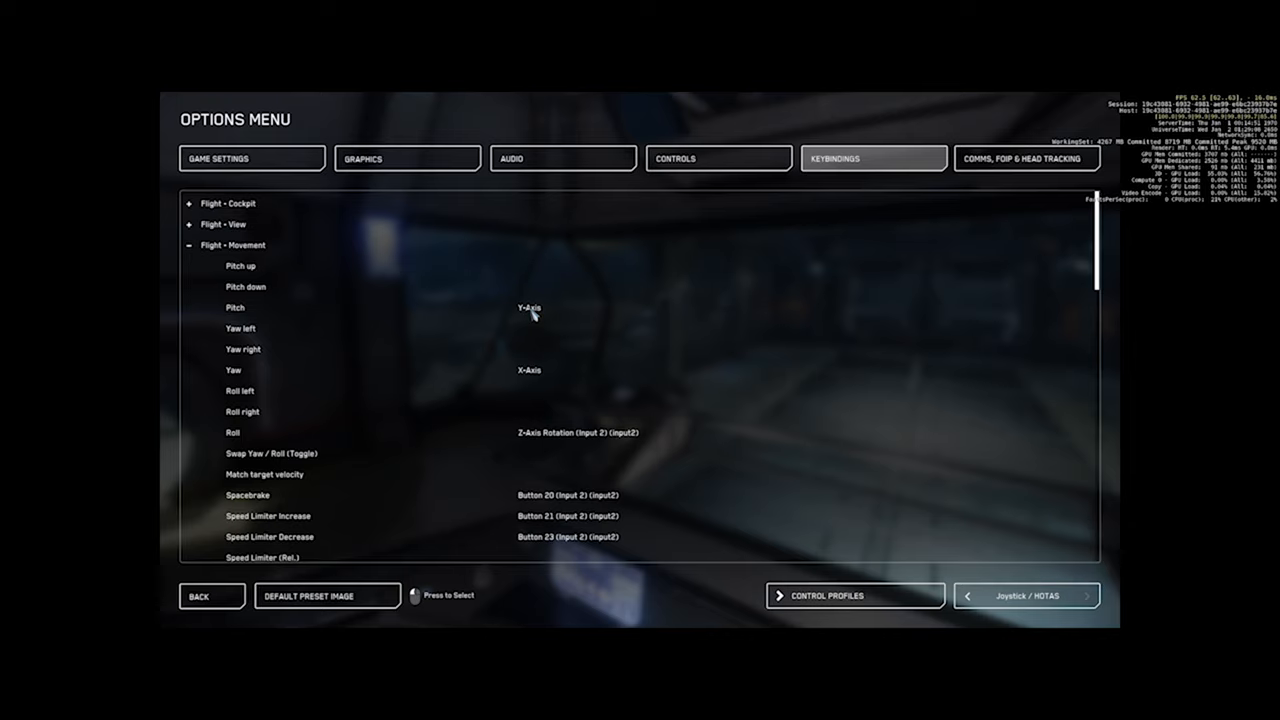
pyautogui.moveTo(540, 380)
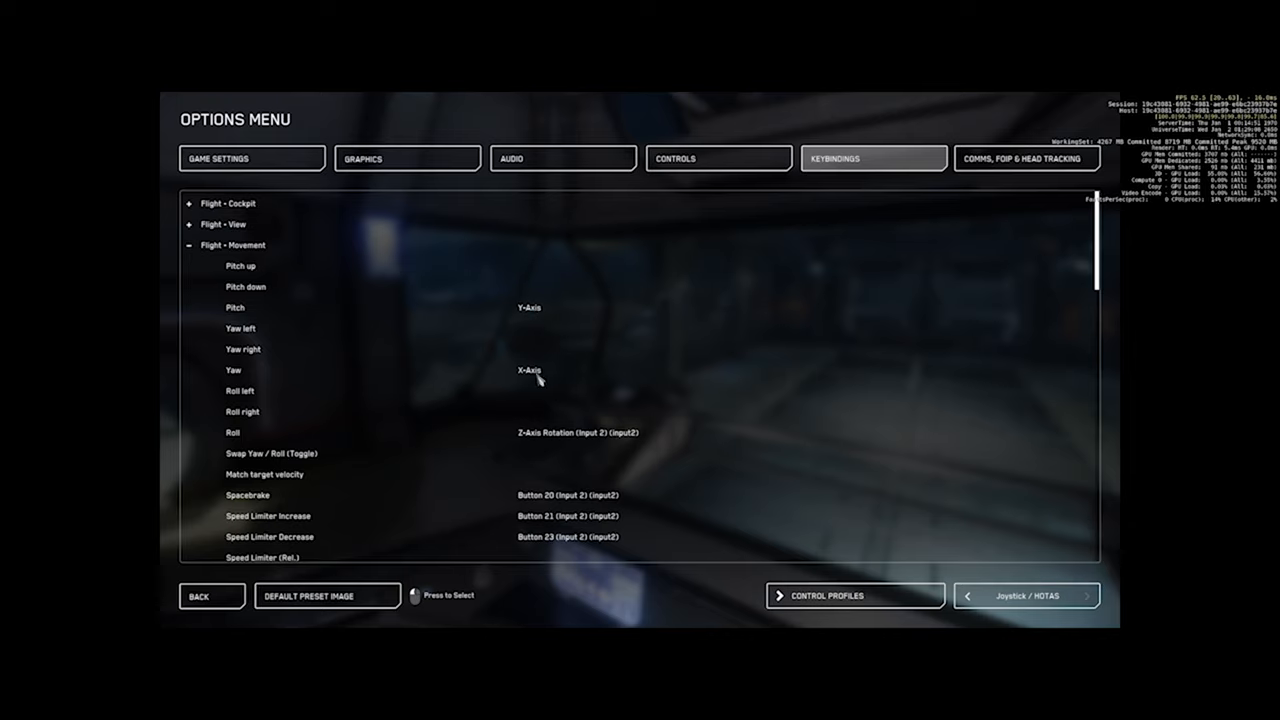
pyautogui.moveTo(564, 430)
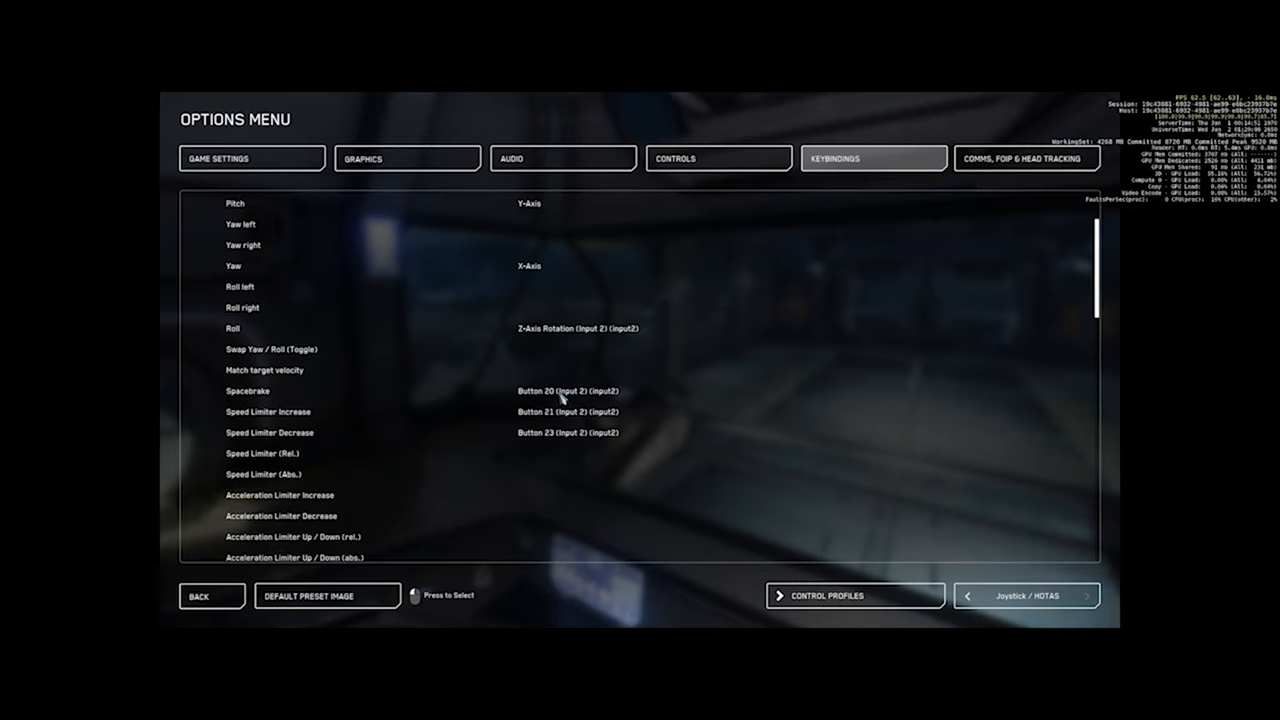
pyautogui.moveTo(552, 398)
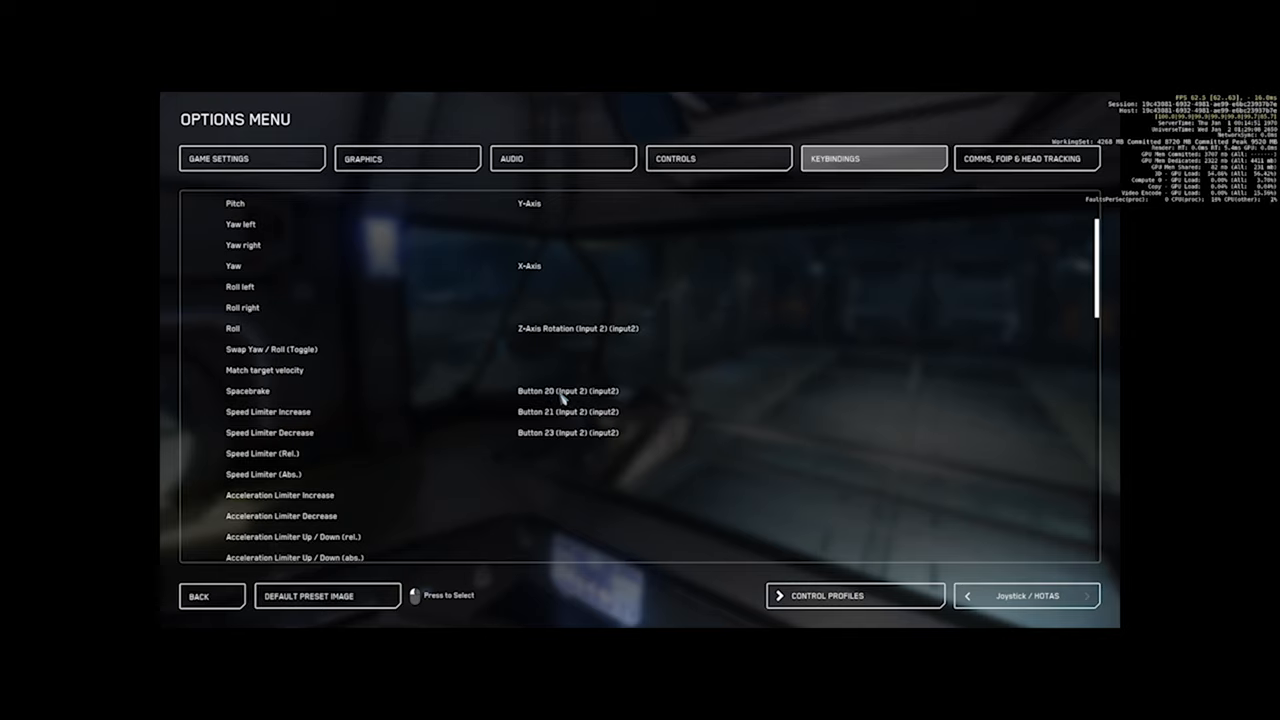
pyautogui.moveTo(586, 404)
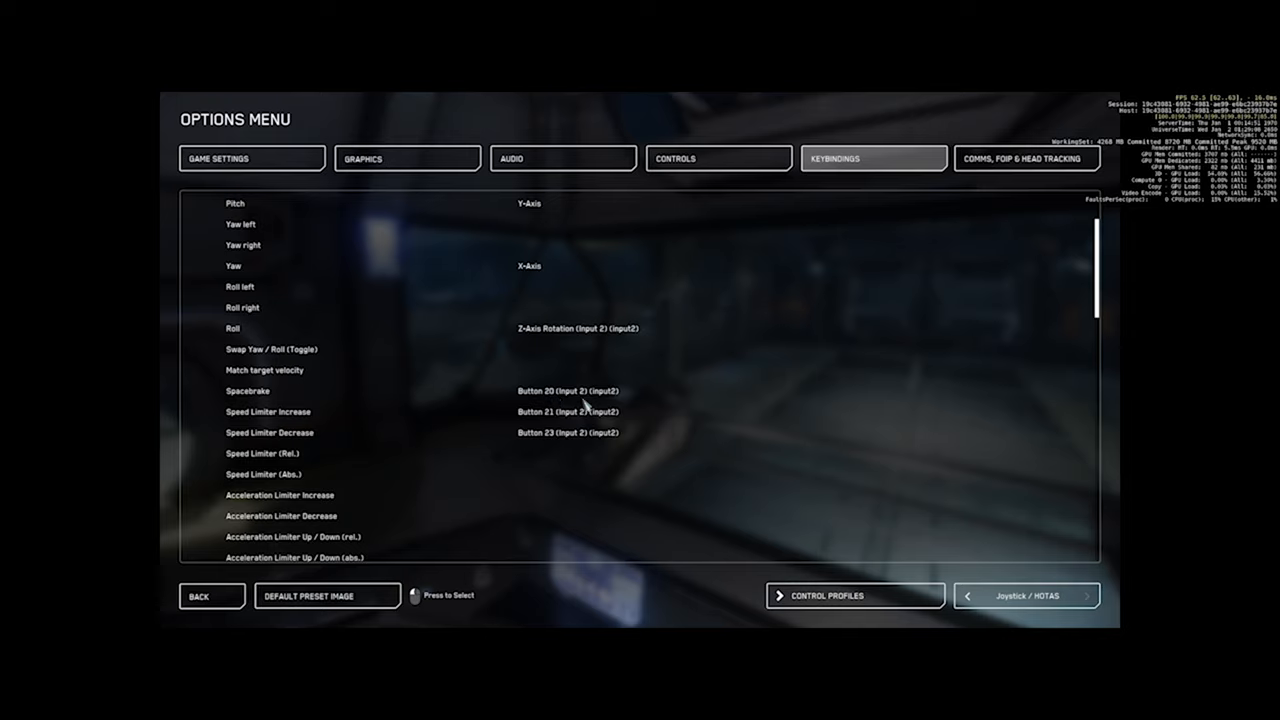
pyautogui.moveTo(576, 420)
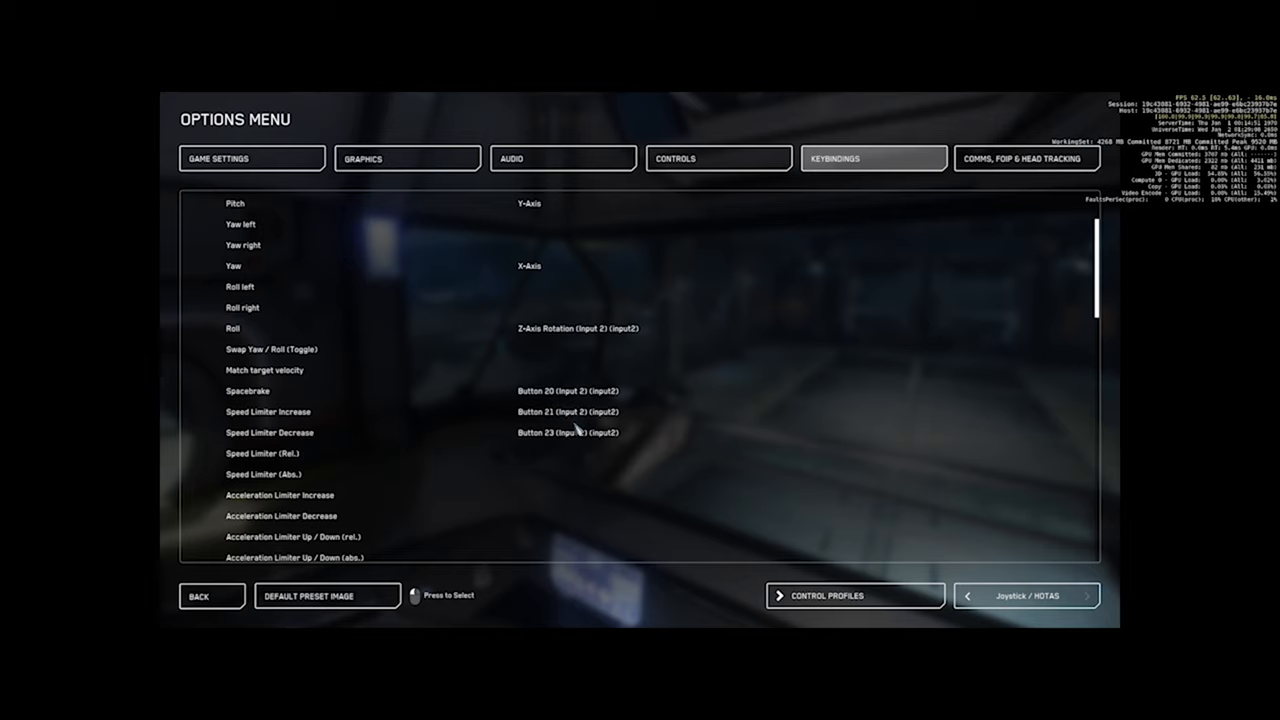
# - Scroll through Flight - Movement checking the strafe, throttle Z-rotation and afterburner assignments
pyautogui.scroll(-3)
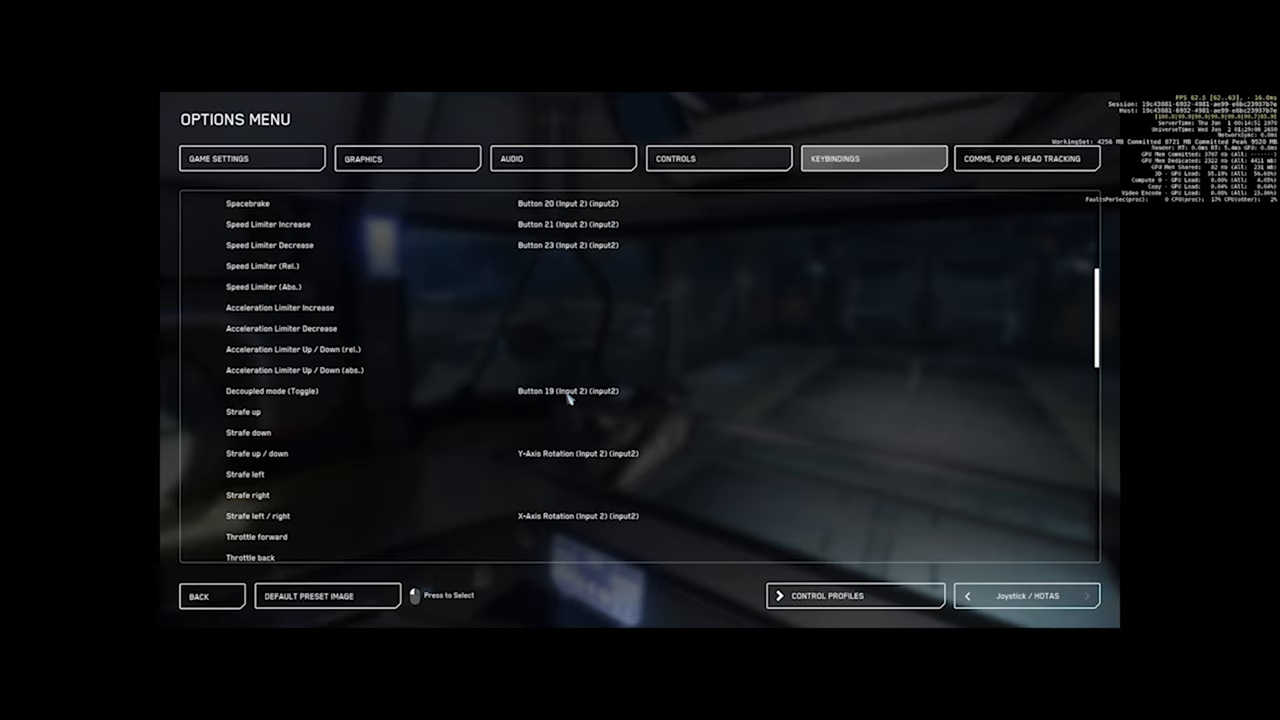
pyautogui.moveTo(562, 408)
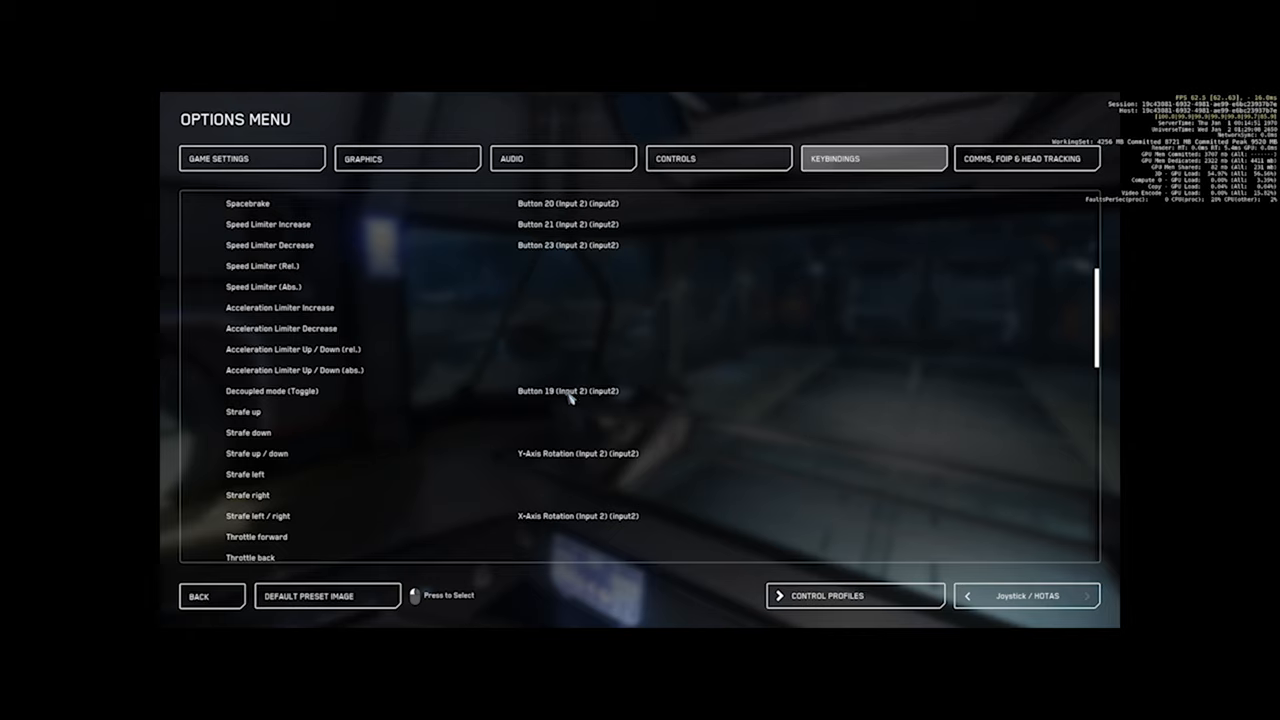
pyautogui.moveTo(552, 456)
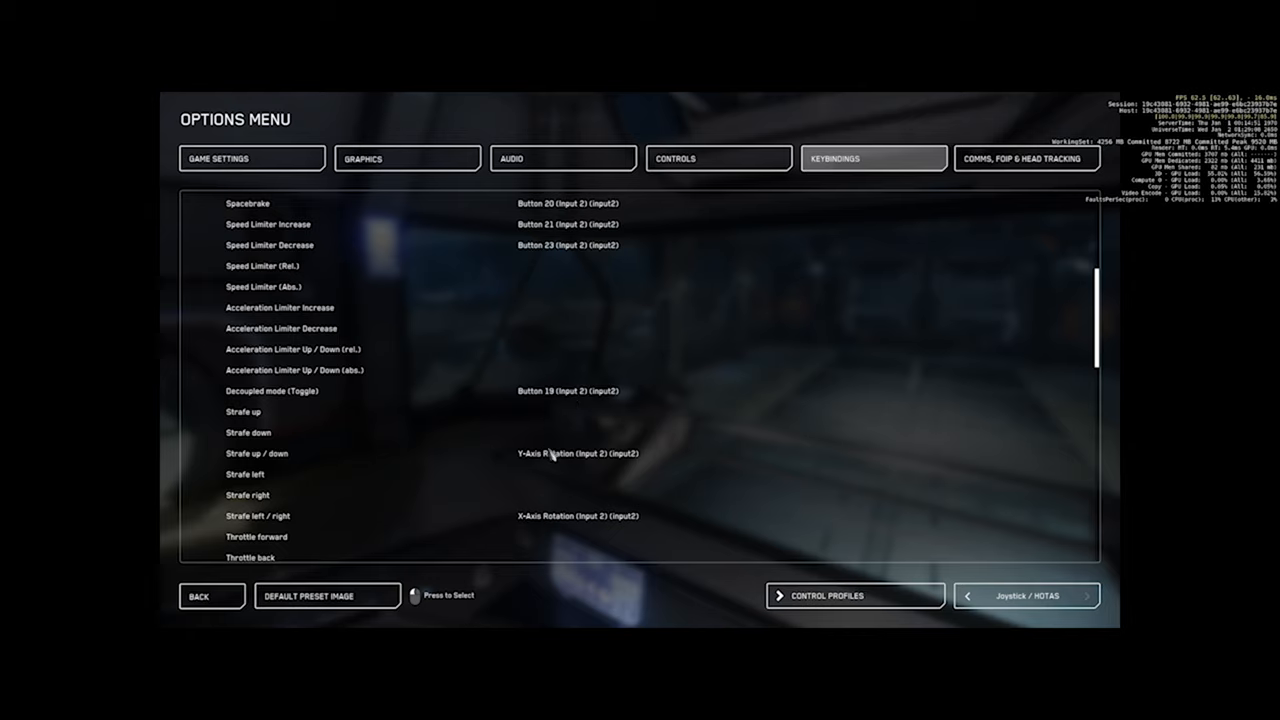
pyautogui.moveTo(552, 456)
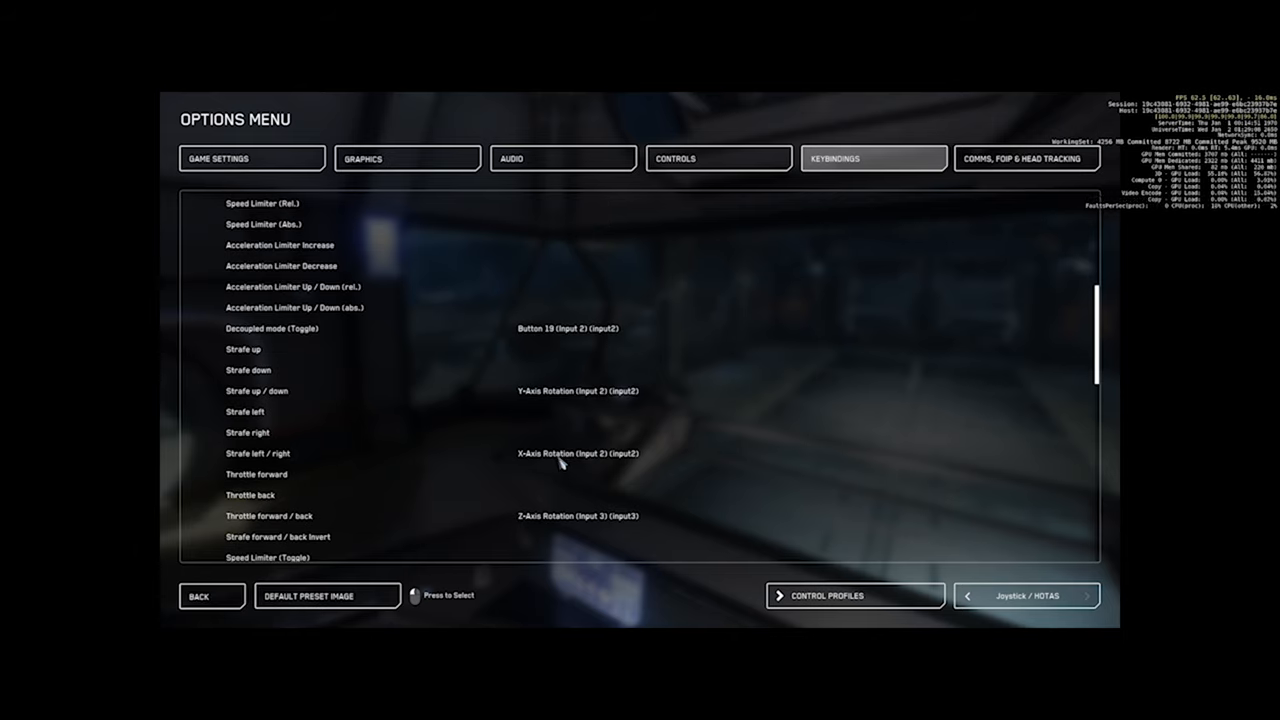
pyautogui.moveTo(556, 476)
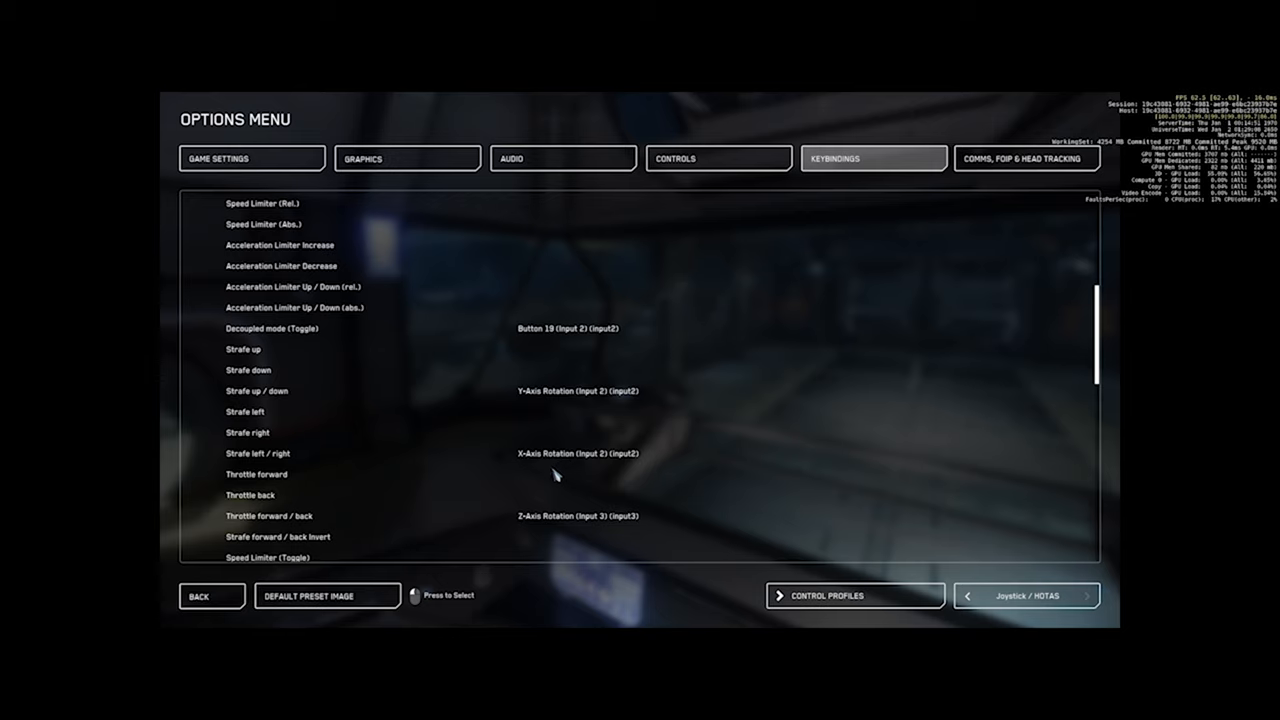
pyautogui.scroll(-3)
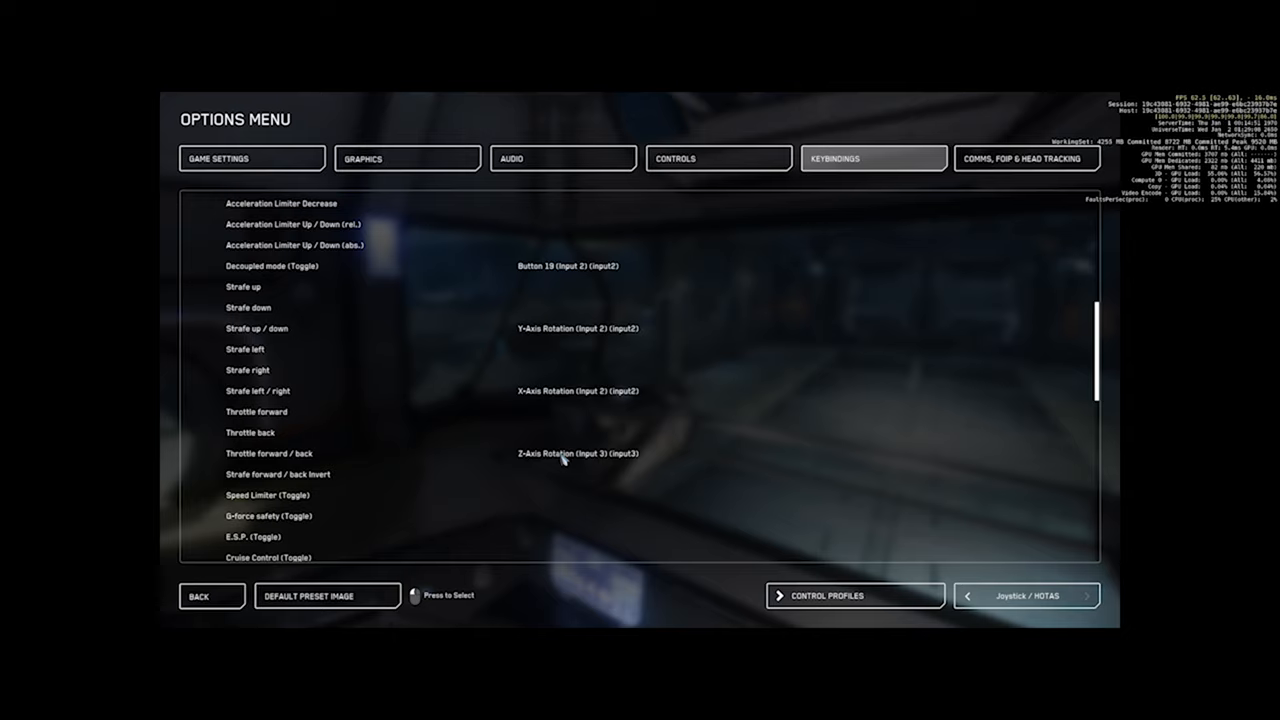
pyautogui.scroll(-3)
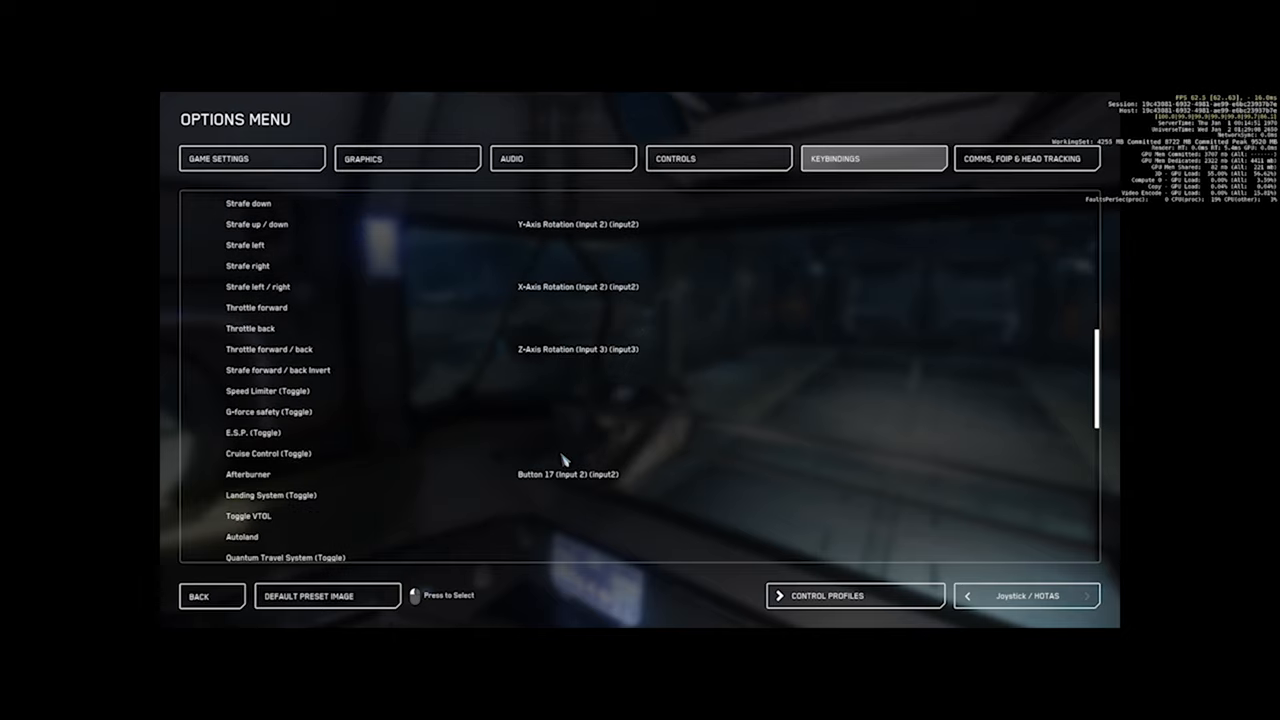
pyautogui.scroll(-3)
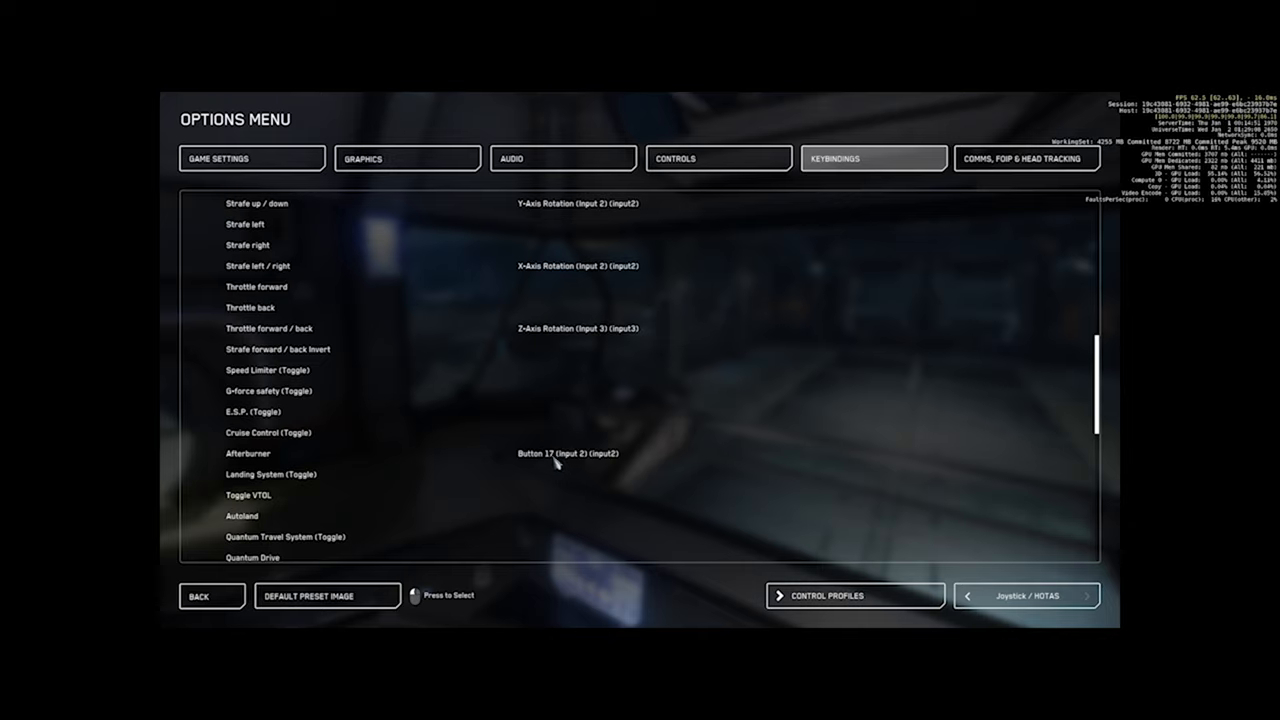
pyautogui.moveTo(558, 460)
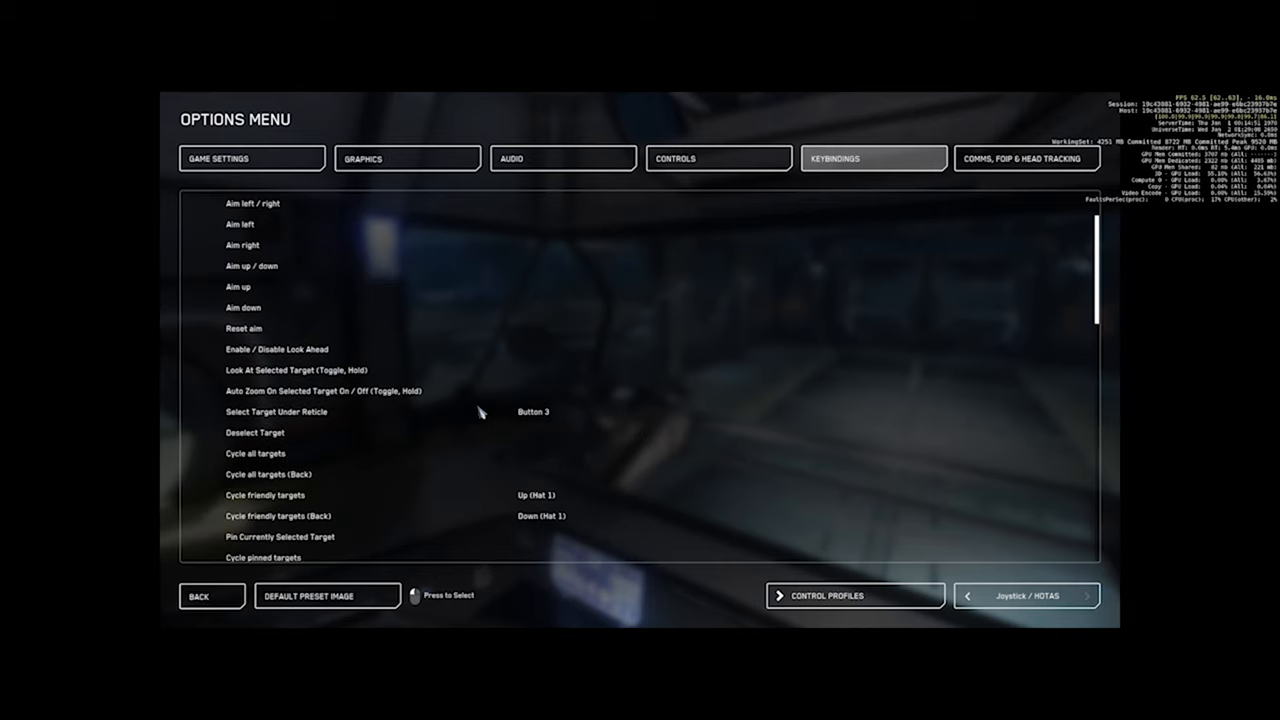
# - Scroll through Flight - Targeting reviewing target cycling hat directions and scanning button bindings
pyautogui.scroll(-3)
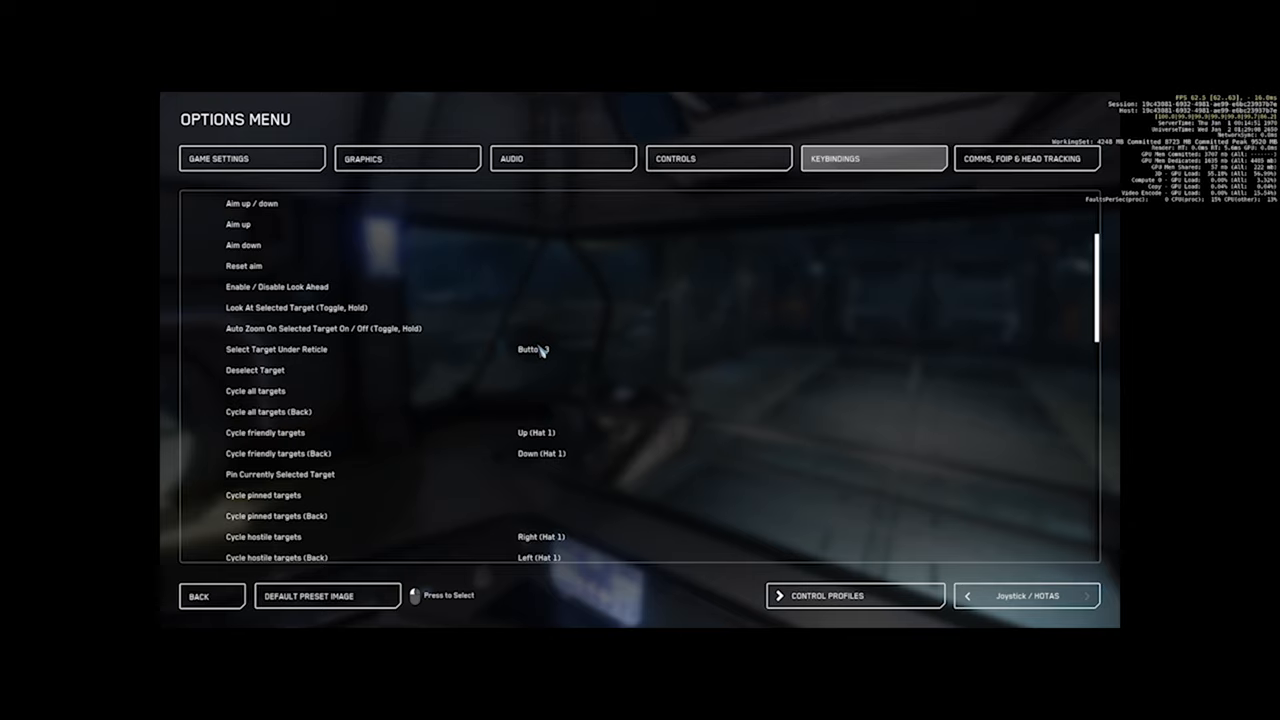
pyautogui.moveTo(544, 356)
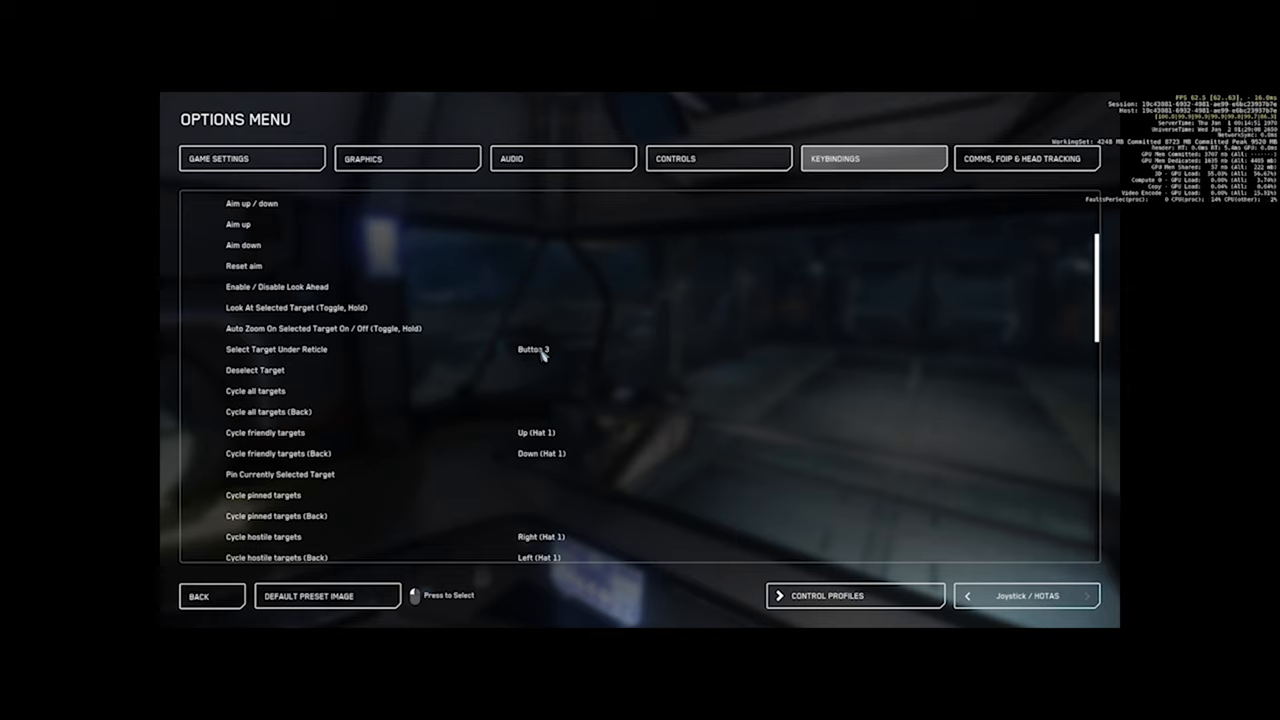
pyautogui.moveTo(540, 358)
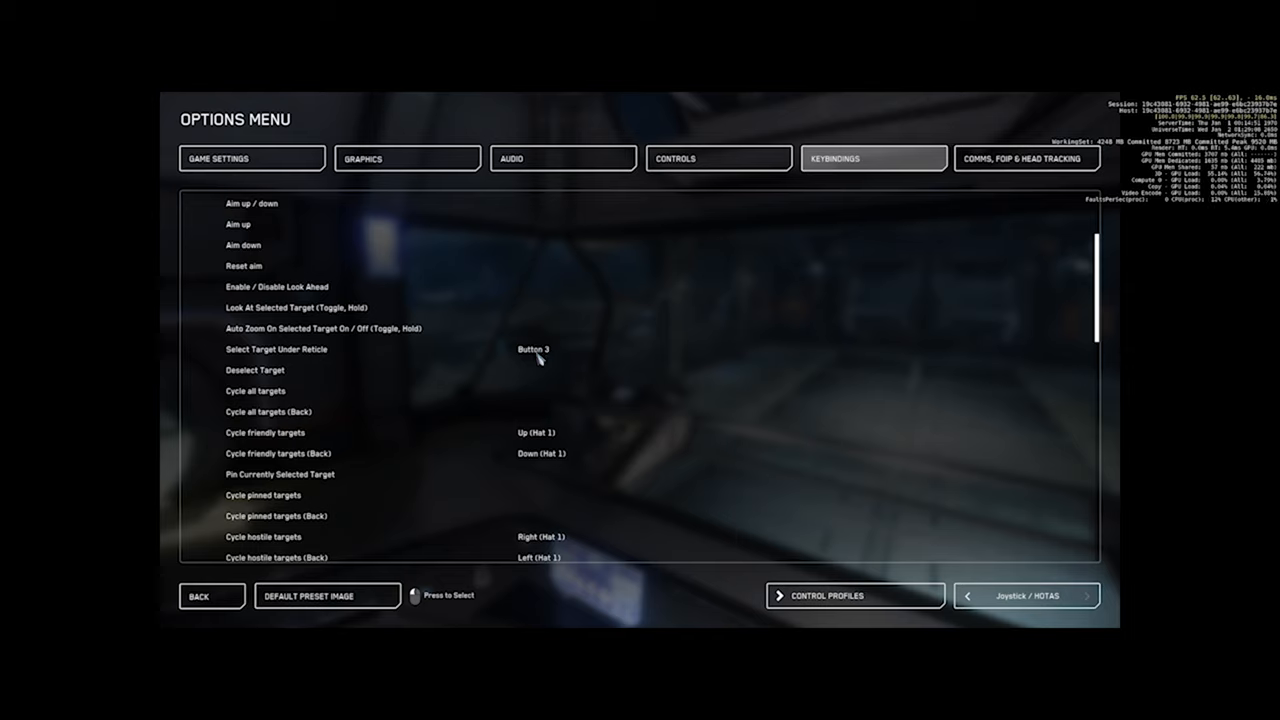
pyautogui.moveTo(536, 442)
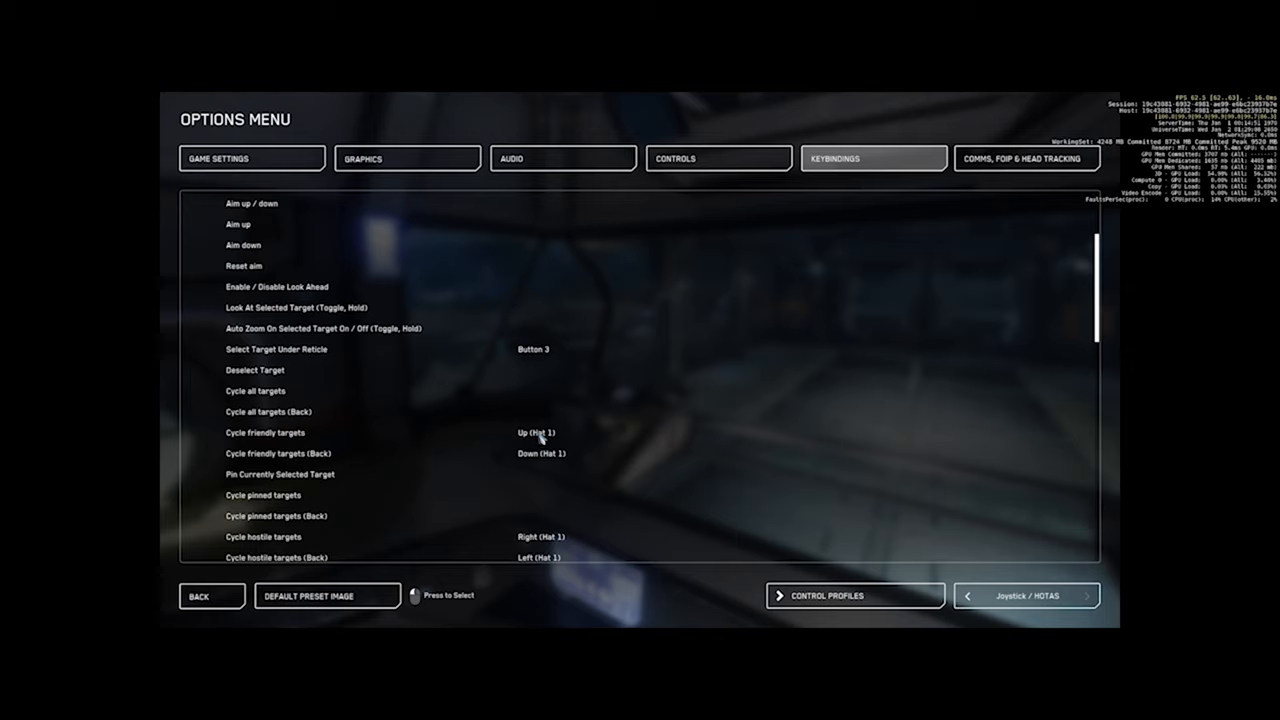
pyautogui.scroll(-3)
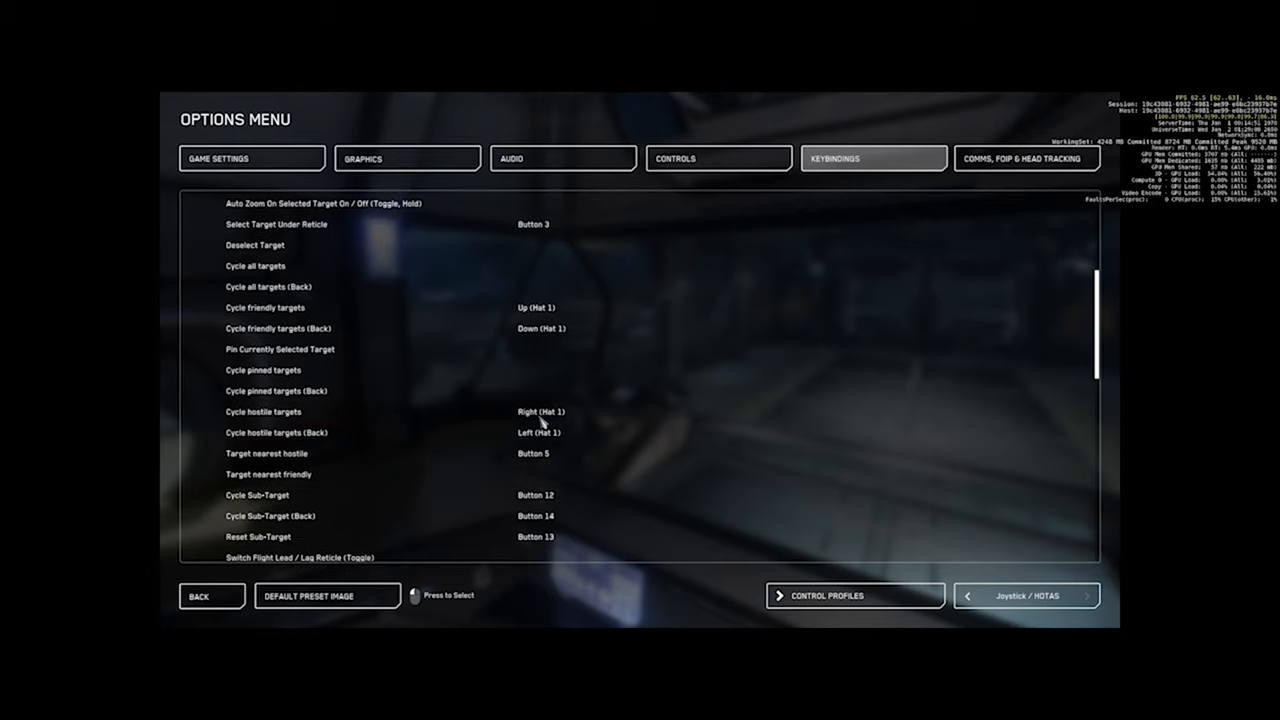
pyautogui.moveTo(558, 420)
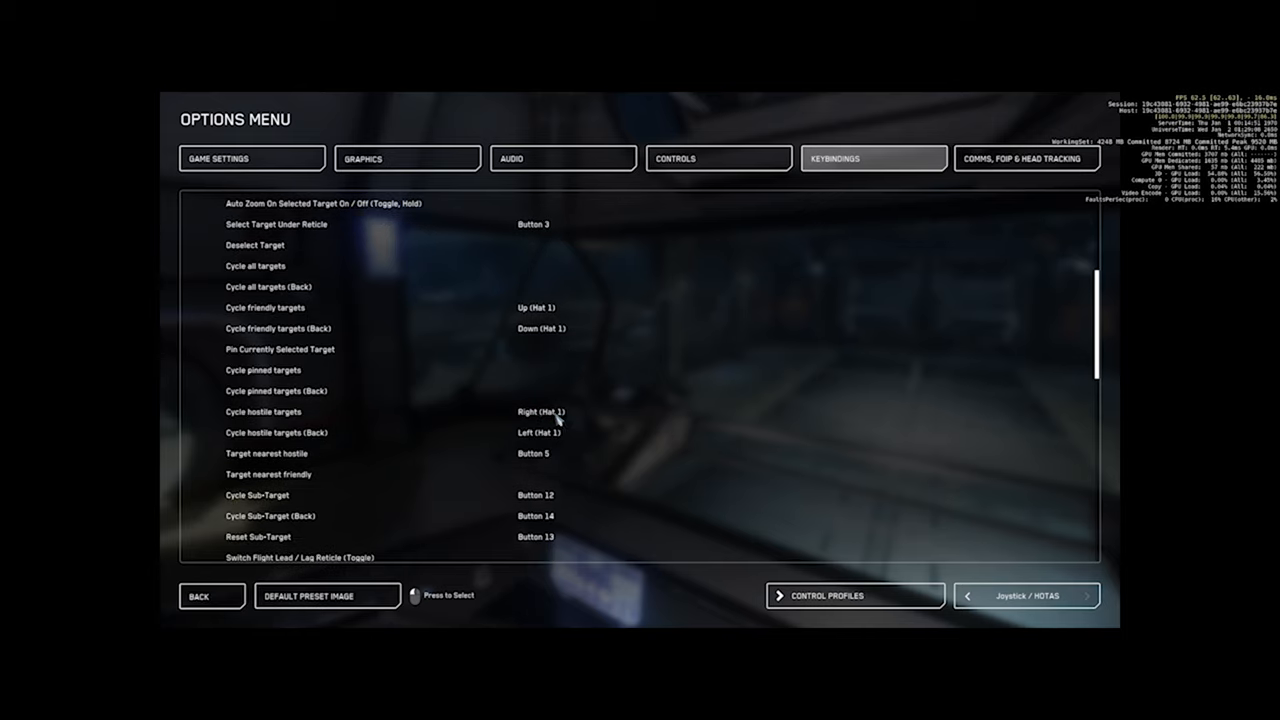
pyautogui.moveTo(556, 446)
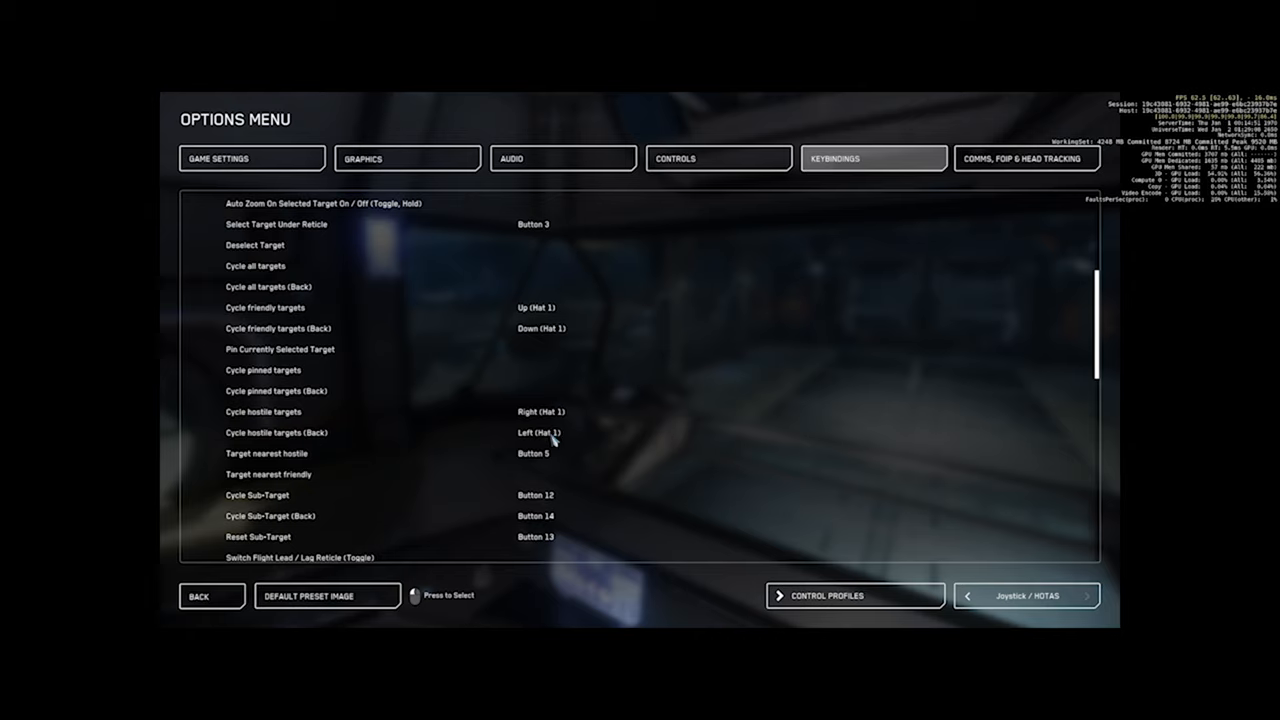
pyautogui.moveTo(540, 462)
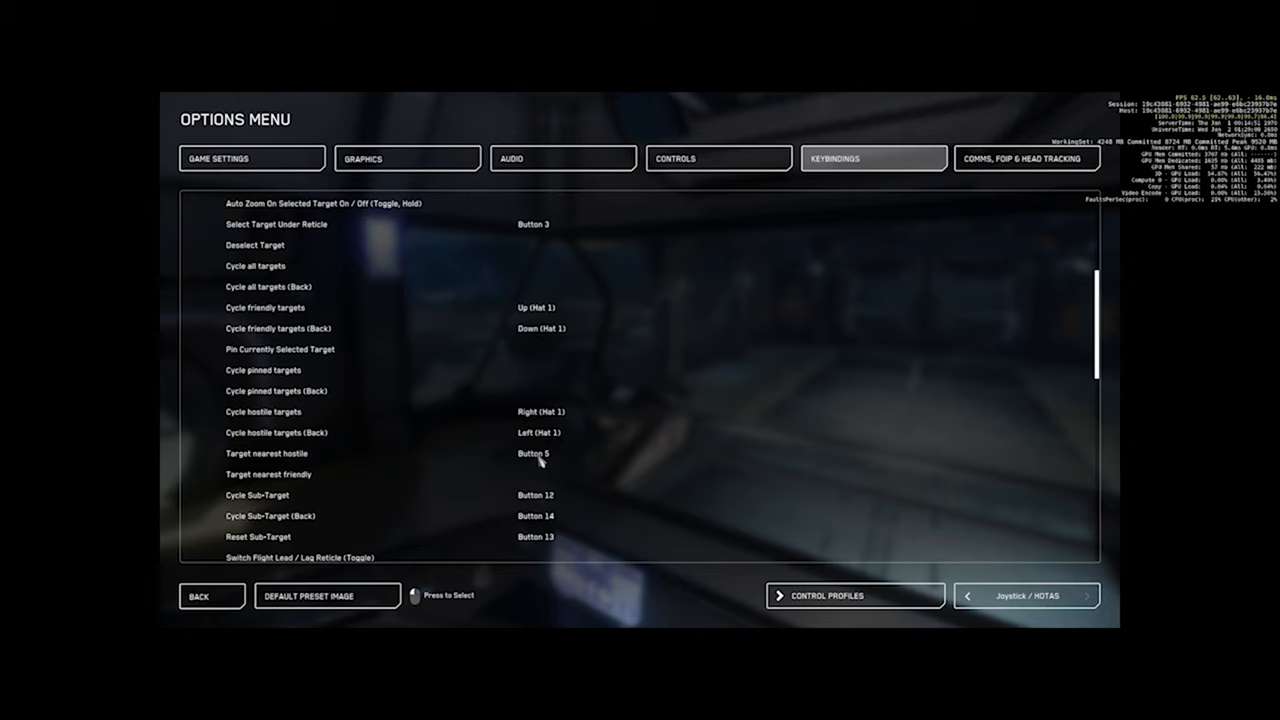
pyautogui.scroll(-3)
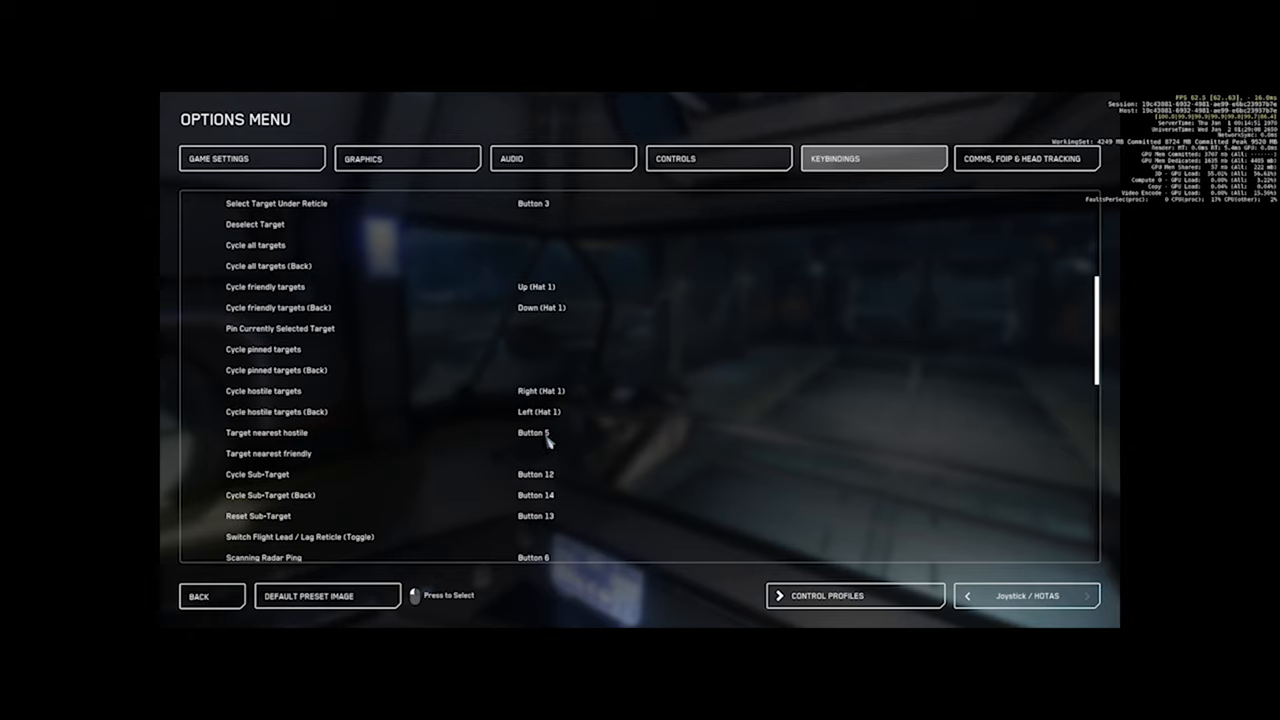
pyautogui.scroll(-3)
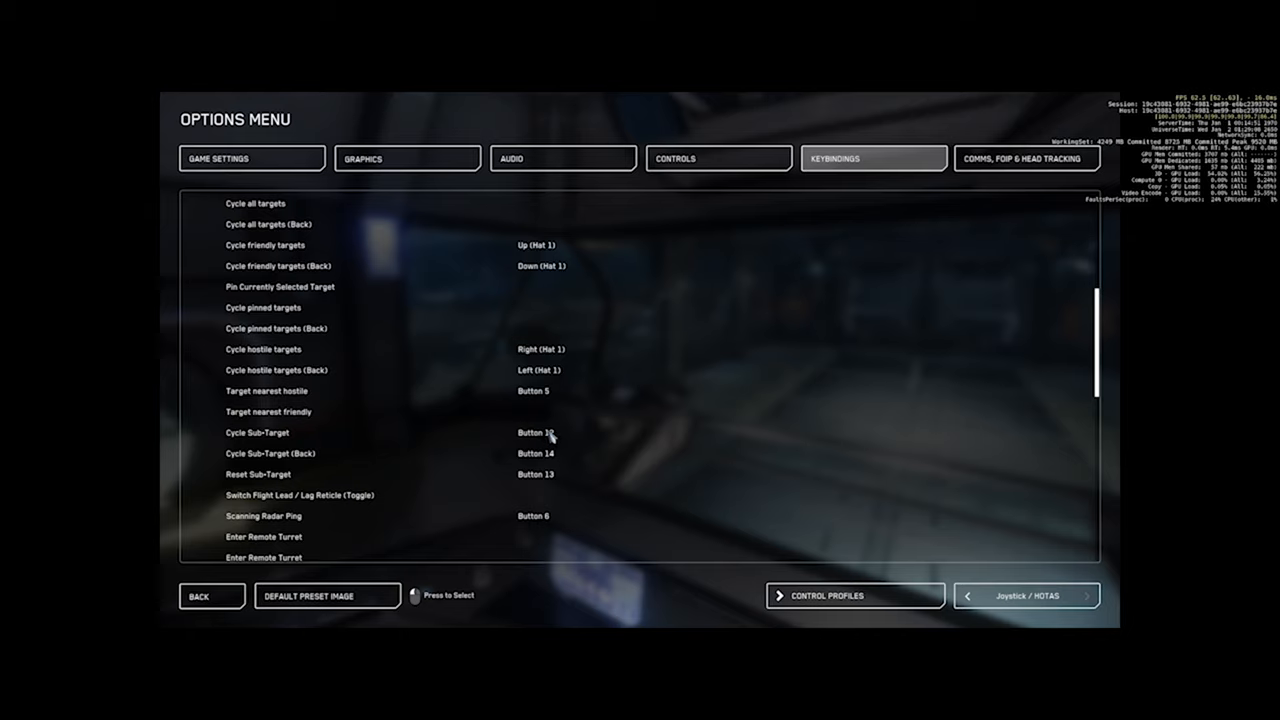
pyautogui.moveTo(544, 444)
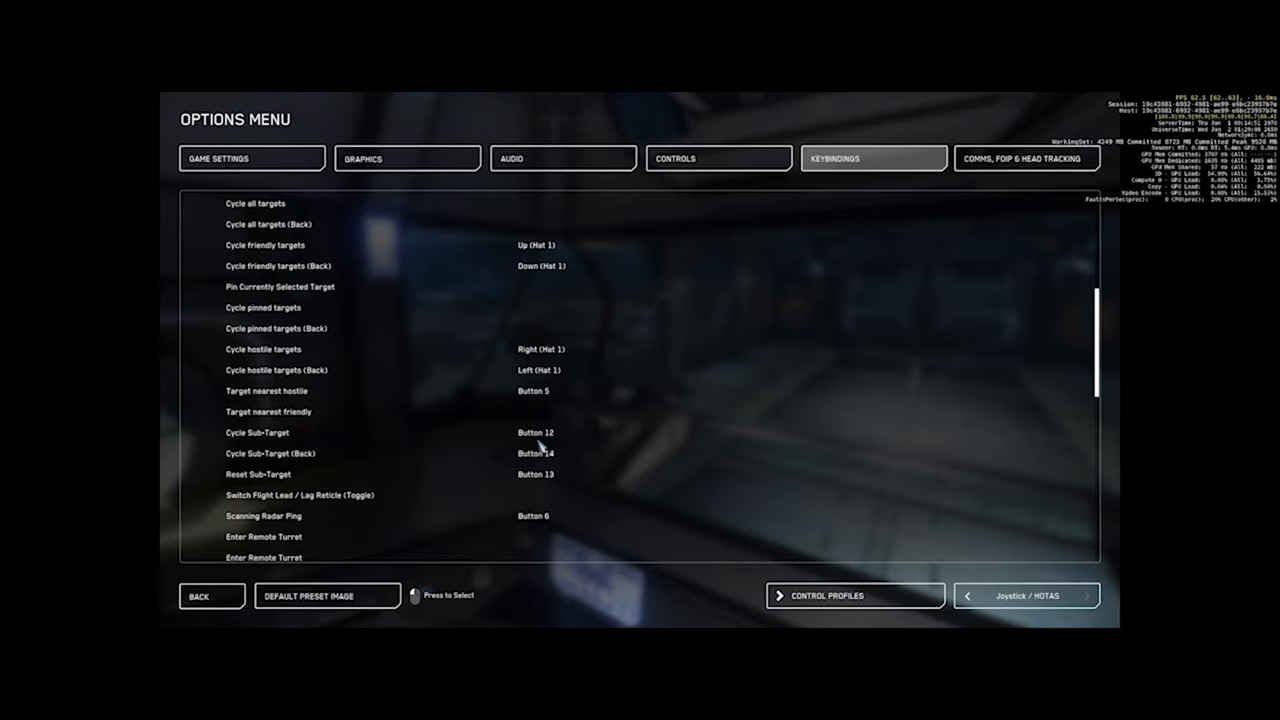
pyautogui.moveTo(548, 444)
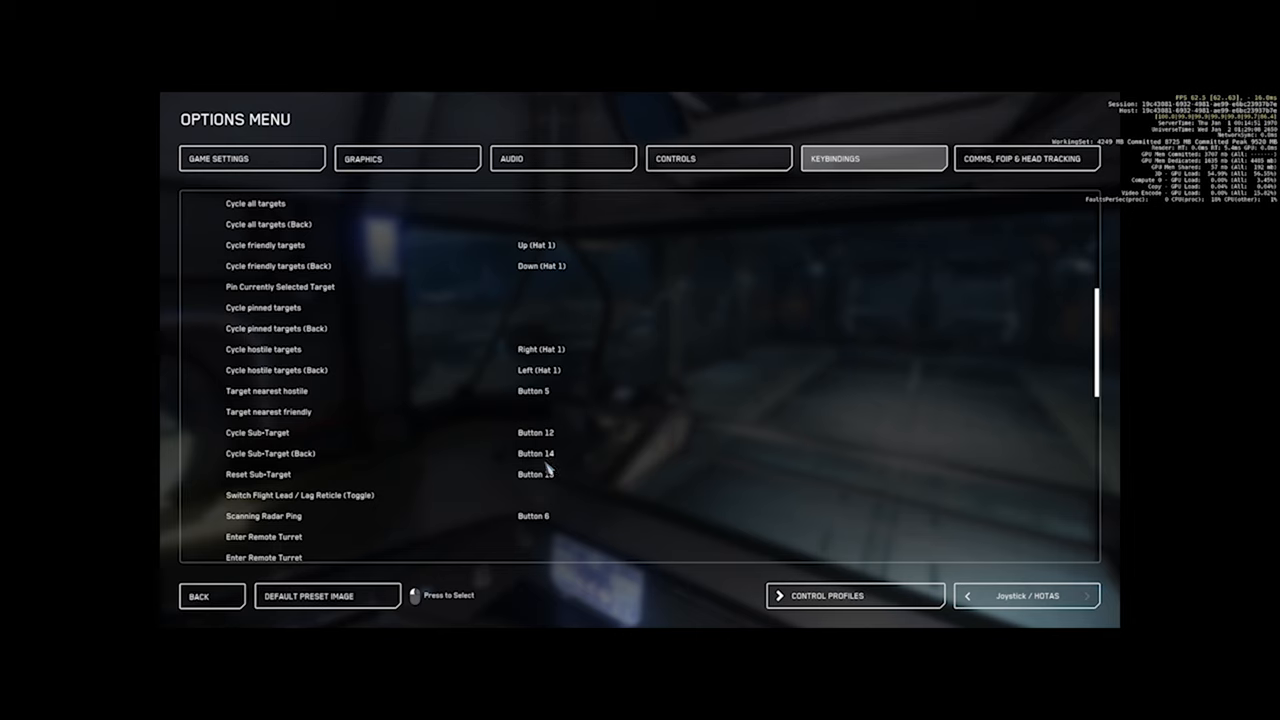
pyautogui.scroll(-3)
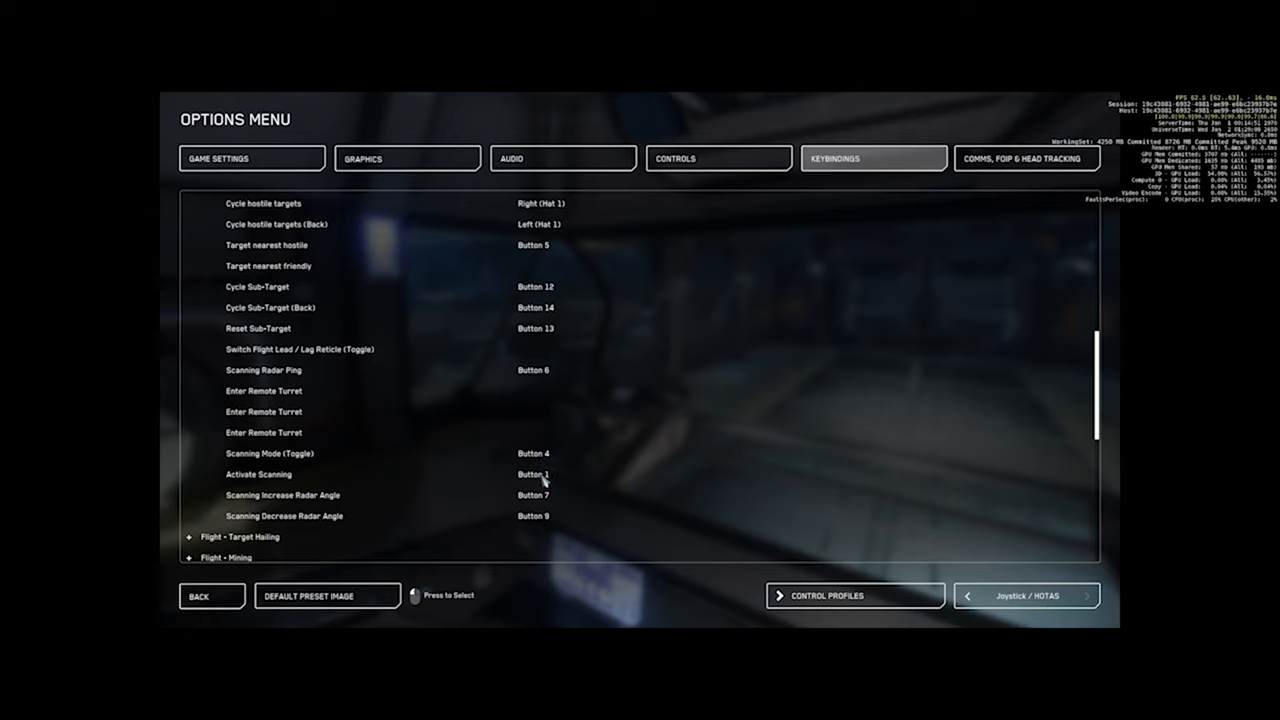
pyautogui.moveTo(540, 372)
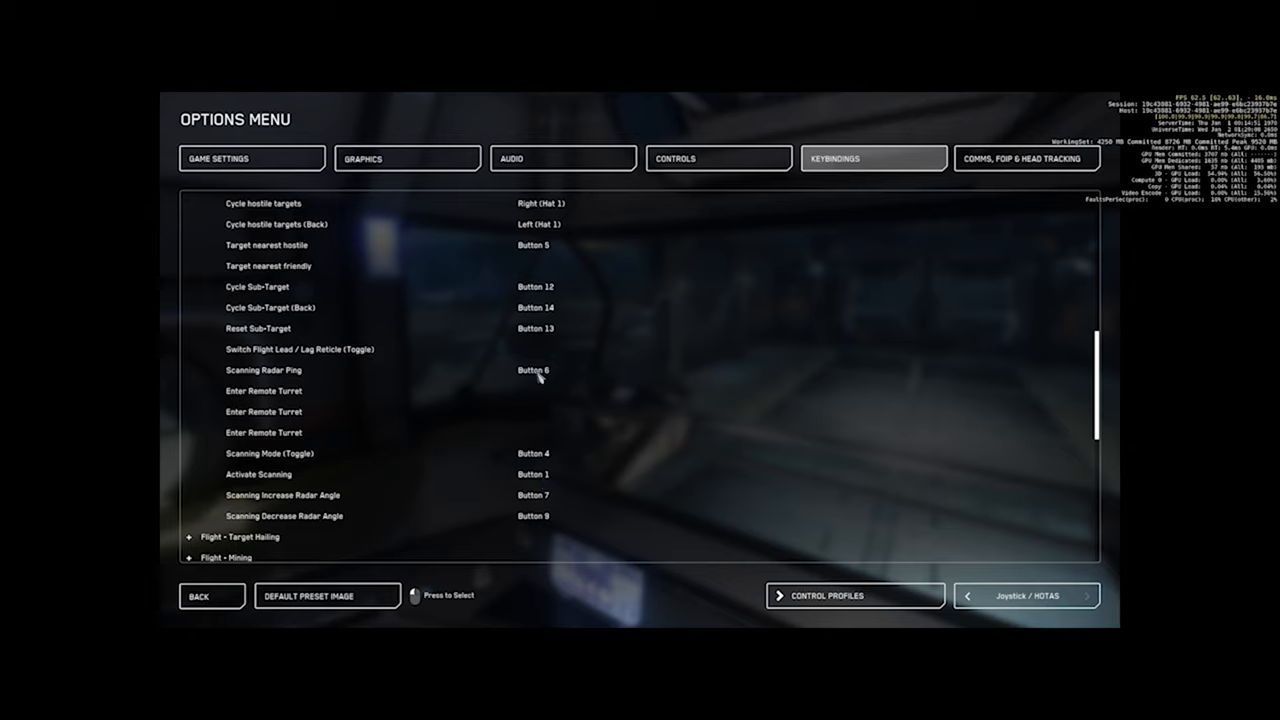
pyautogui.moveTo(536, 382)
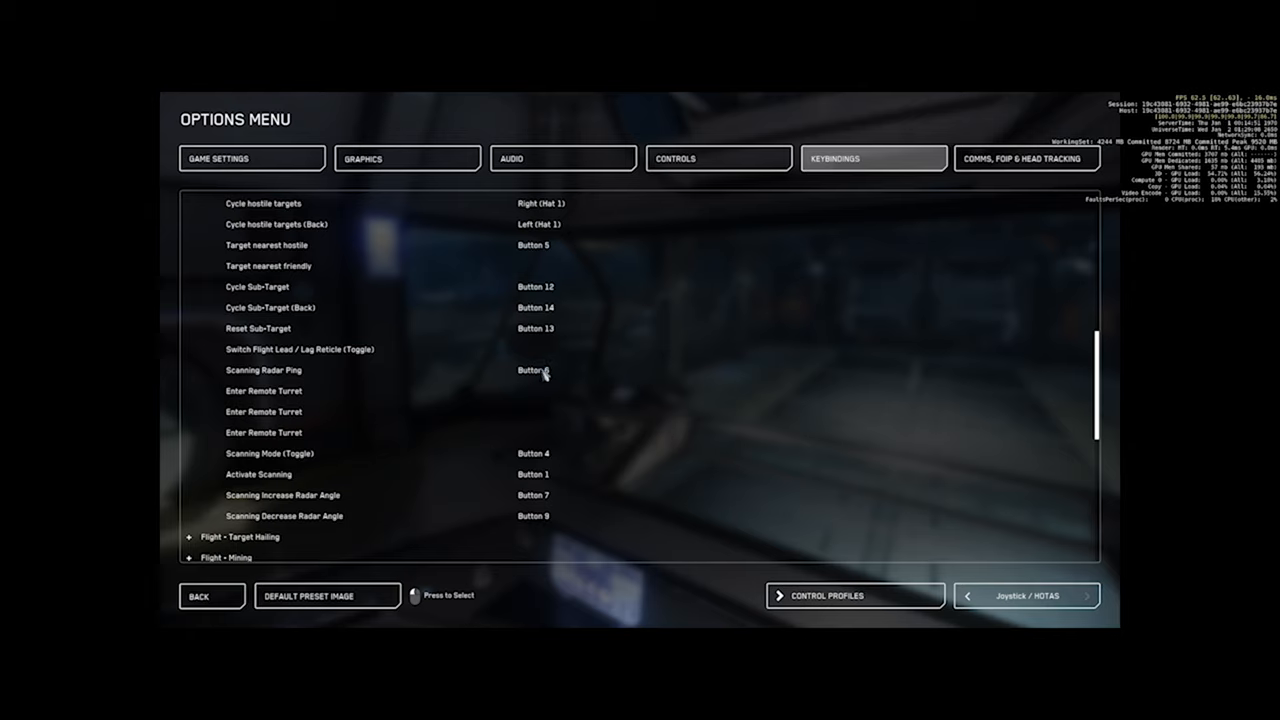
pyautogui.moveTo(512, 494)
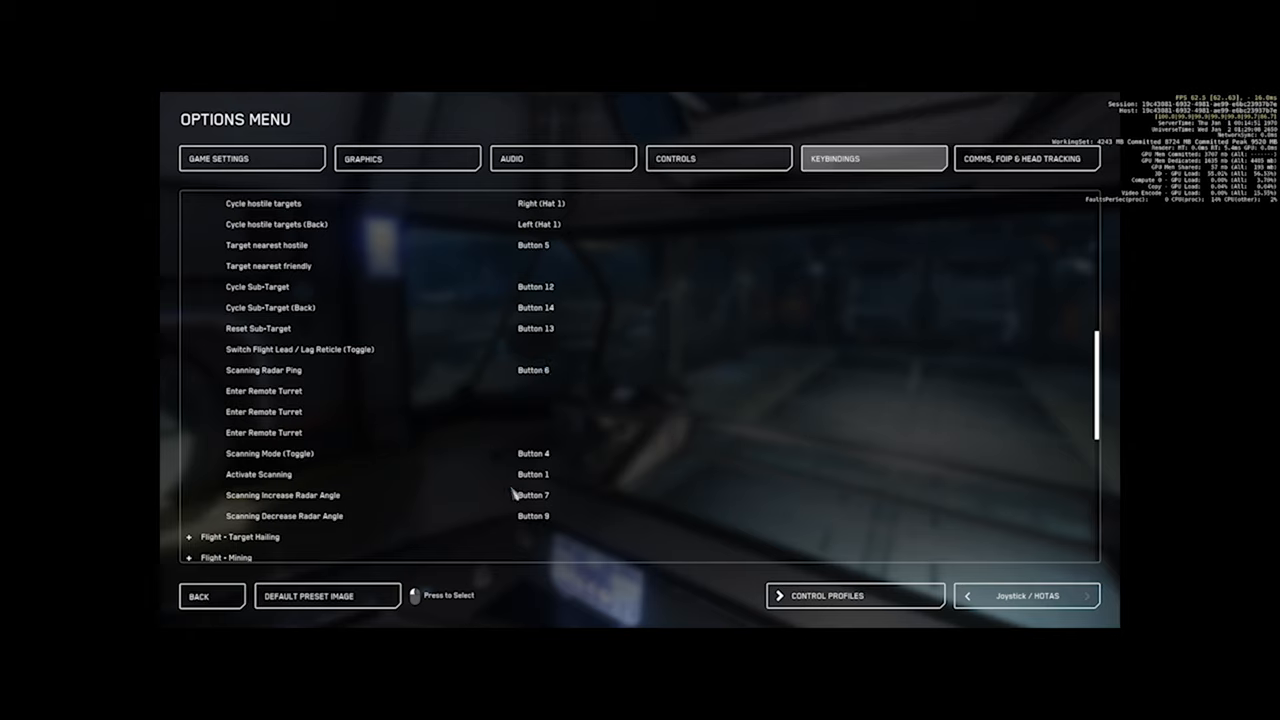
pyautogui.moveTo(556, 388)
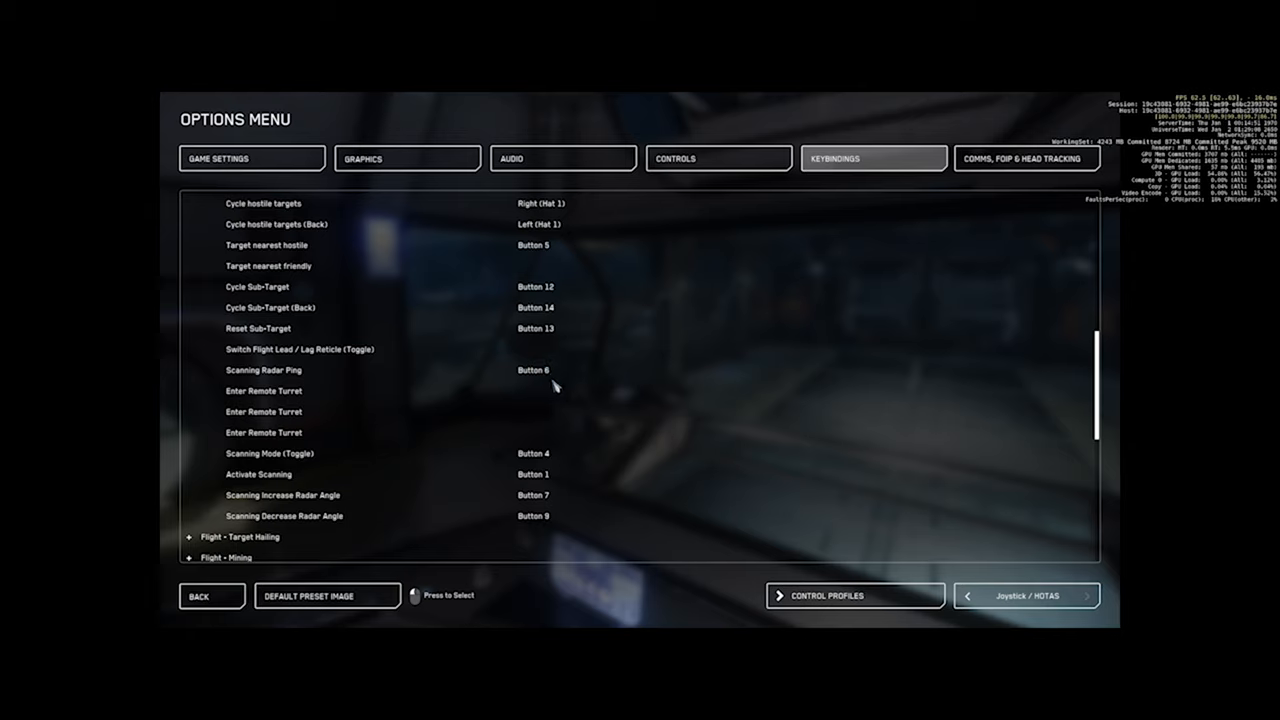
pyautogui.moveTo(556, 496)
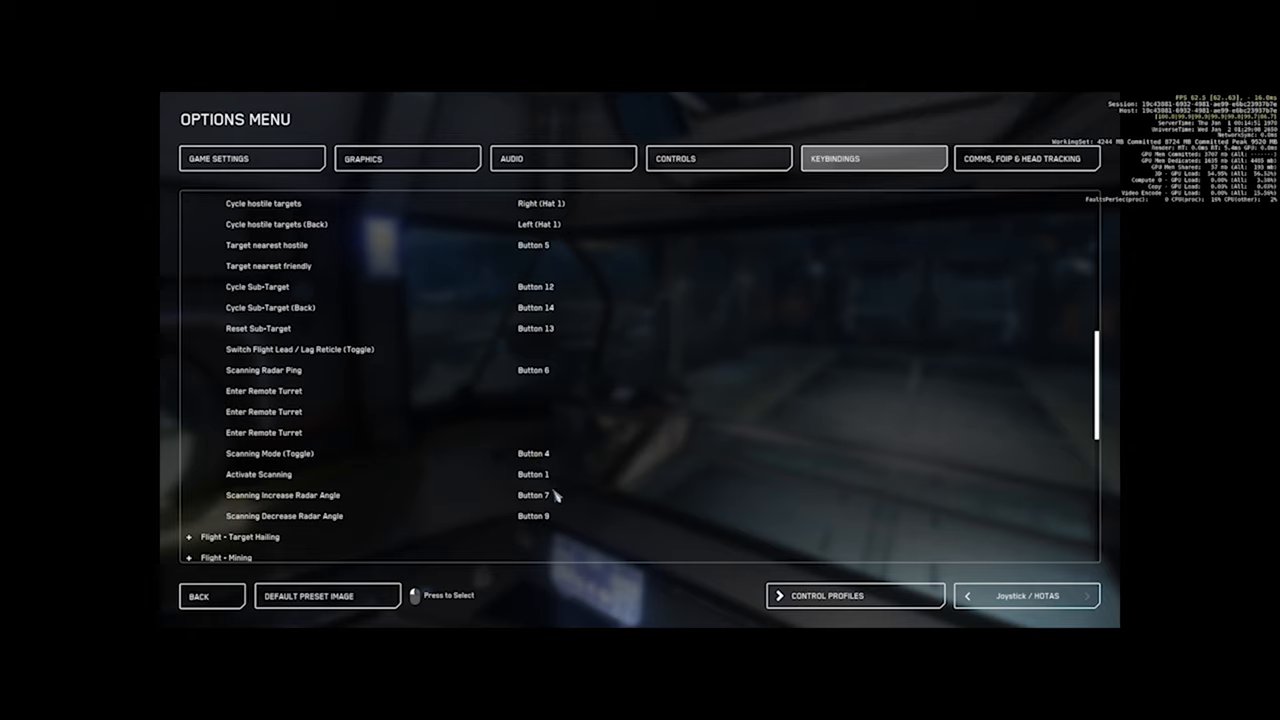
pyautogui.moveTo(352, 460)
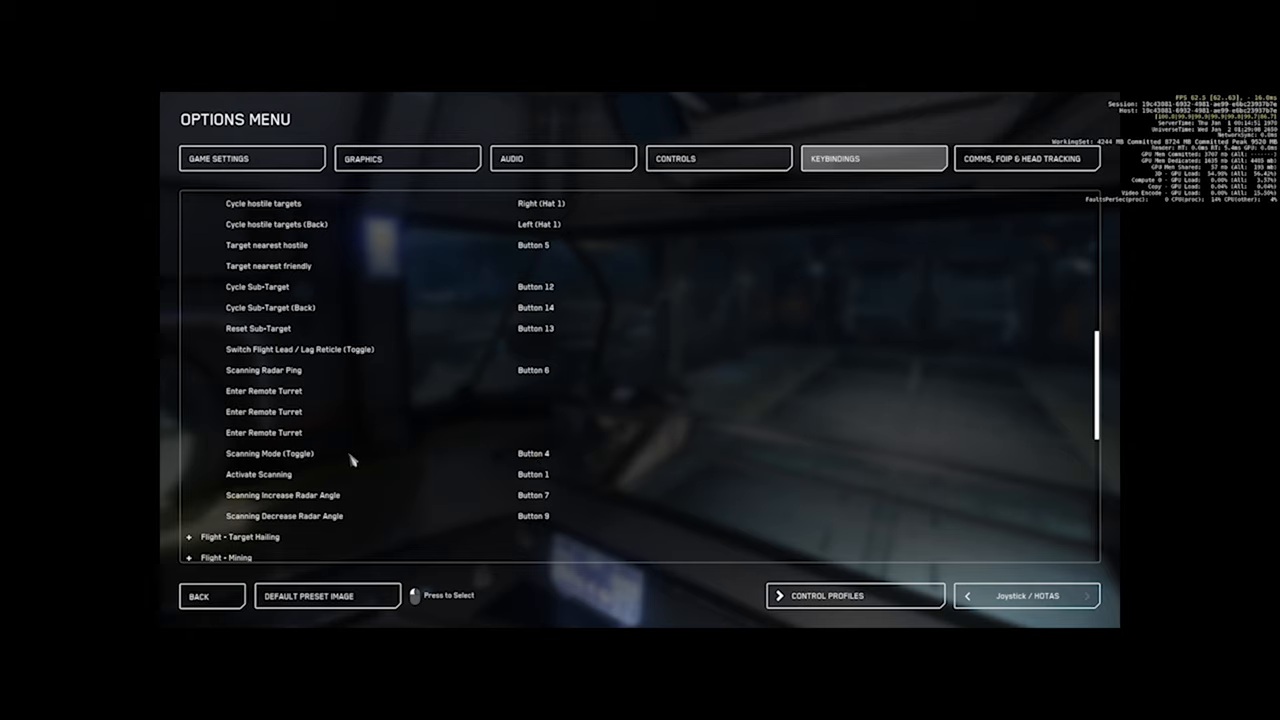
pyautogui.moveTo(540, 500)
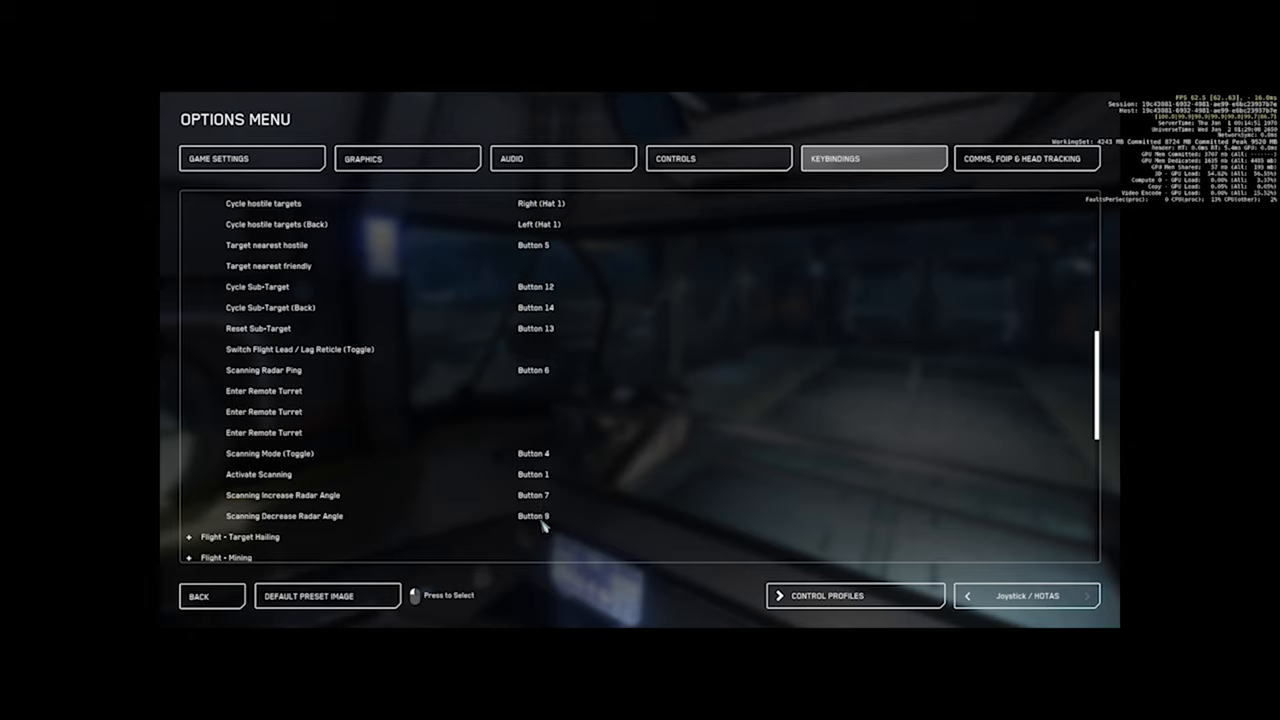
pyautogui.moveTo(316, 428)
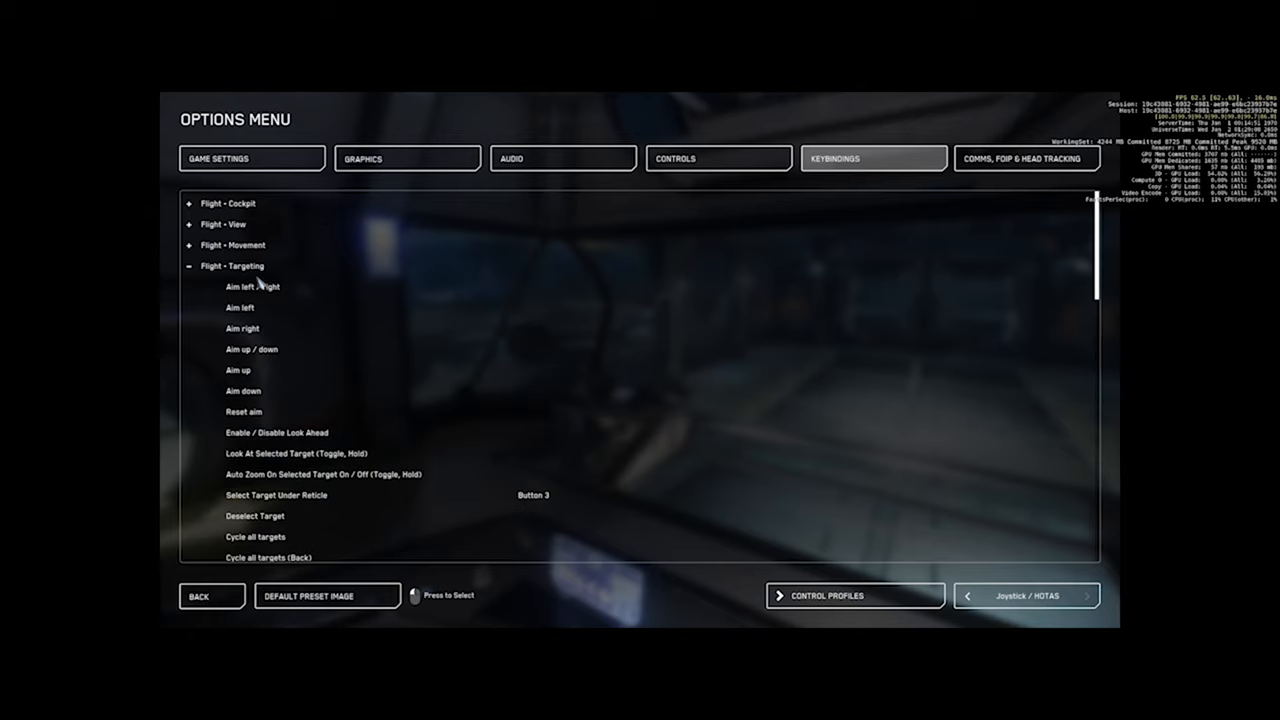
# - Look through the Target Hailing, Mining and Turrets categories, ending on the turret aim and target-cycling bindings
pyautogui.click(232, 264)
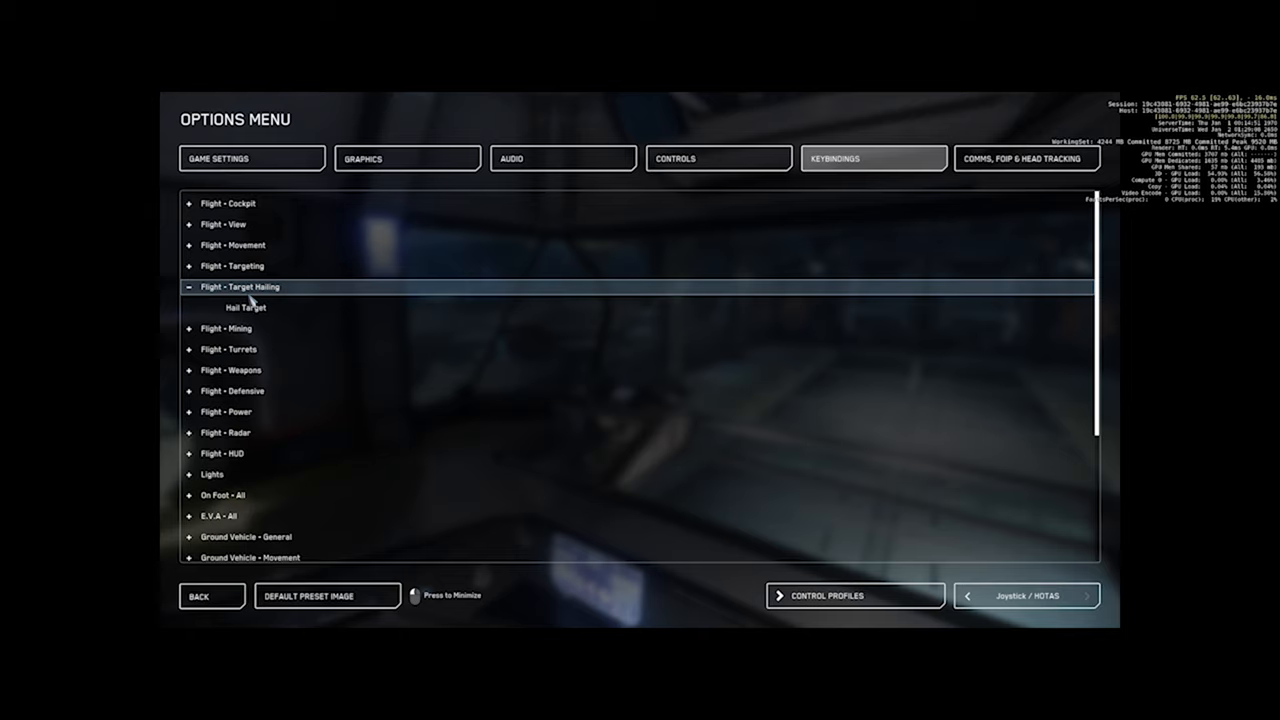
pyautogui.click(228, 328)
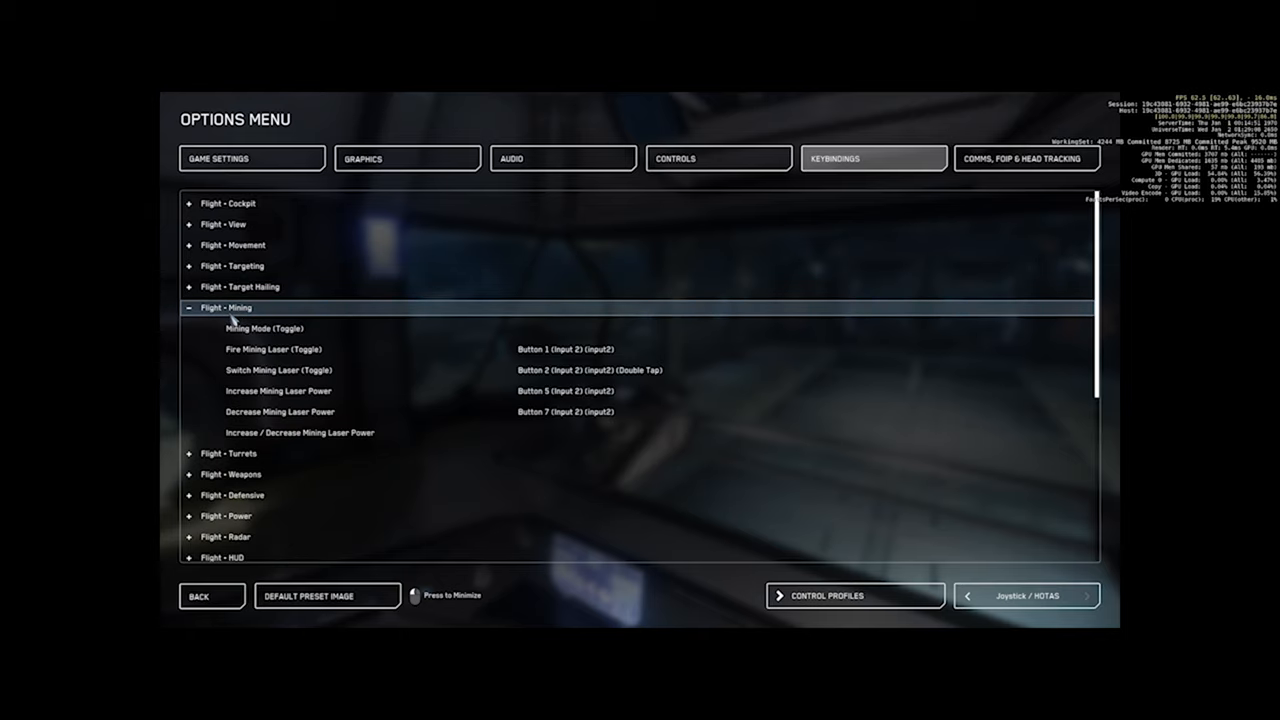
pyautogui.moveTo(576, 382)
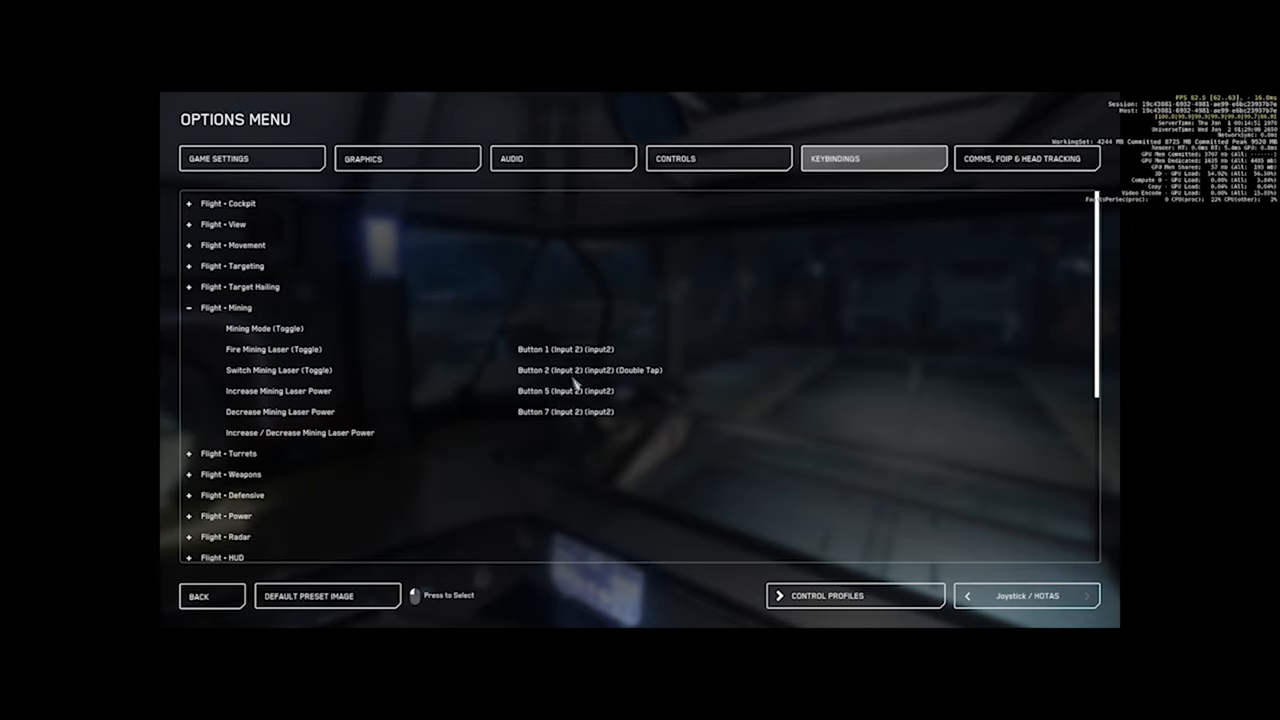
pyautogui.moveTo(252, 320)
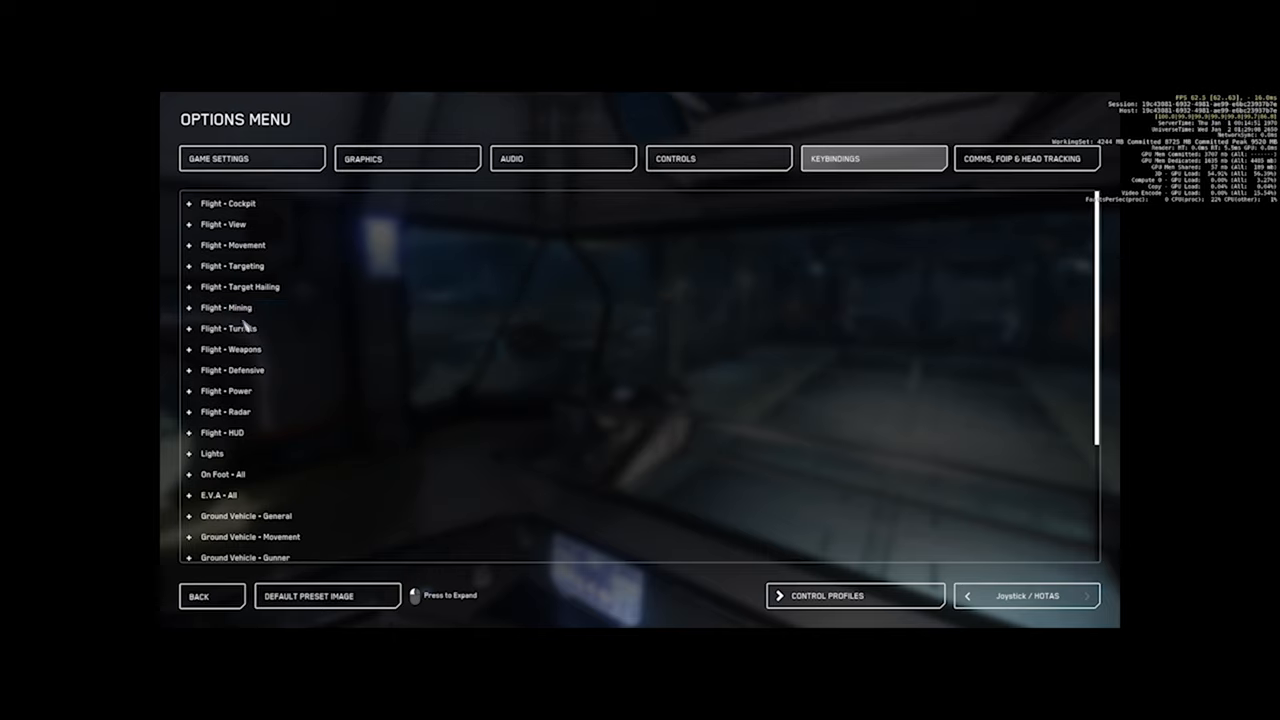
pyautogui.click(228, 328)
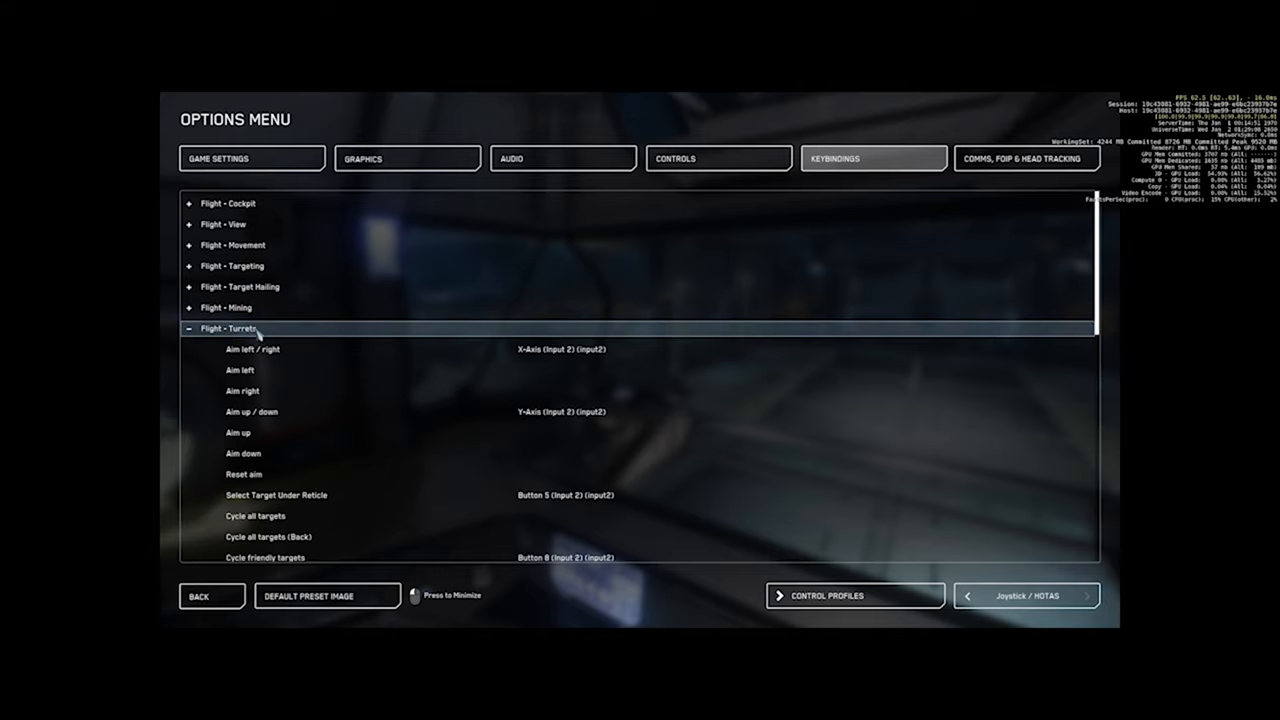
pyautogui.scroll(-3)
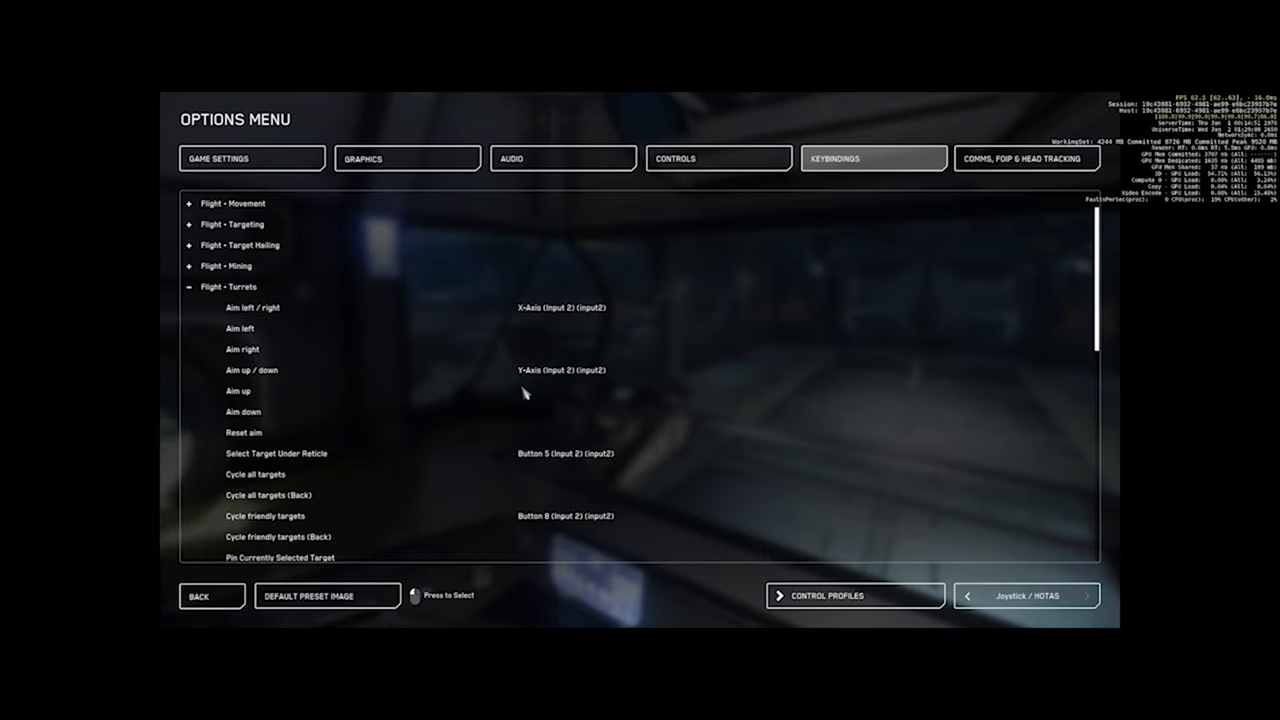
pyautogui.moveTo(572, 350)
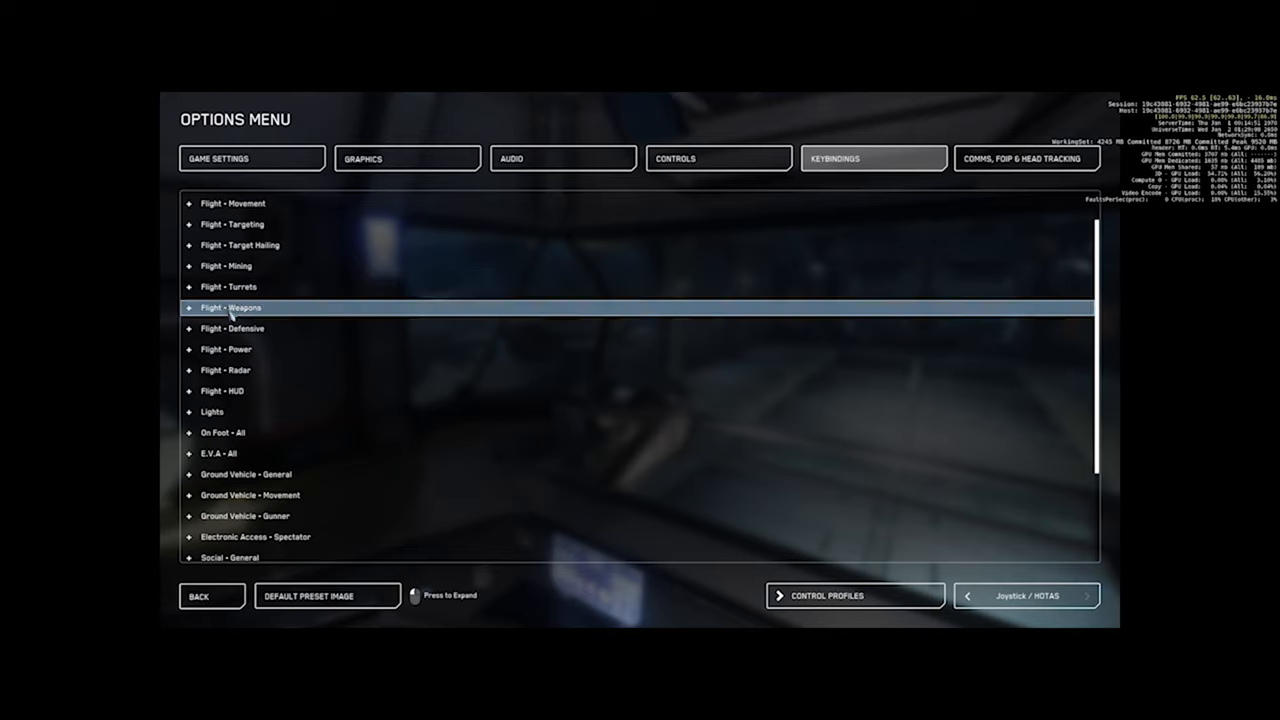
pyautogui.click(232, 308)
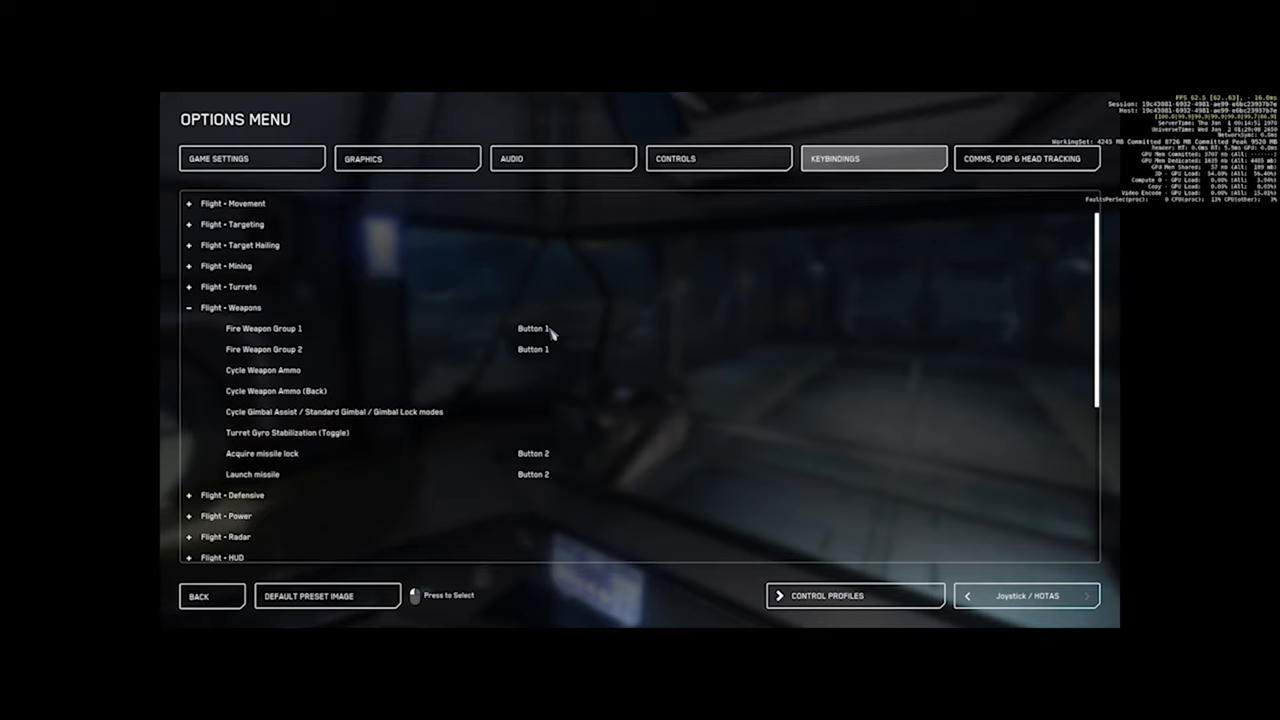
pyautogui.moveTo(538, 348)
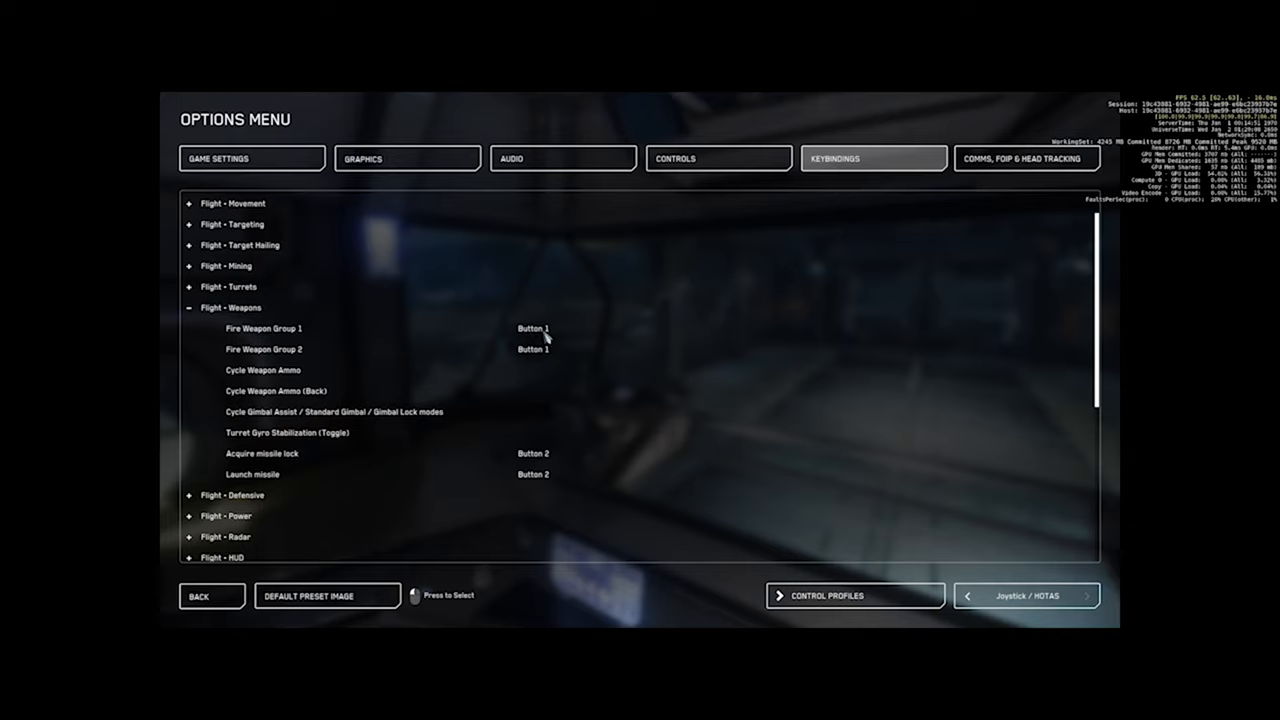
pyautogui.moveTo(544, 352)
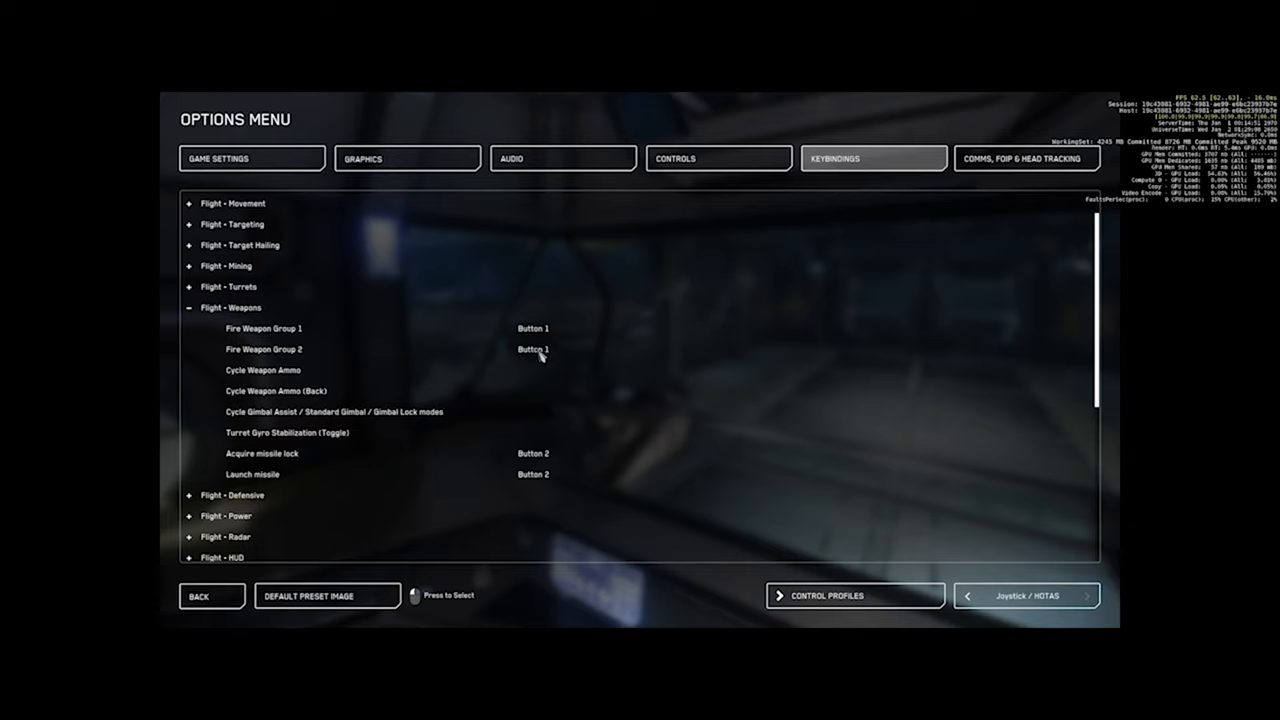
pyautogui.moveTo(518, 374)
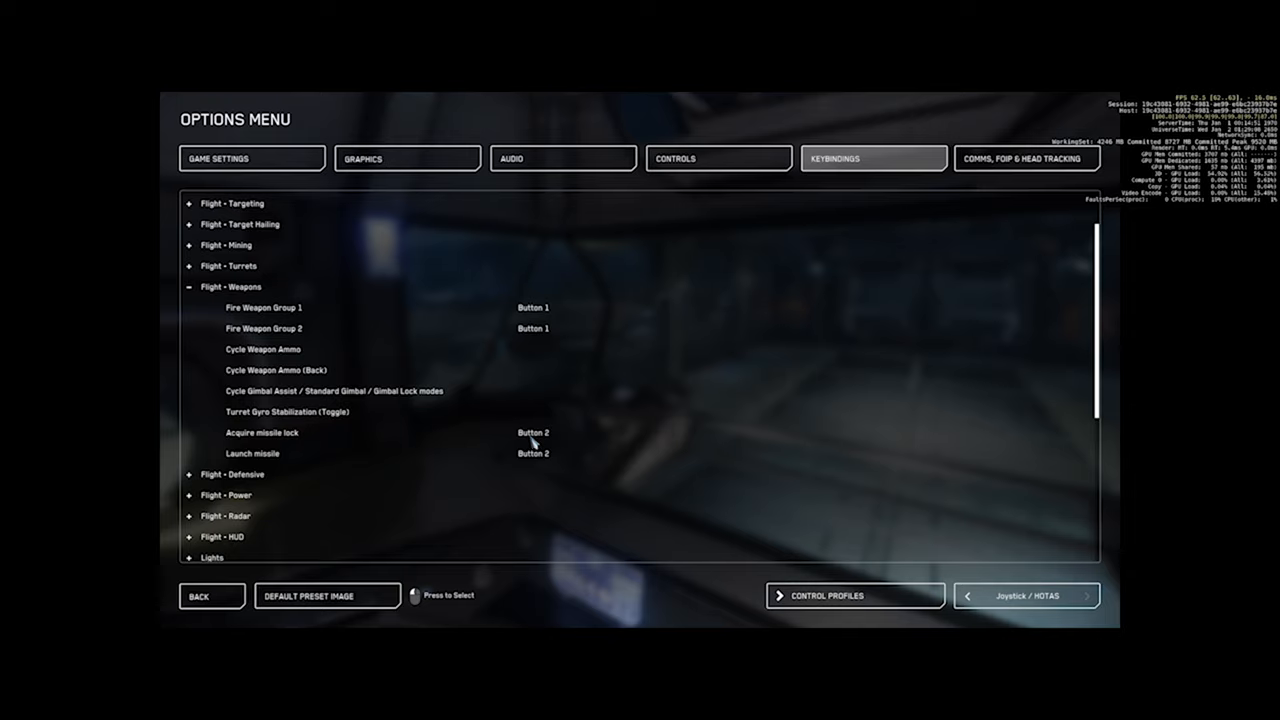
pyautogui.moveTo(536, 460)
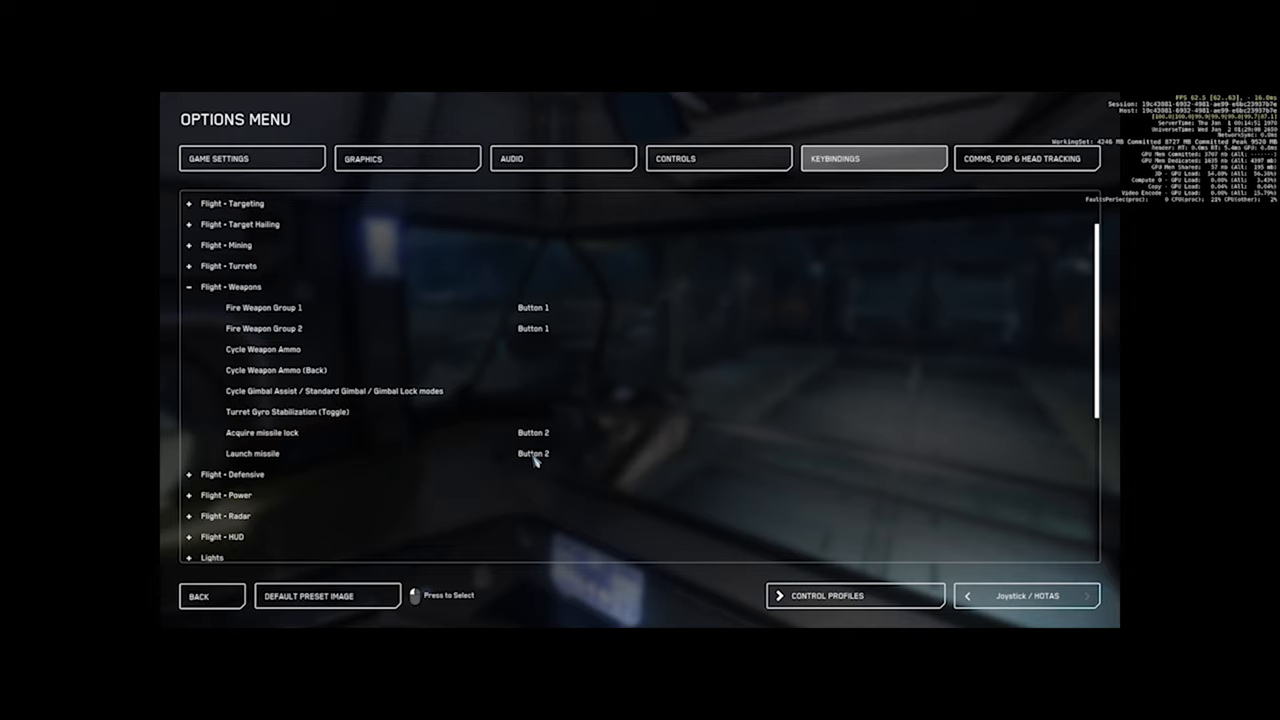
pyautogui.click(232, 288)
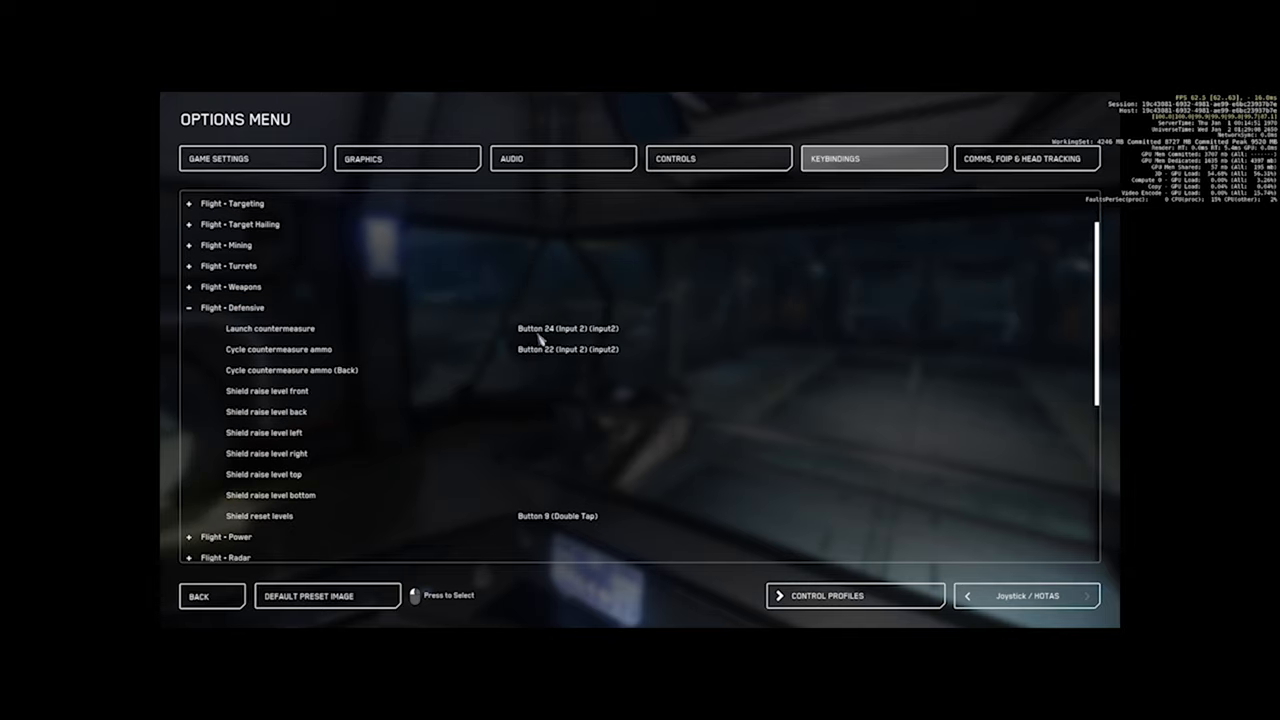
pyautogui.moveTo(570, 340)
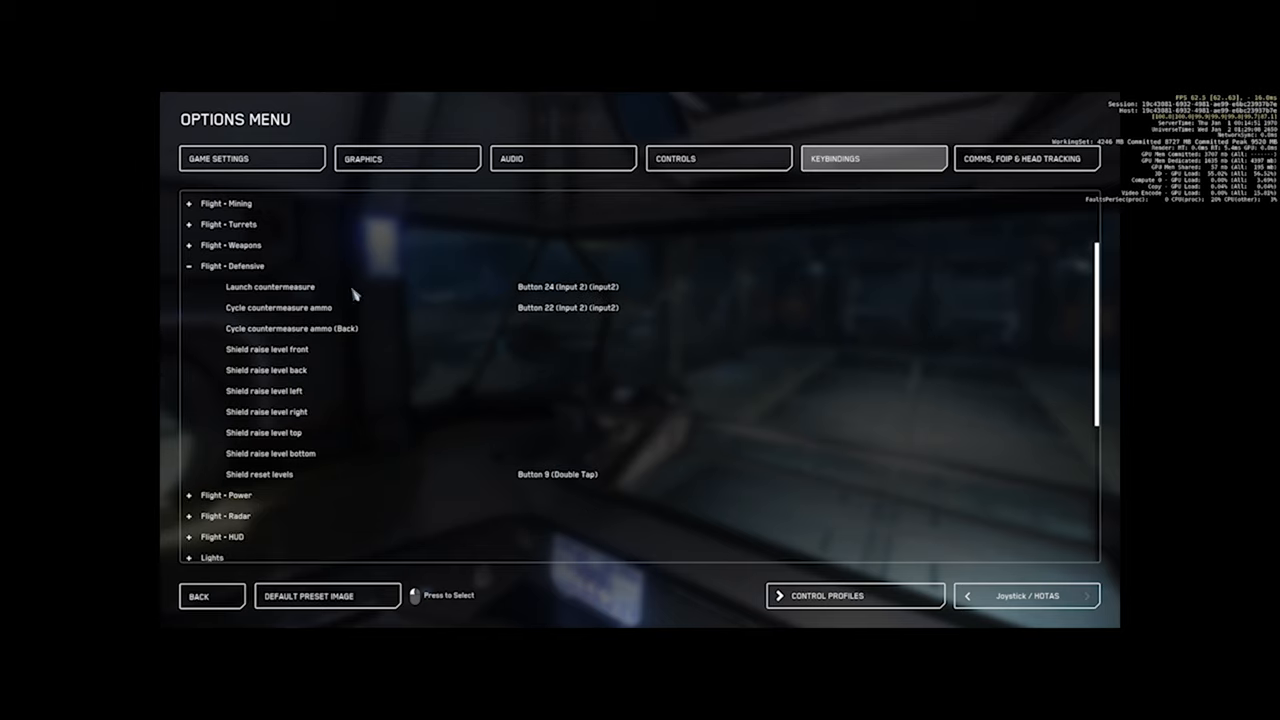
pyautogui.moveTo(570, 472)
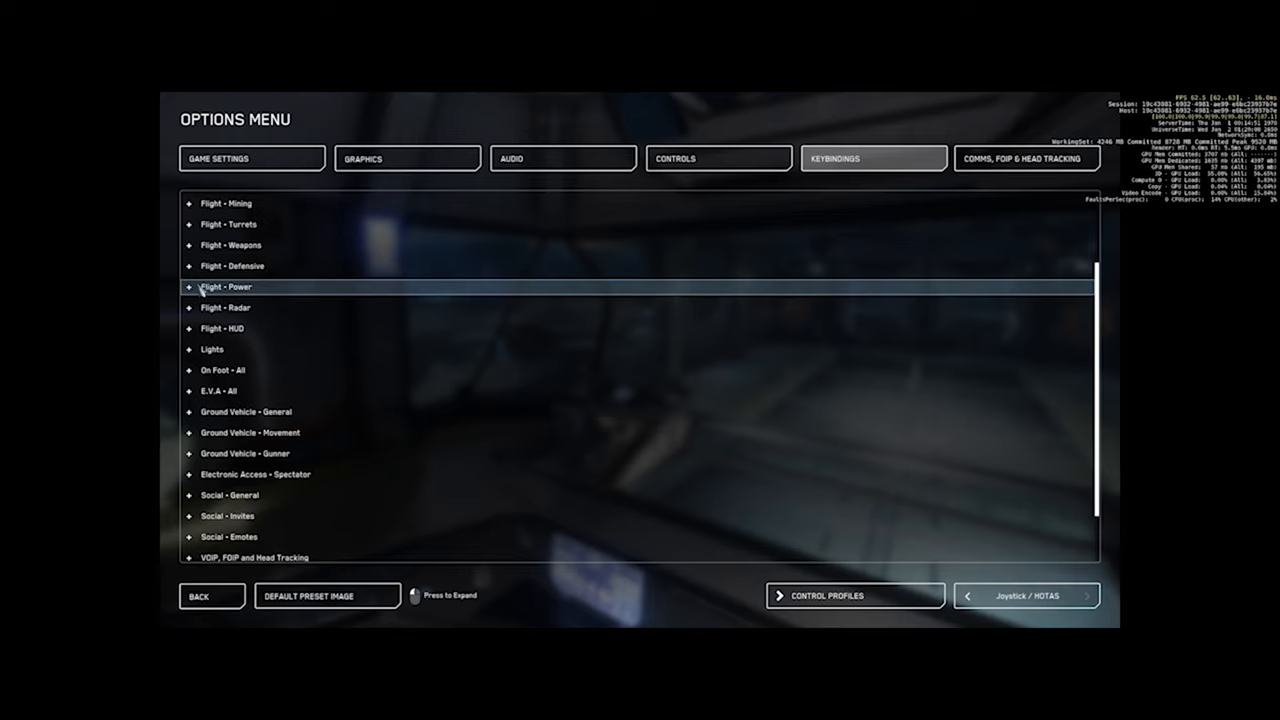
pyautogui.click(232, 264)
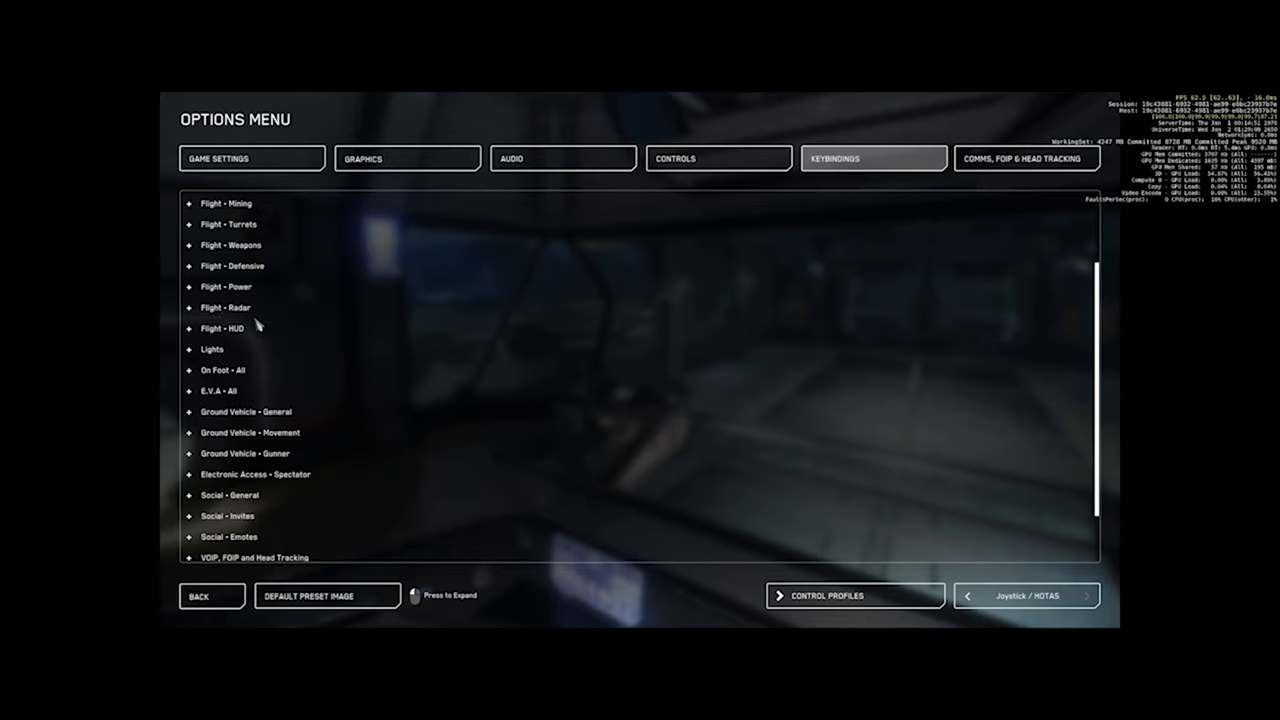
pyautogui.click(188, 288)
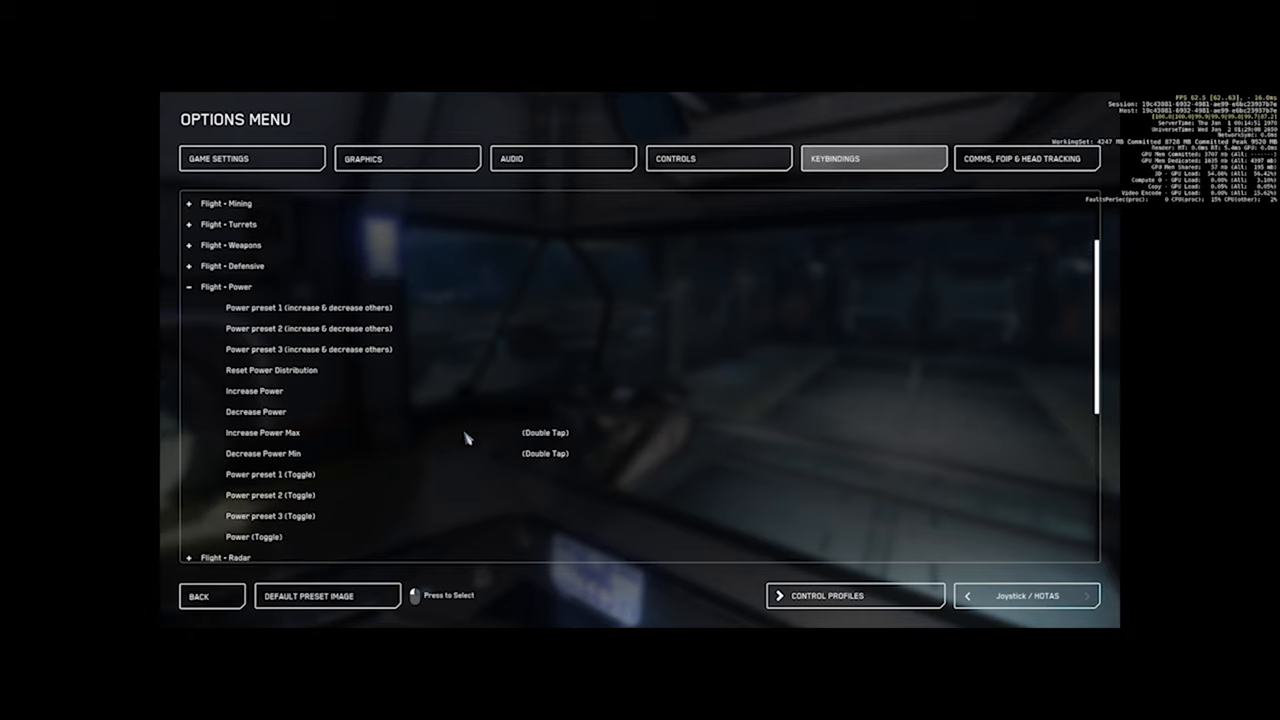
pyautogui.click(228, 288)
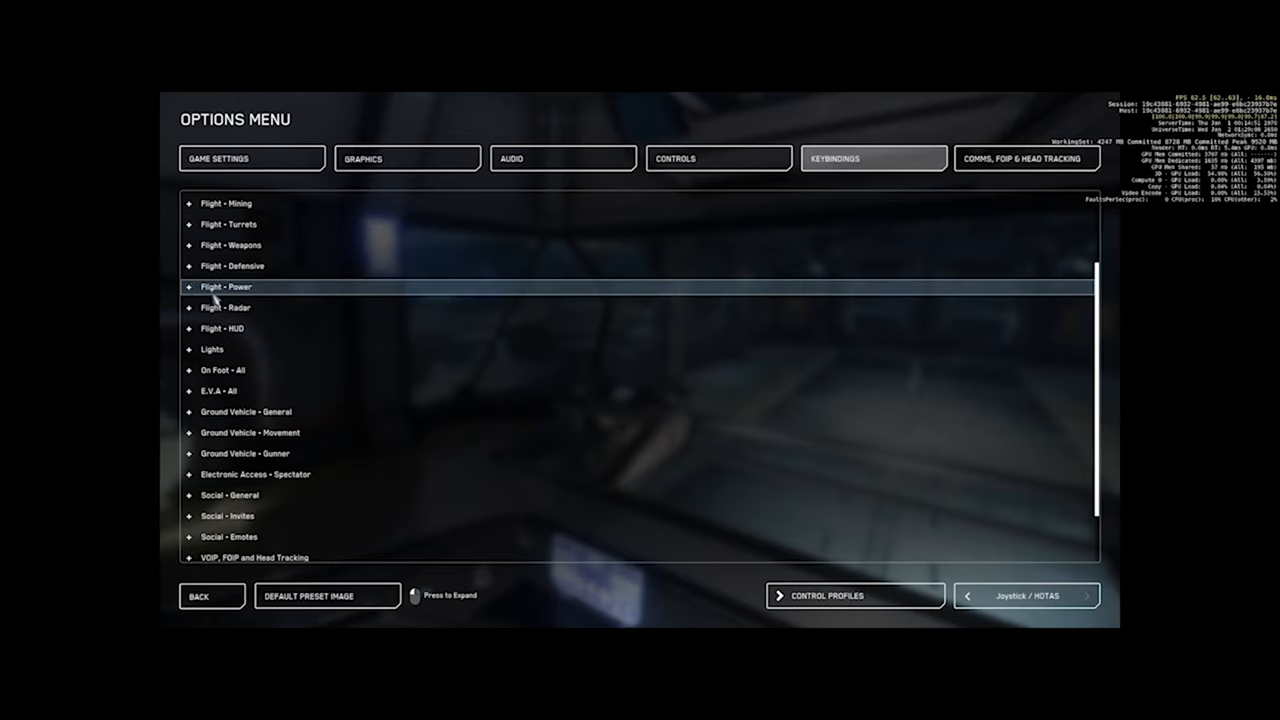
pyautogui.click(228, 288)
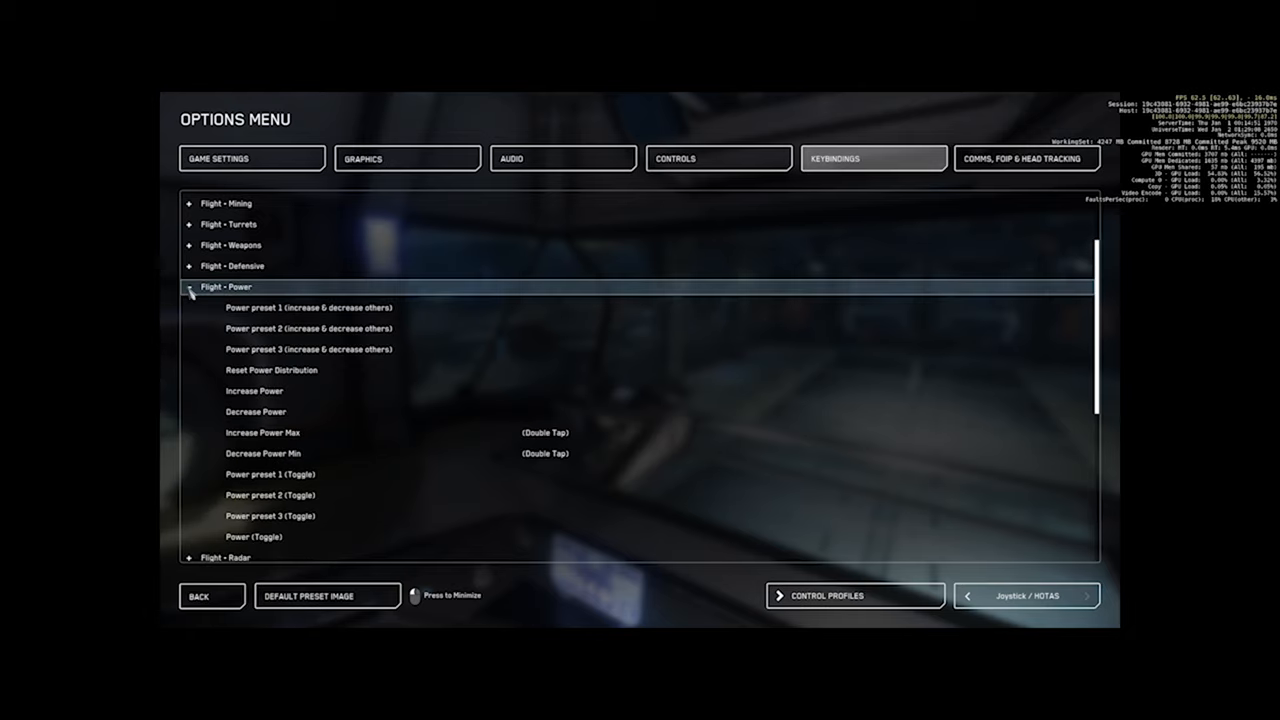
pyautogui.click(190, 288)
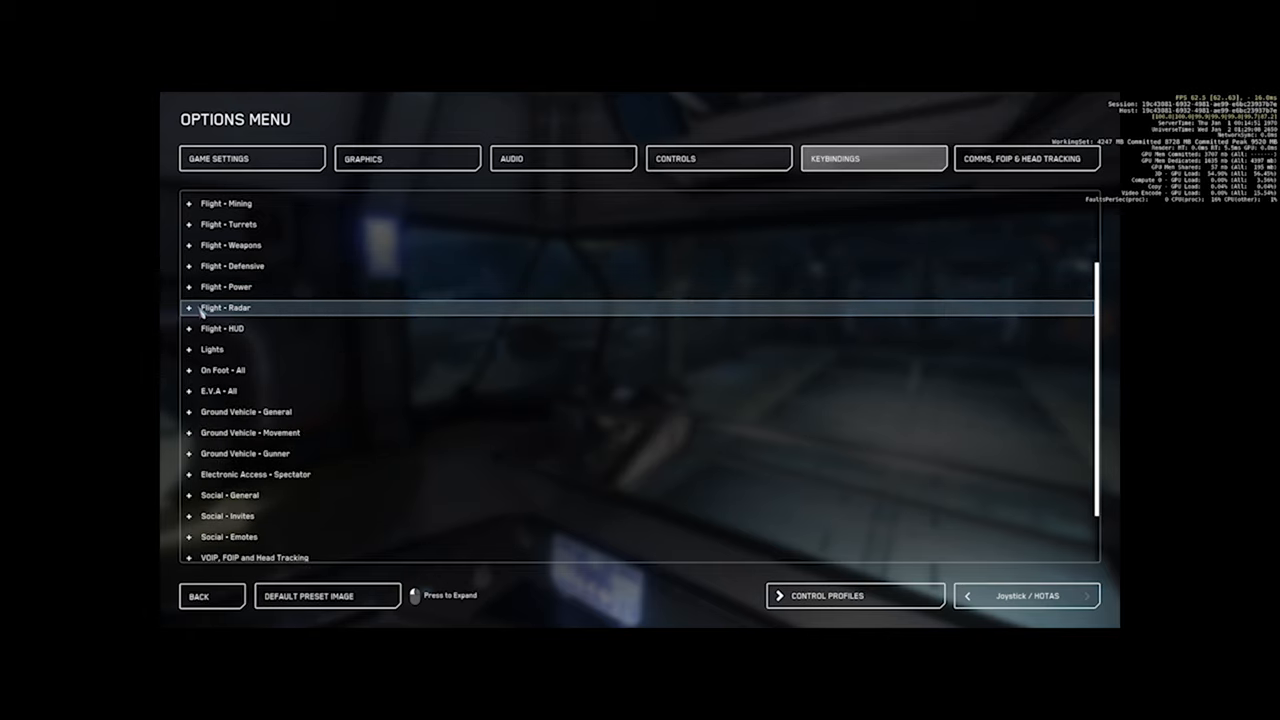
pyautogui.click(224, 308)
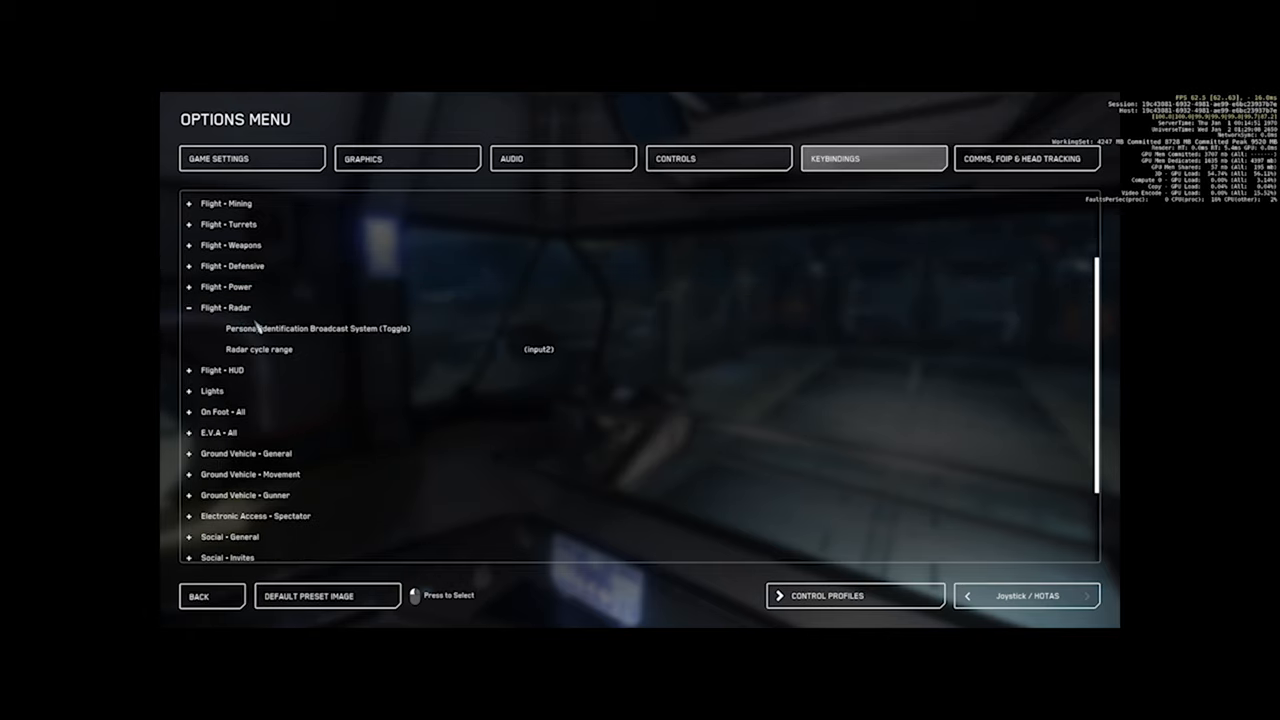
pyautogui.click(224, 308)
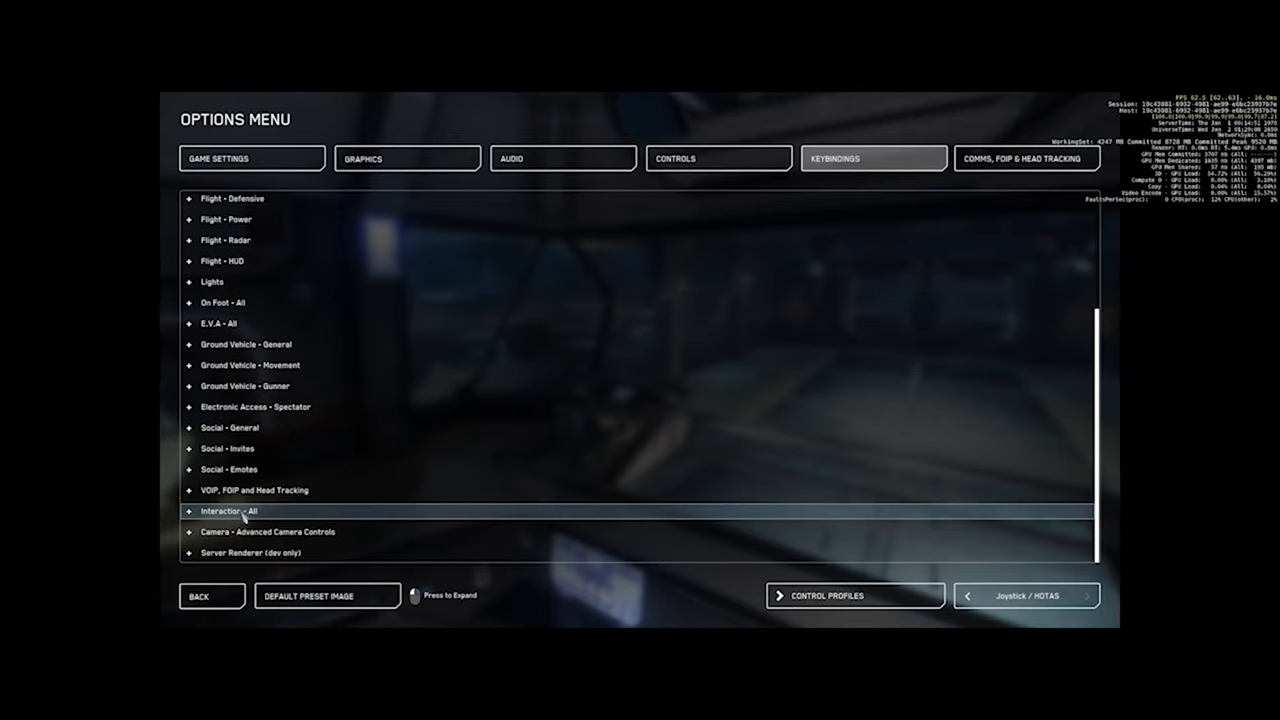
pyautogui.click(230, 512)
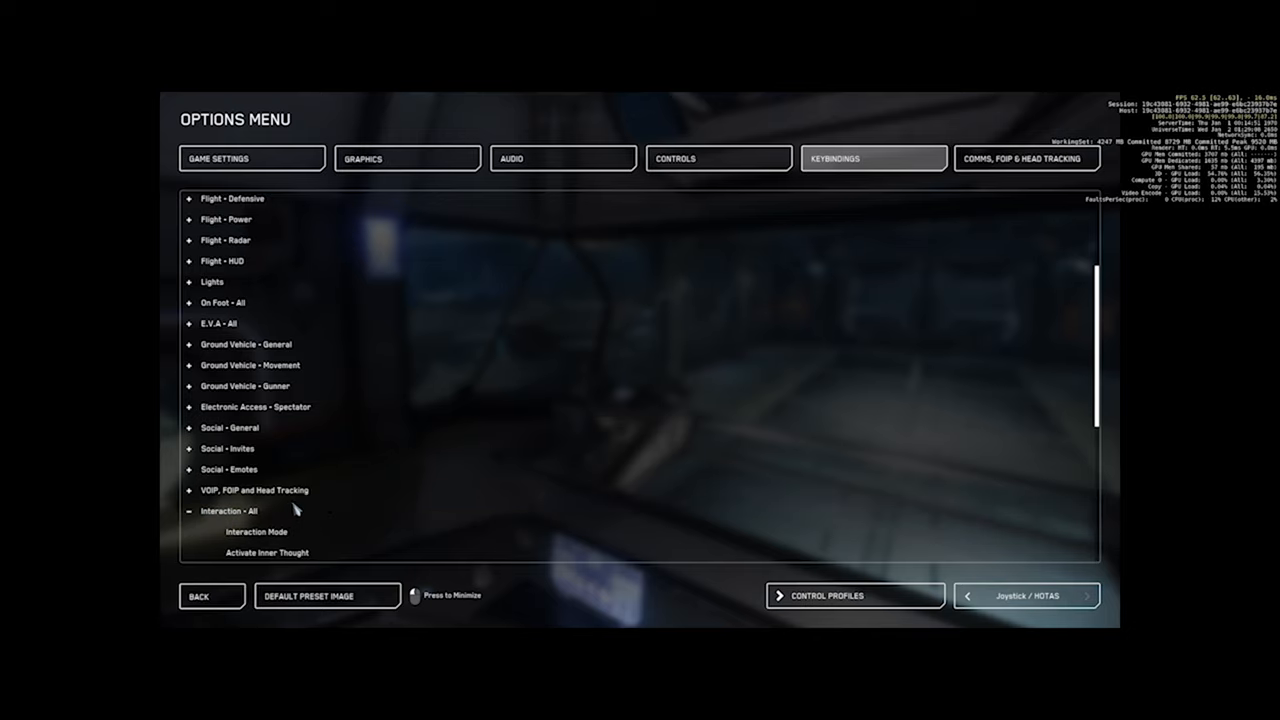
pyautogui.scroll(-3)
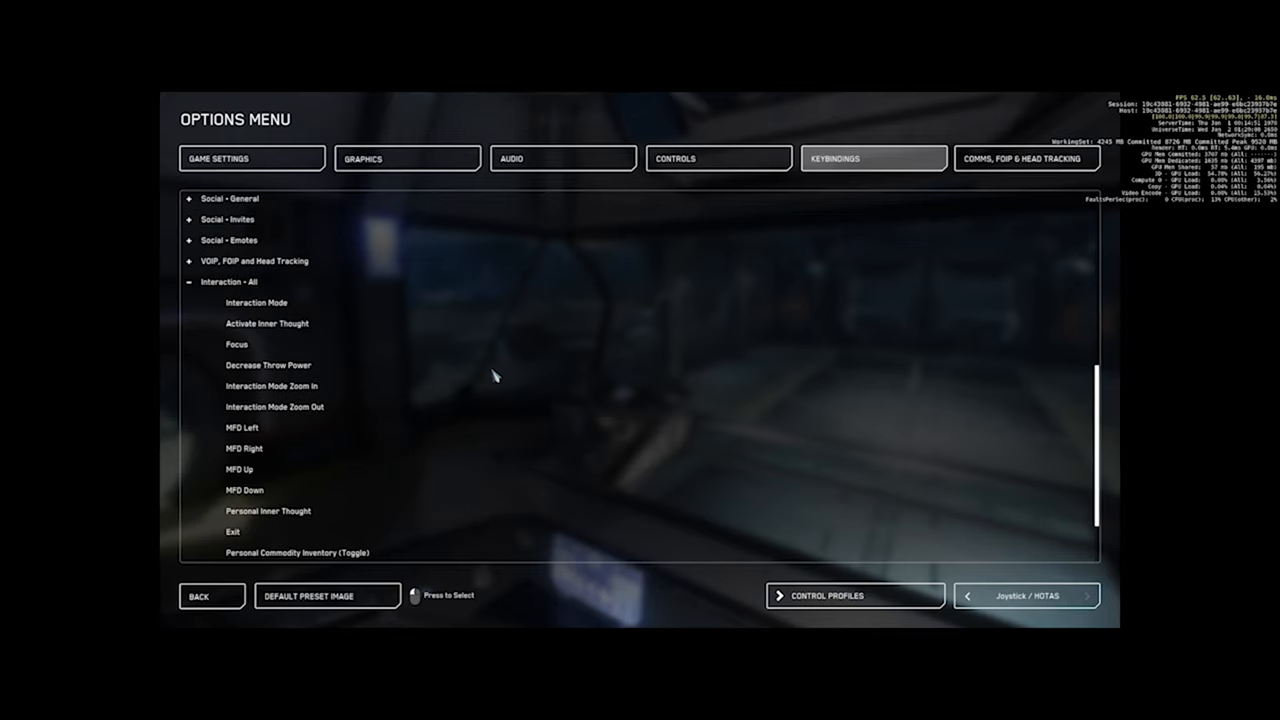
pyautogui.scroll(-3)
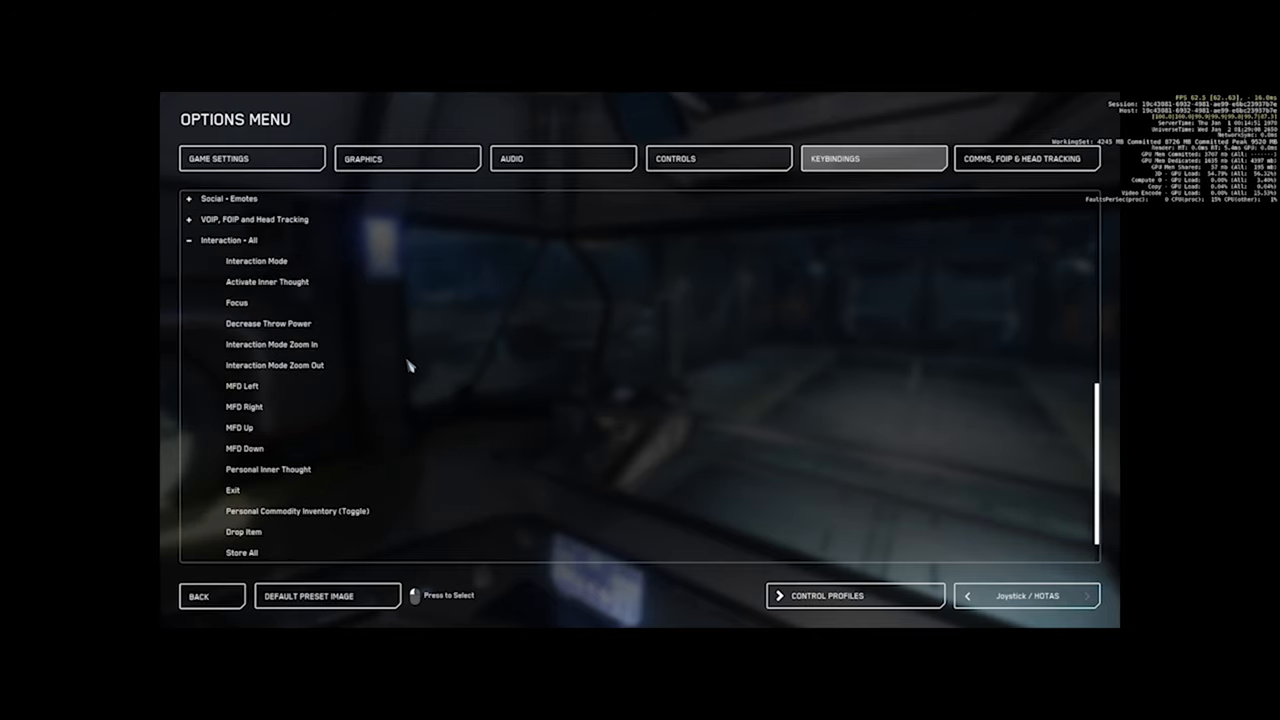
pyautogui.moveTo(448, 334)
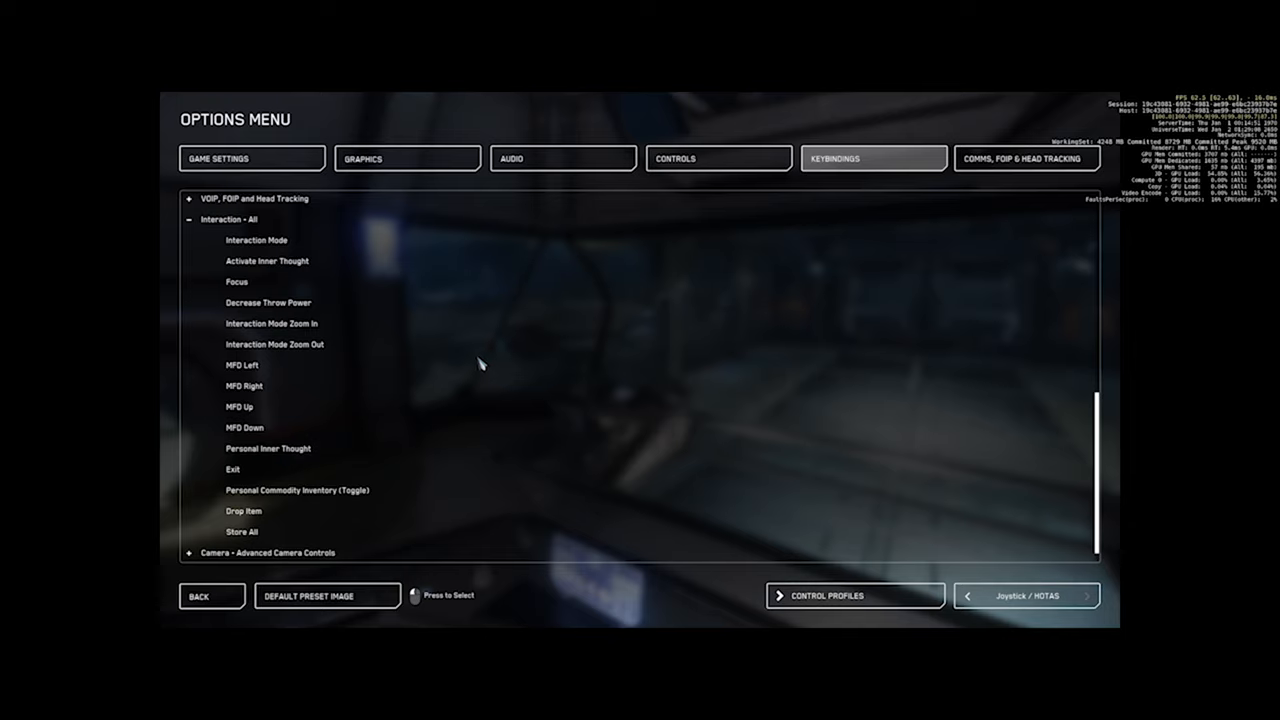
pyautogui.moveTo(444, 348)
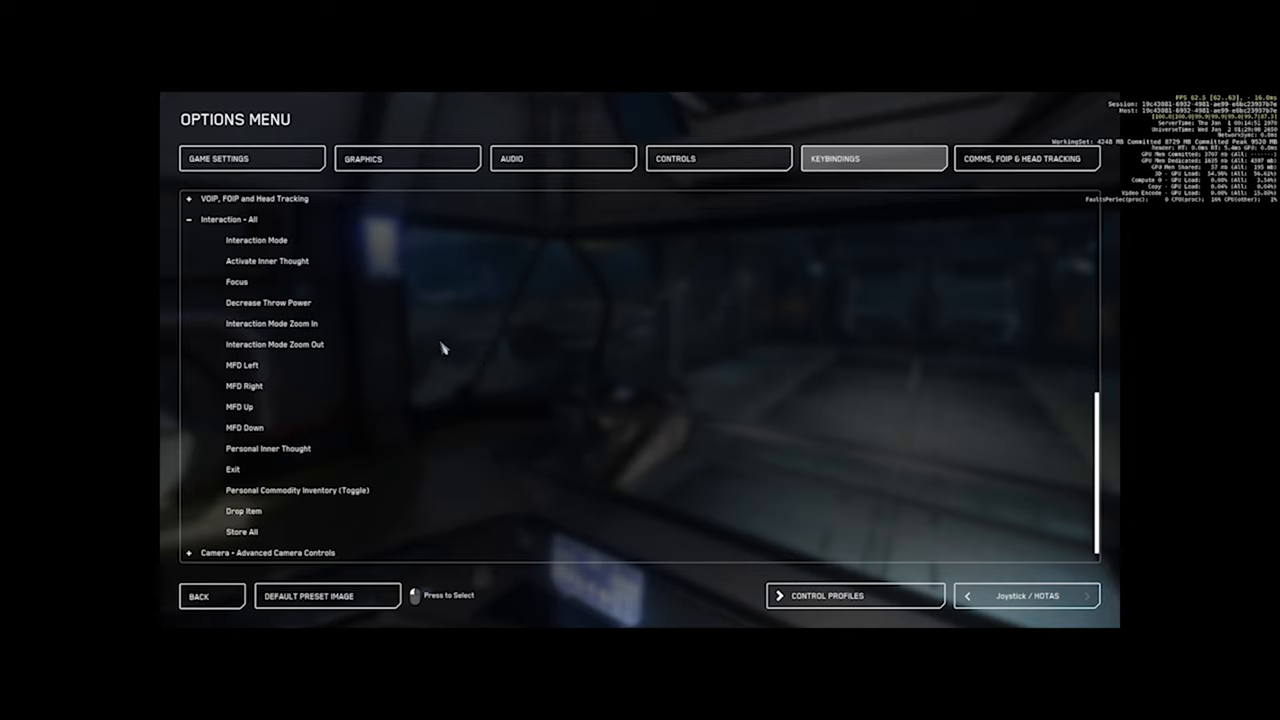
pyautogui.moveTo(470, 344)
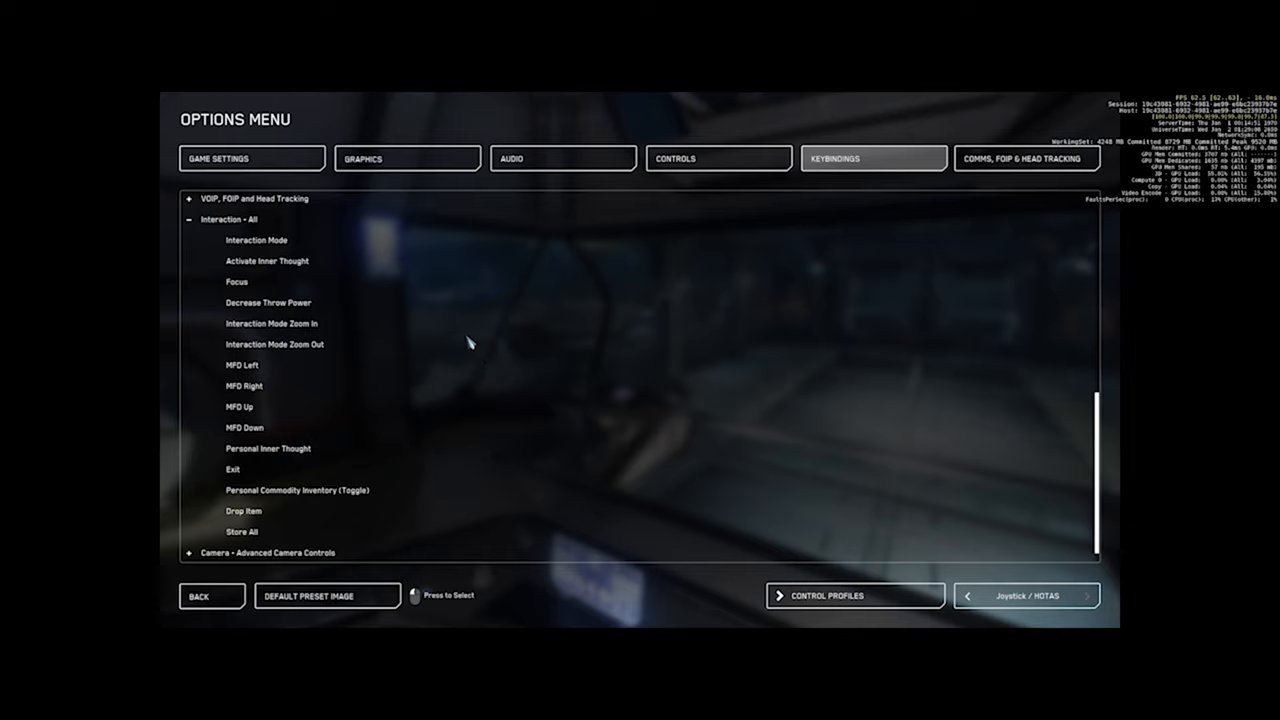
pyautogui.moveTo(464, 346)
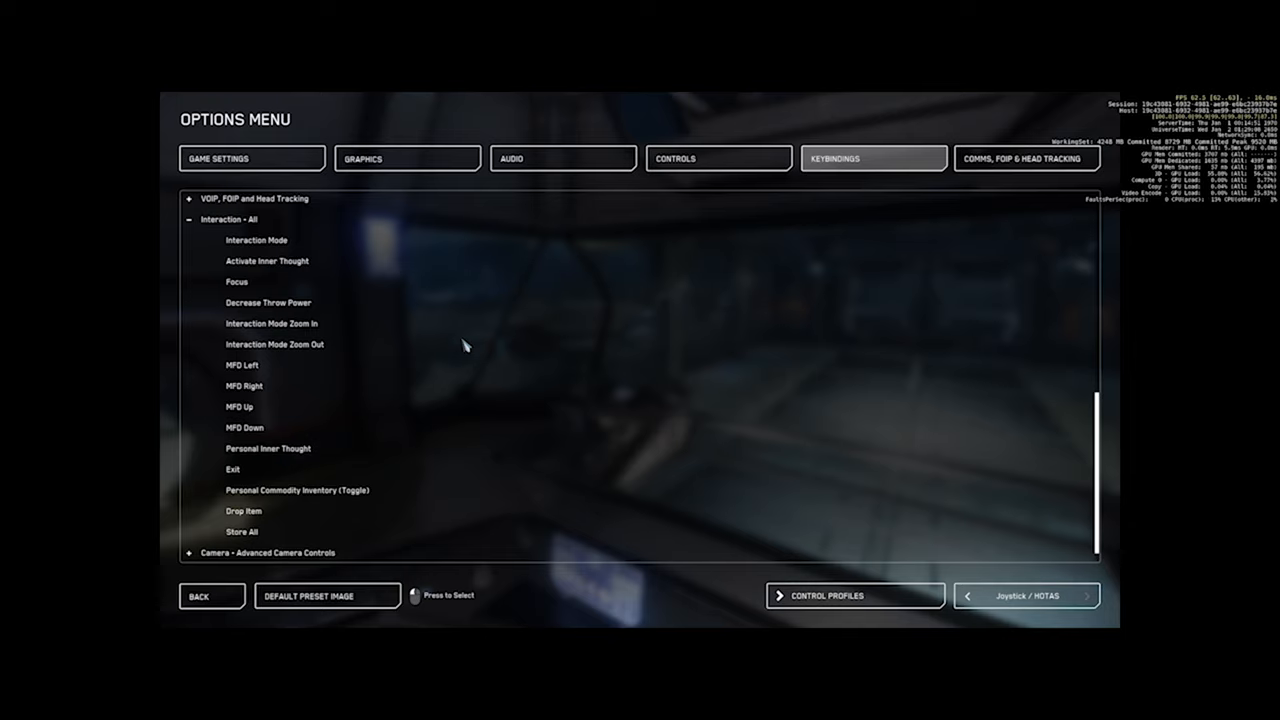
pyautogui.moveTo(540, 408)
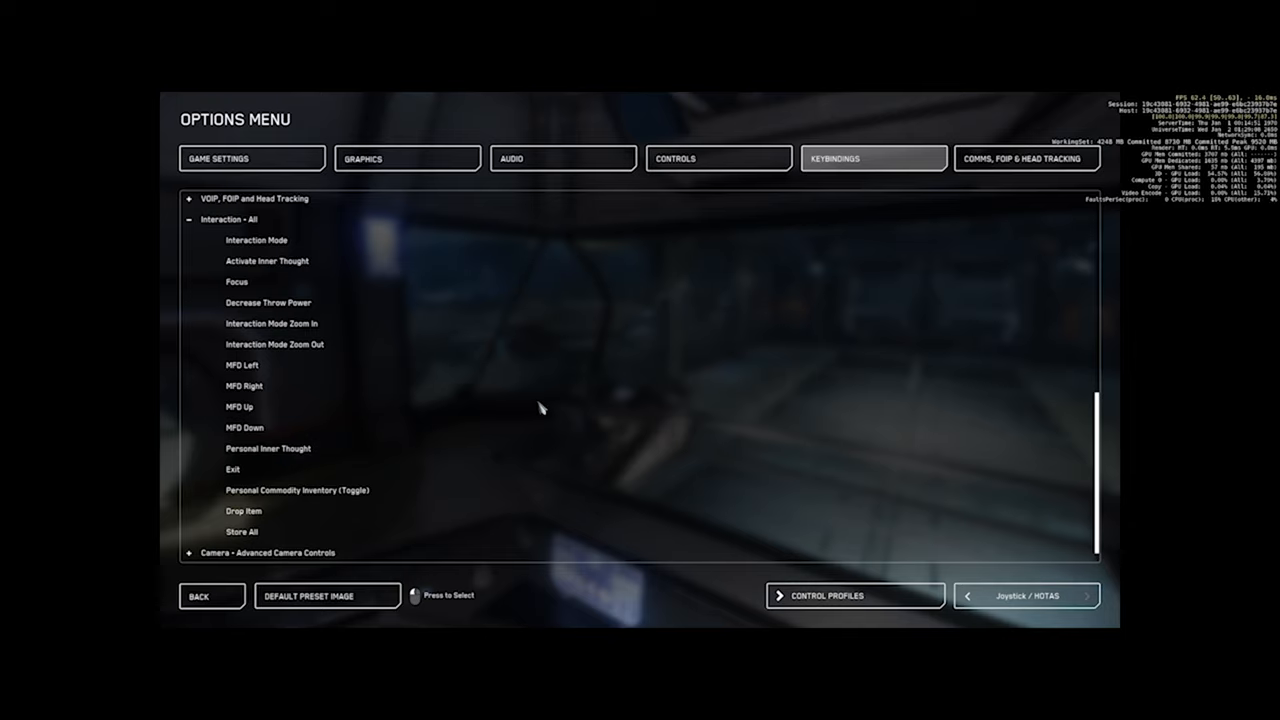
pyautogui.moveTo(528, 360)
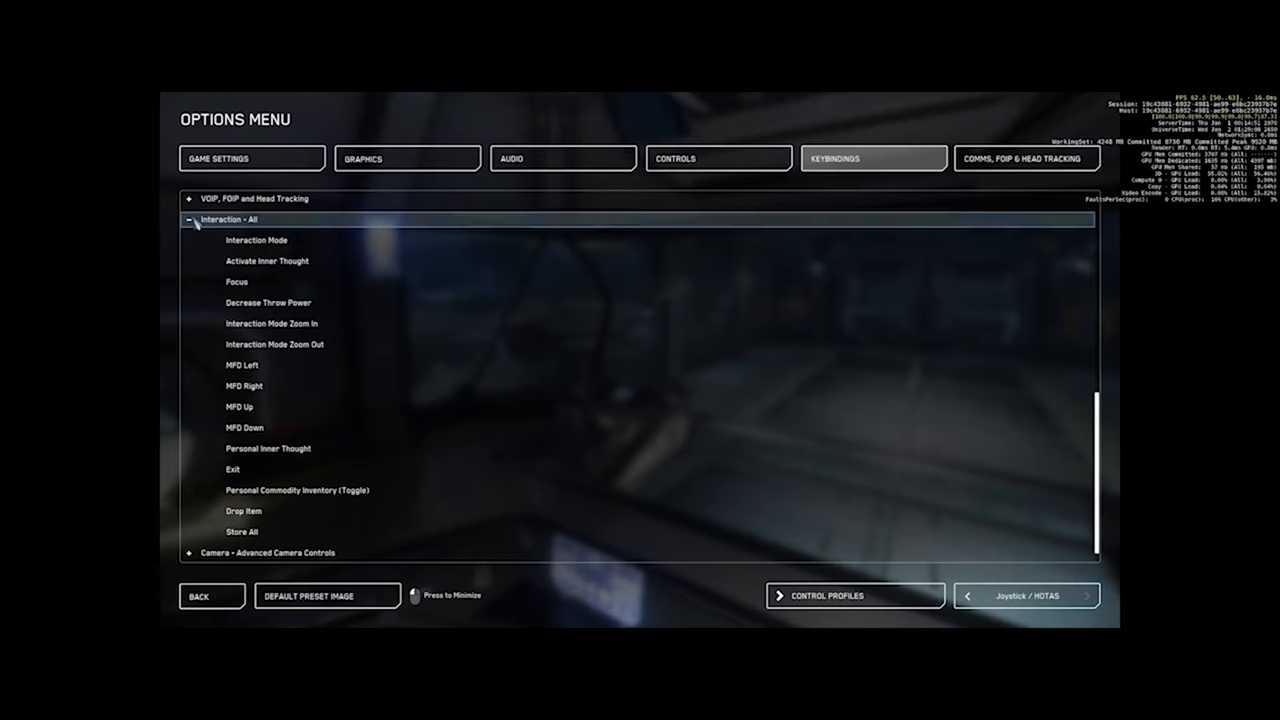
pyautogui.click(192, 218)
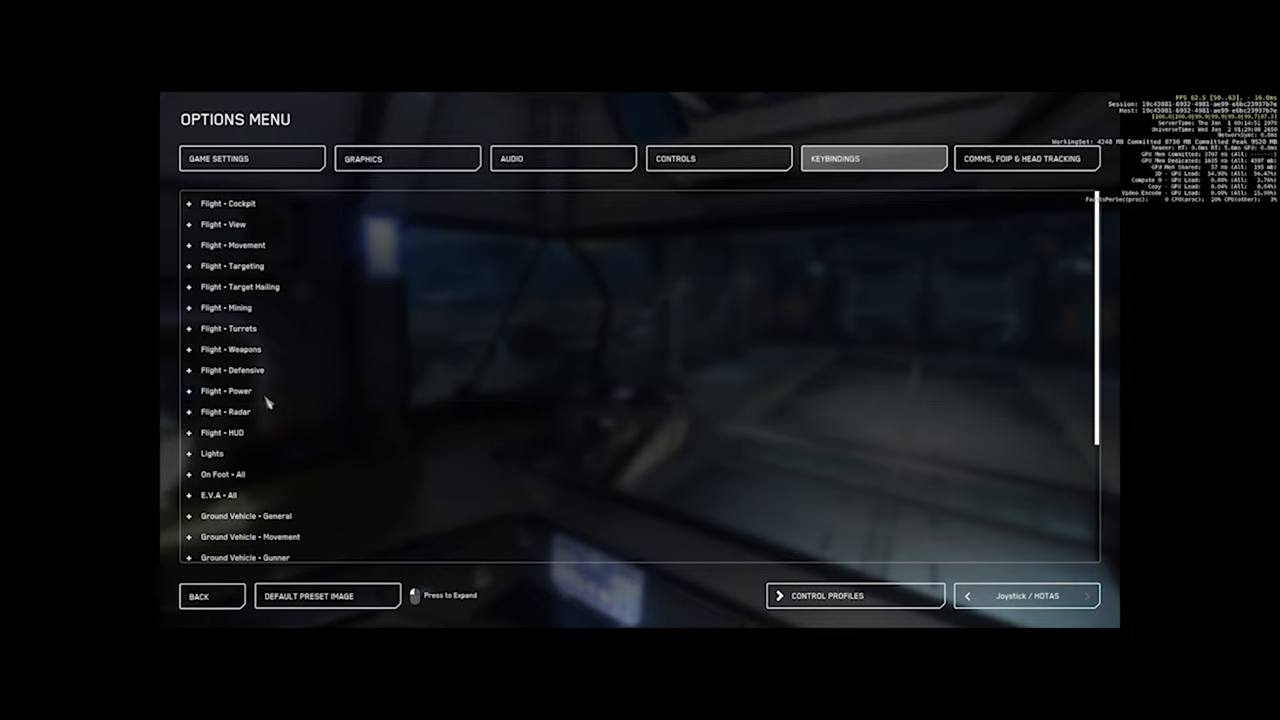
pyautogui.moveTo(424, 378)
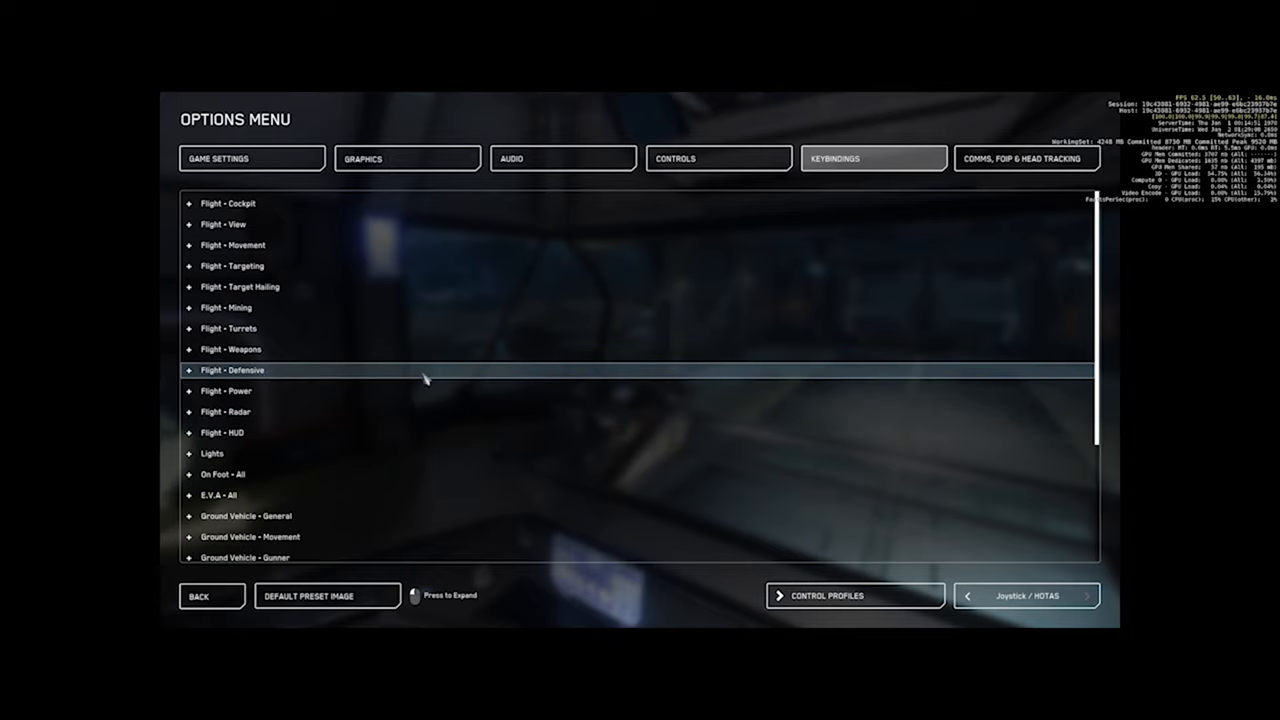
pyautogui.moveTo(430, 372)
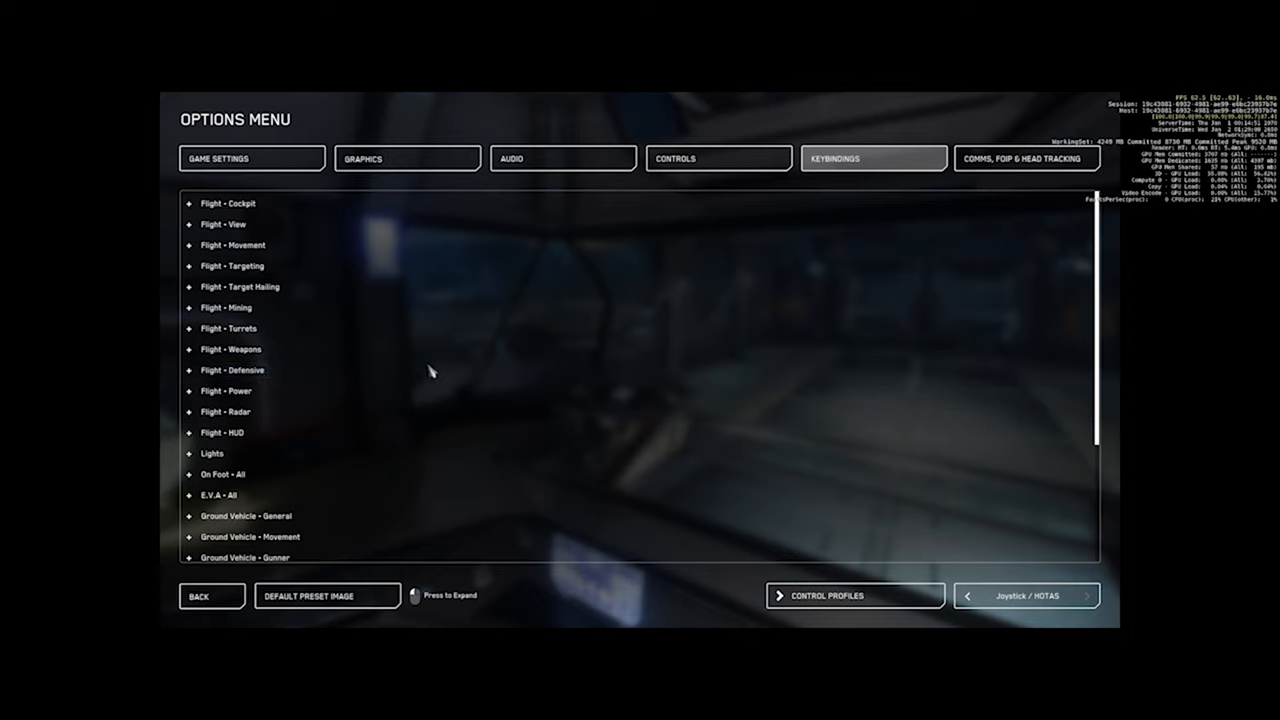